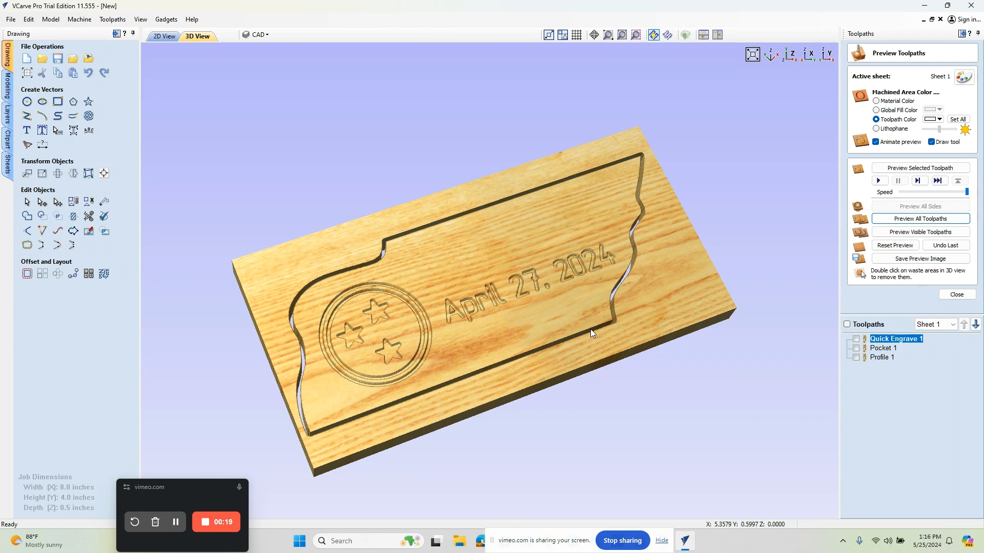
mouse_move(157, 131)
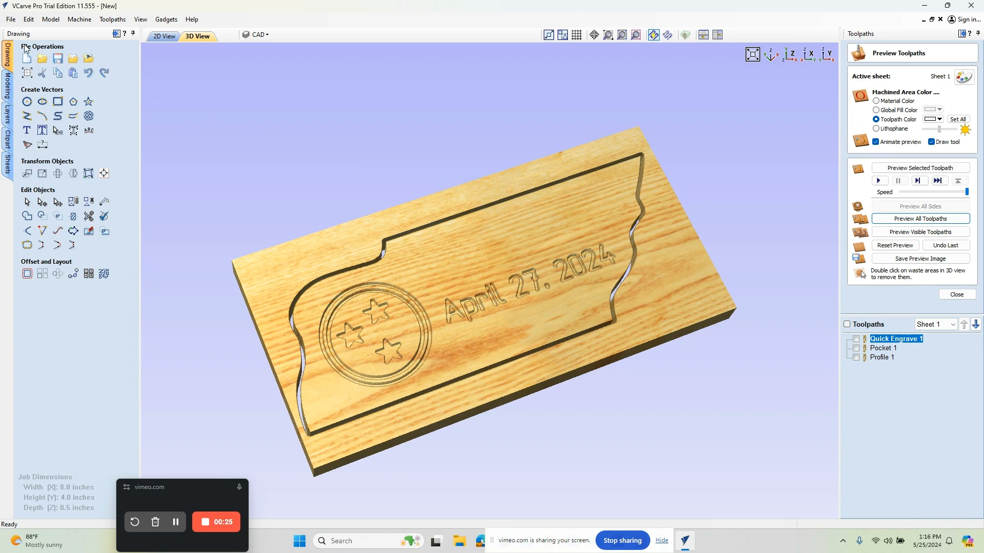
Dismiss the Preview Toolpaths panel to show the full 3D plaque.
click(10, 19)
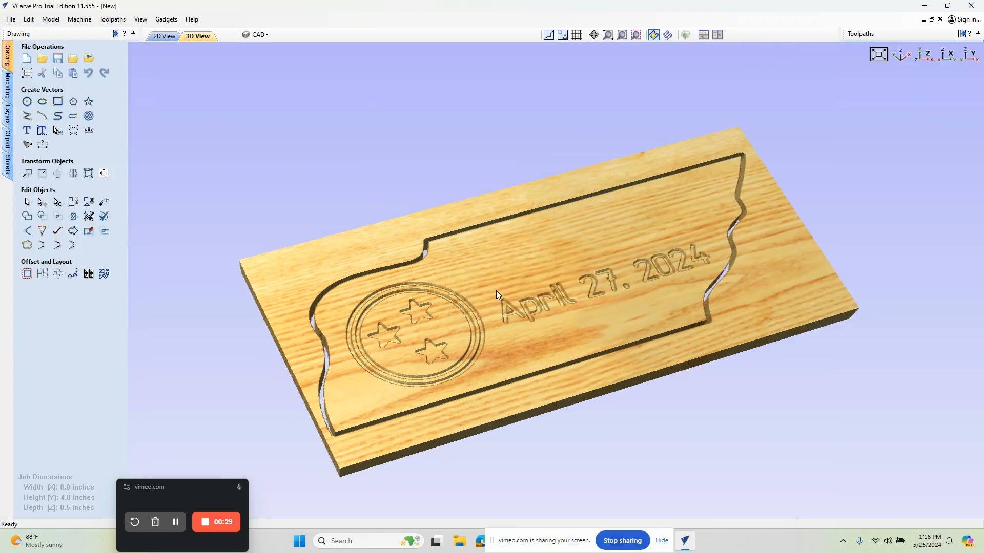
Create an 8 x 4 x 0.5 inch single-sided job with a centre XY datum.
click(162, 36)
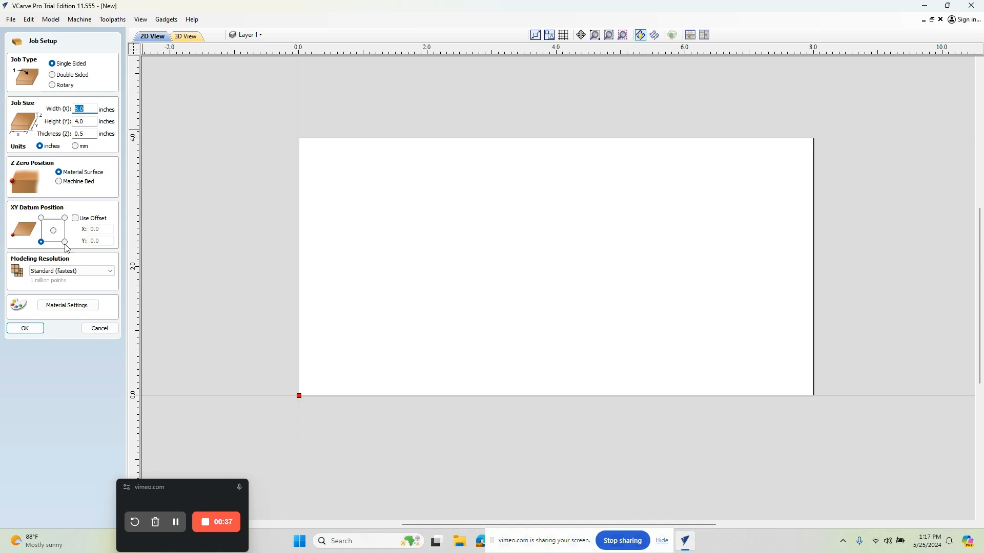
mouse_move(92, 120)
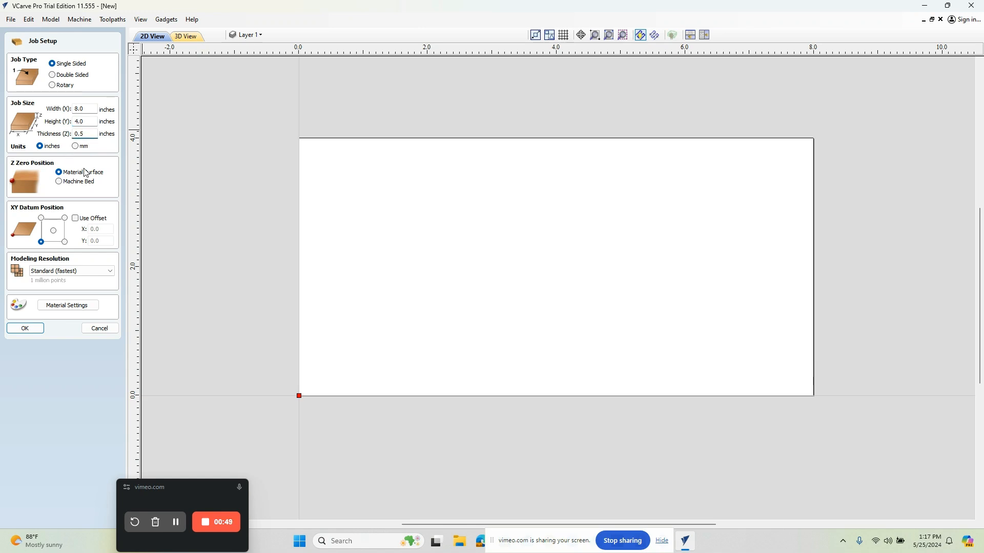
mouse_move(75, 177)
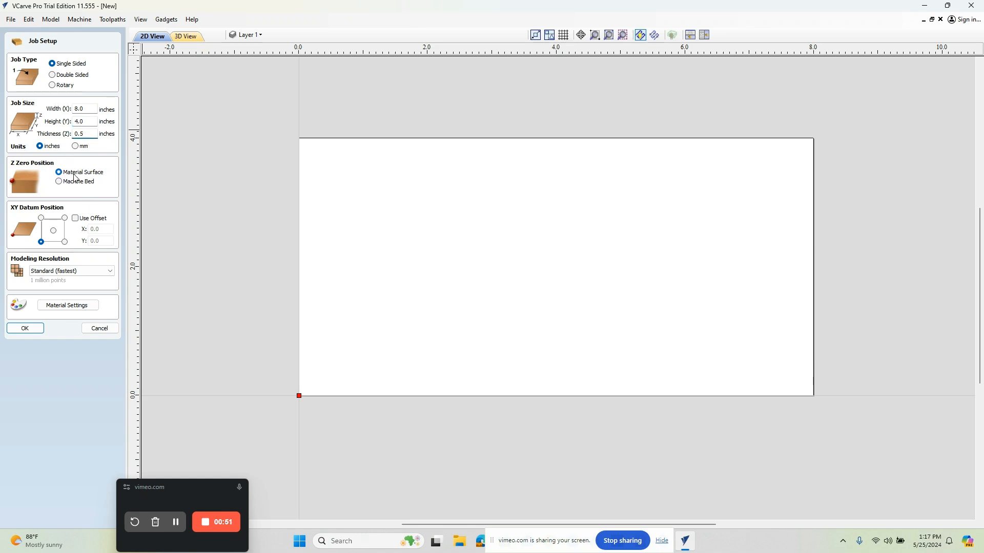
mouse_move(95, 181)
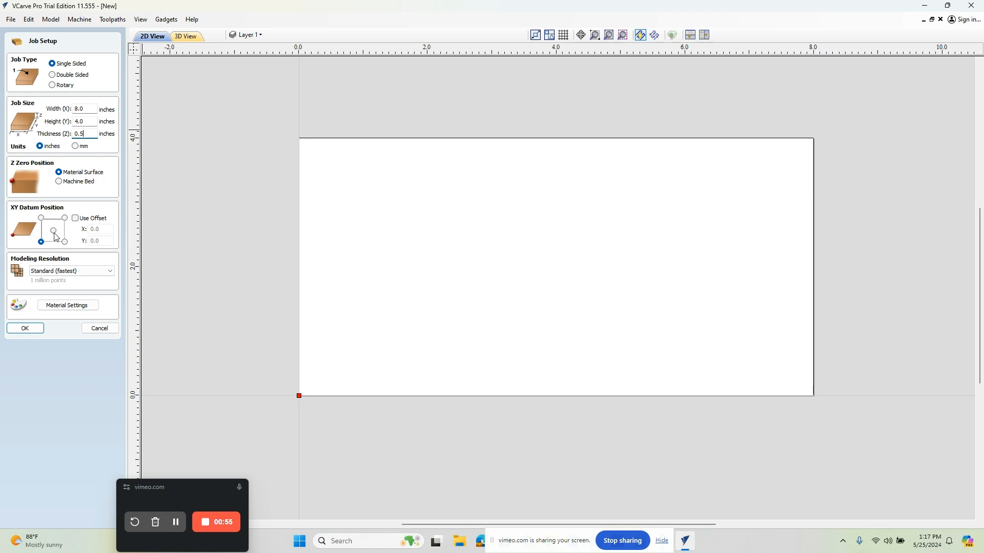
click(52, 230)
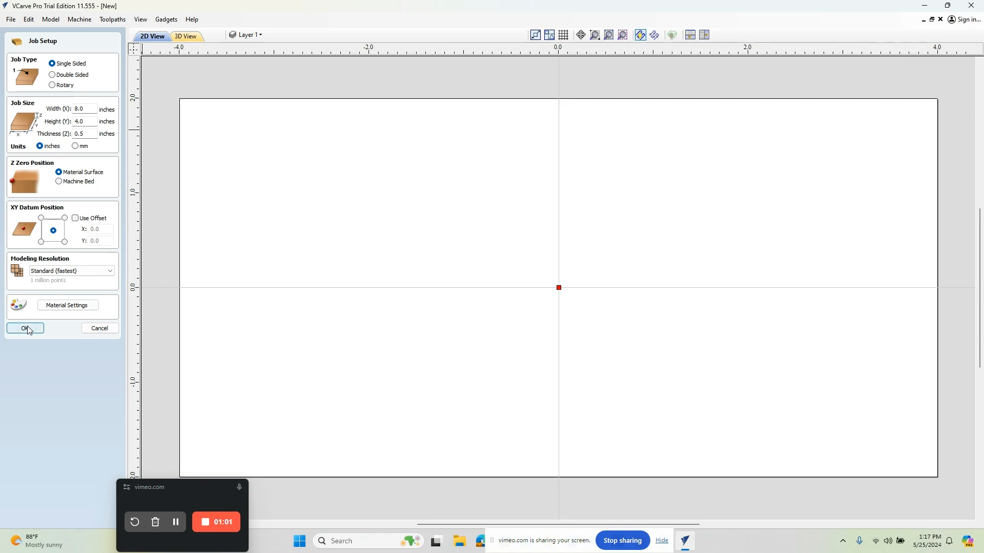
click(24, 329)
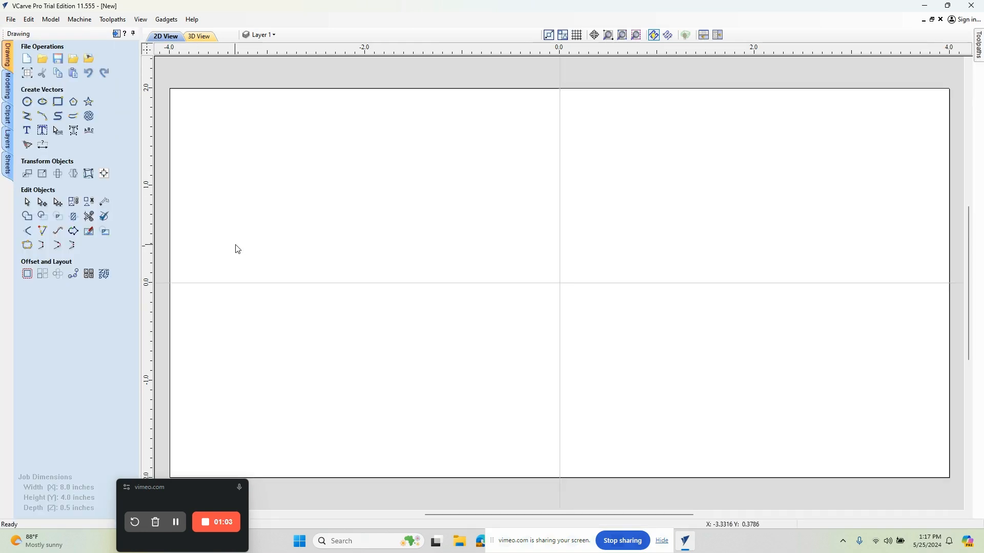
mouse_move(42, 58)
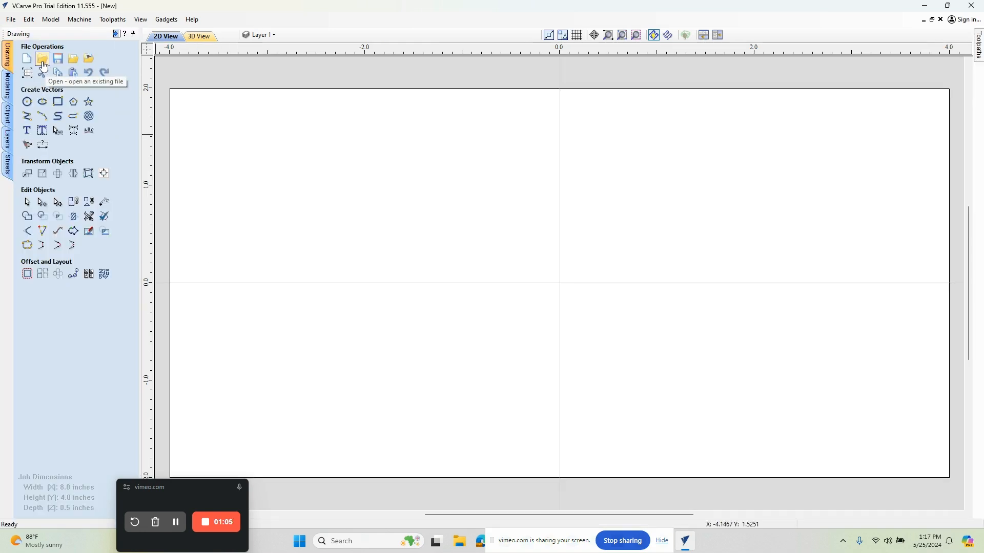
Open HE-2.dxf without saving the blank job.
click(42, 59)
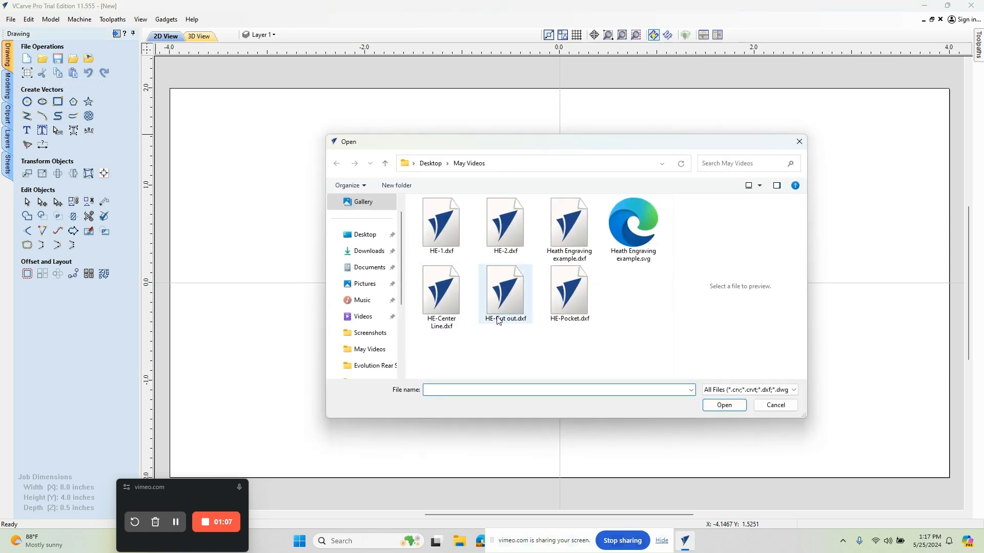
click(505, 226)
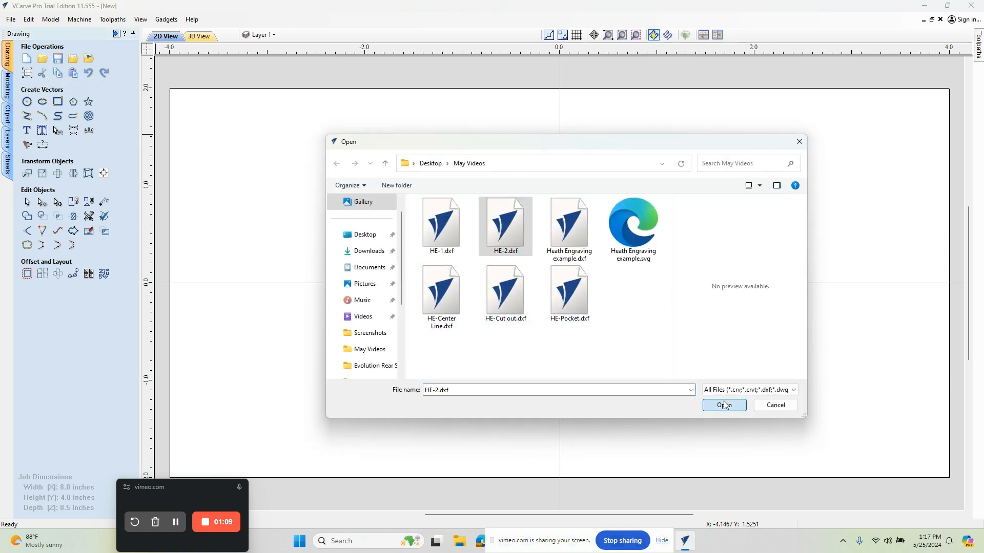
click(724, 405)
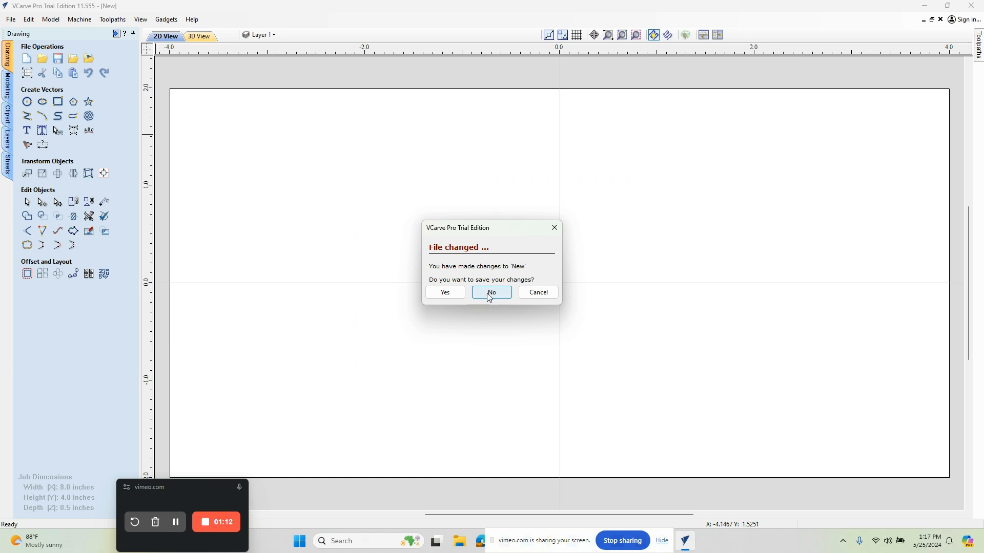
click(491, 292)
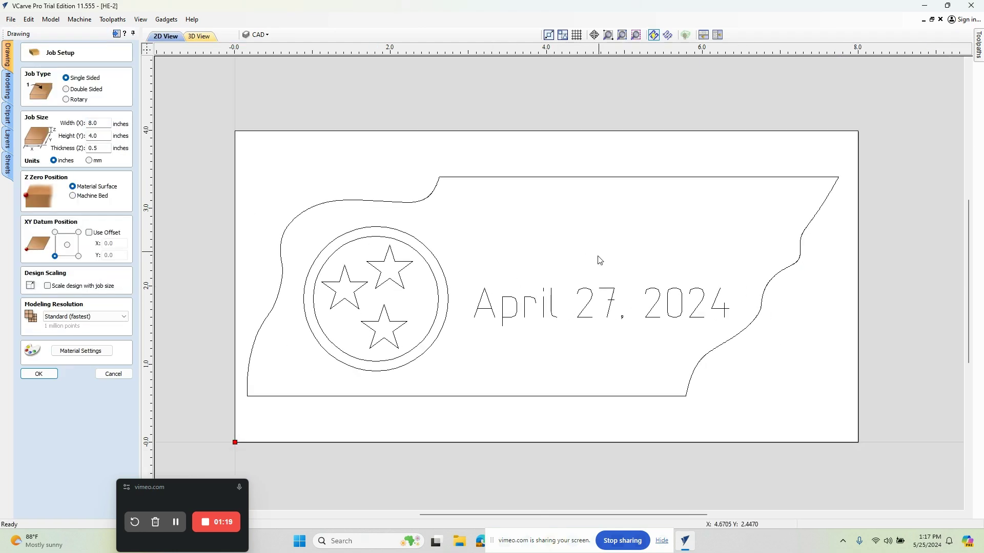
mouse_move(570, 295)
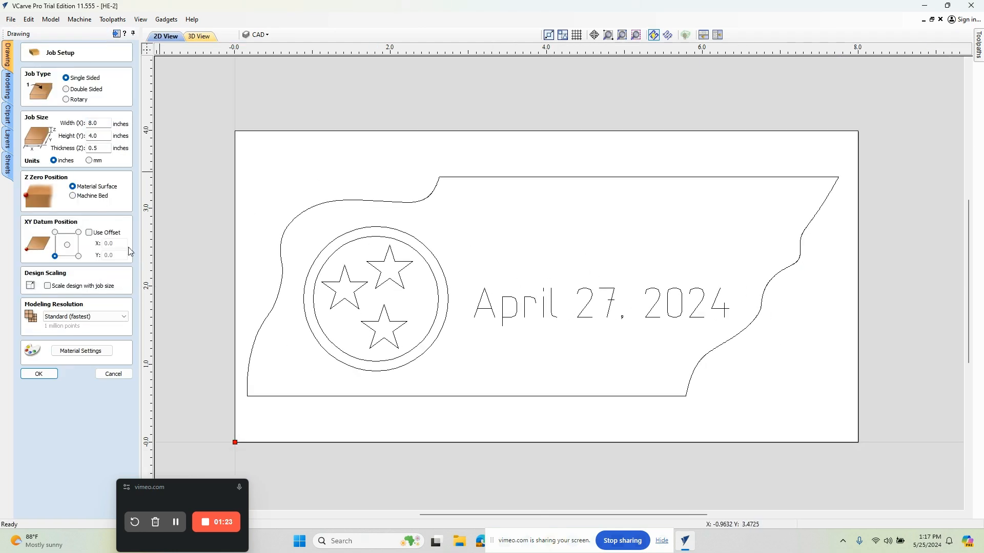
mouse_move(81, 174)
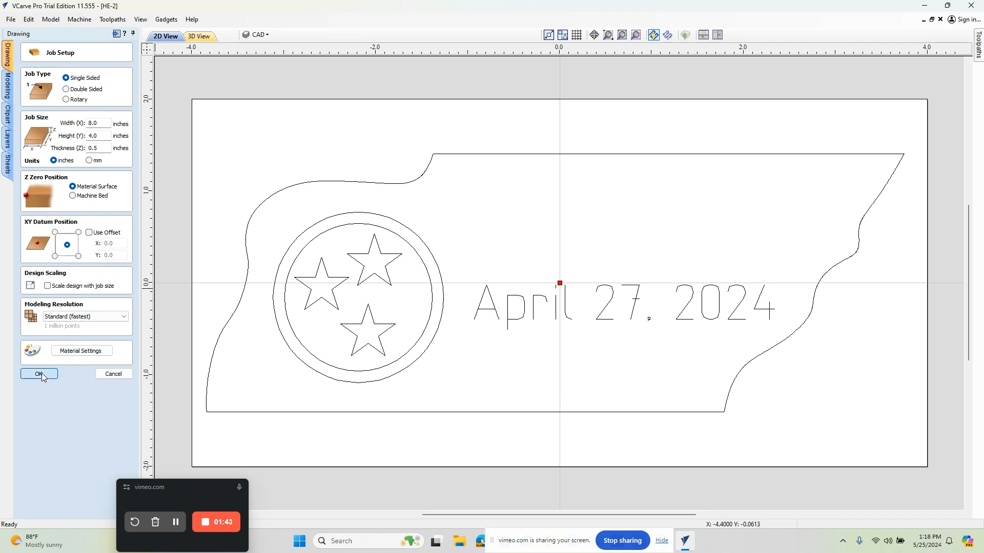
Confirm the HE-2 job setup with the origin at the material centre.
click(38, 374)
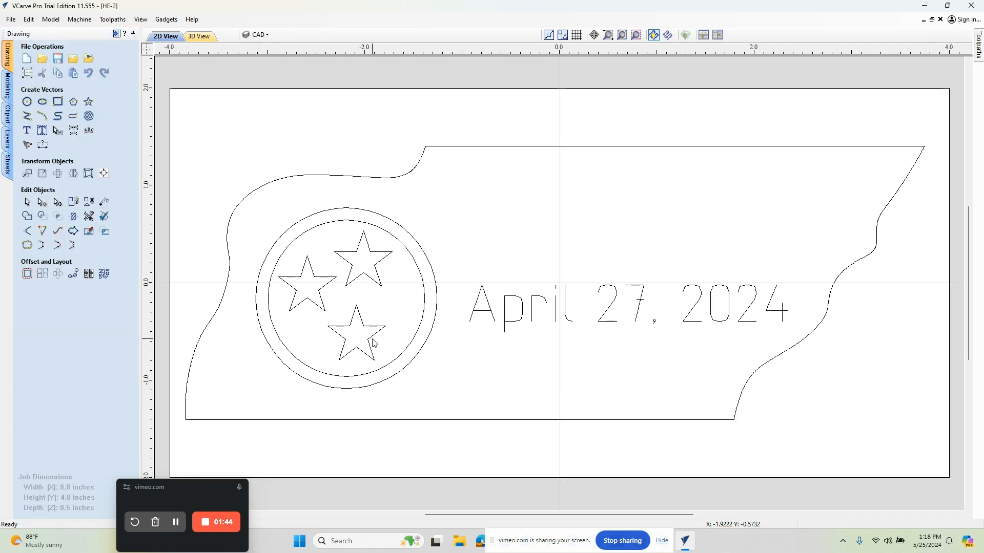
mouse_move(240, 166)
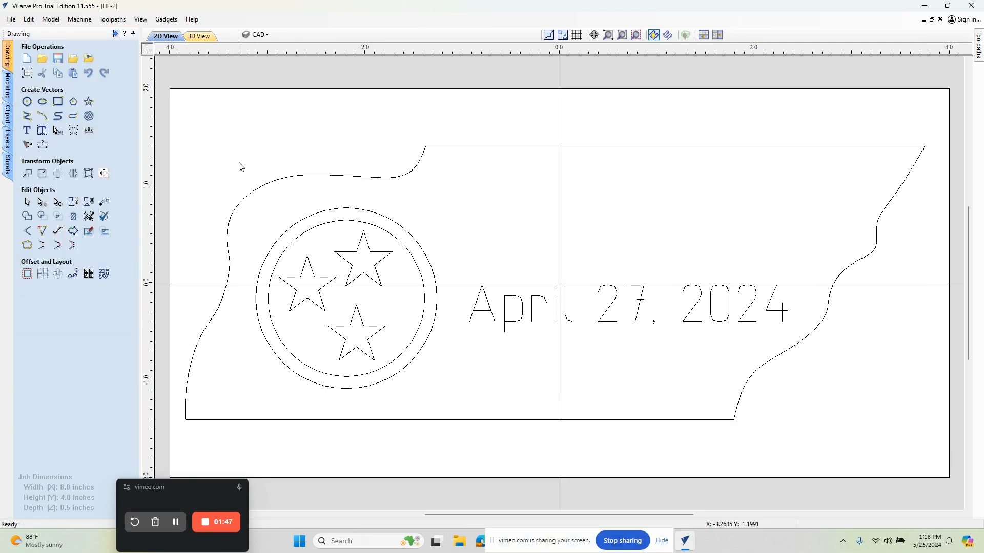
mouse_move(115, 34)
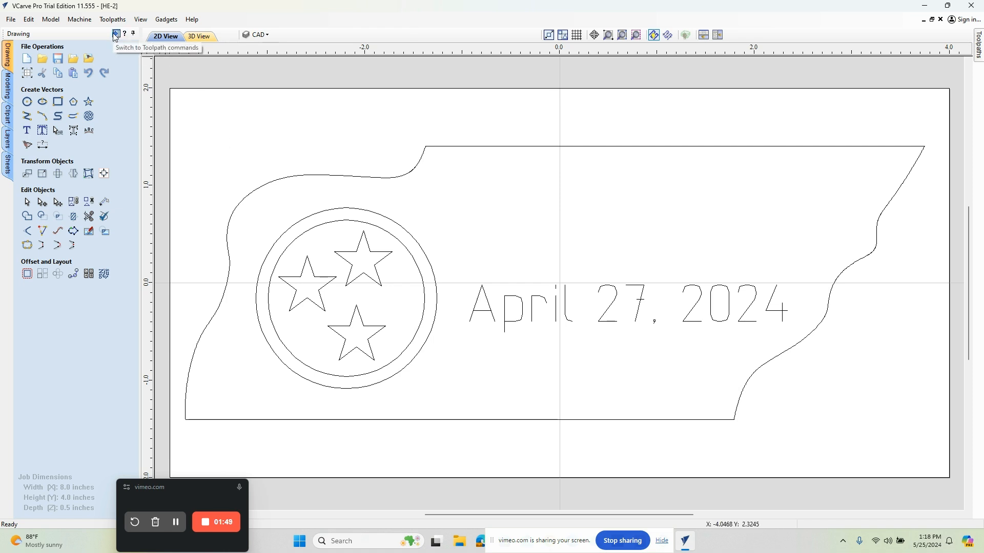
mouse_move(121, 80)
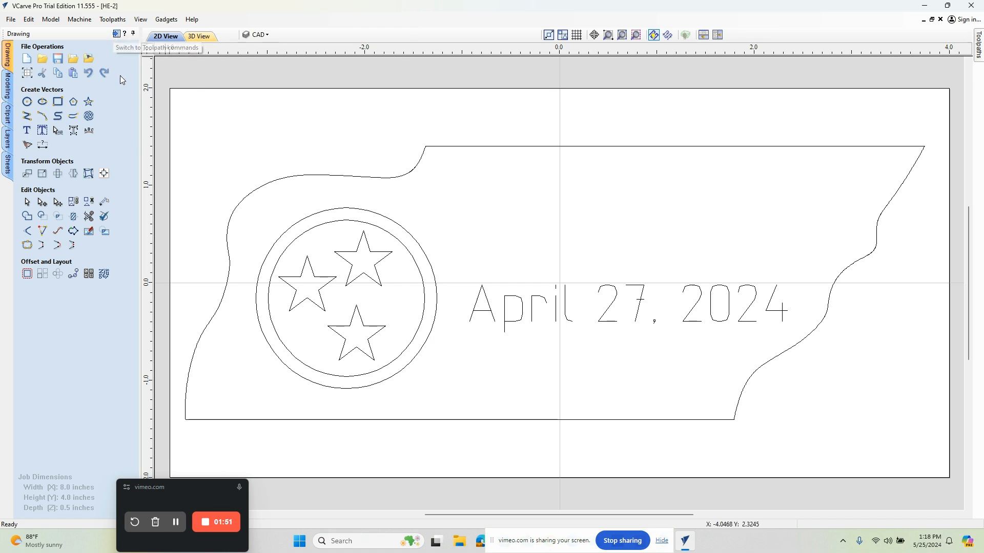
Show the Toolpaths panel and scroll to the Profile Toolpath operations.
click(116, 33)
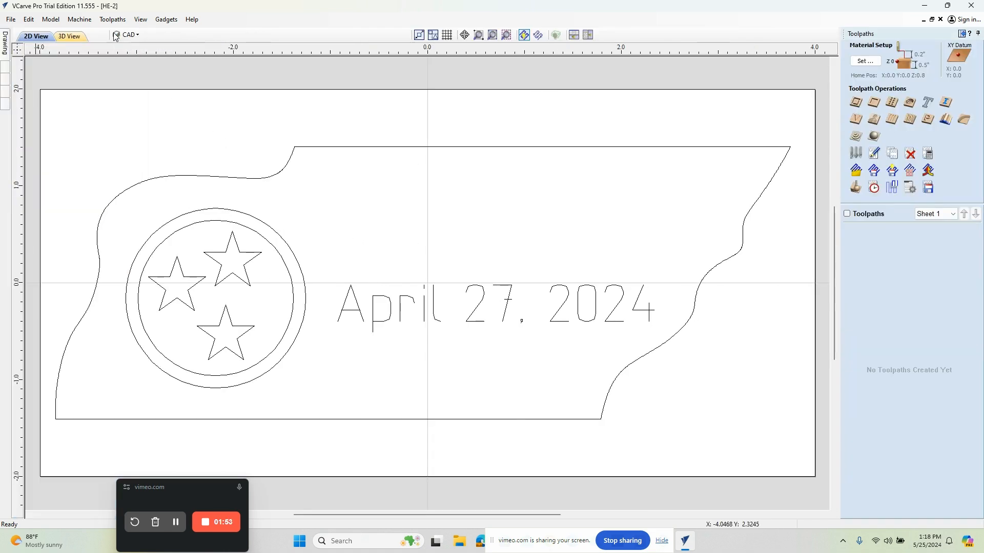
scroll(down, 3)
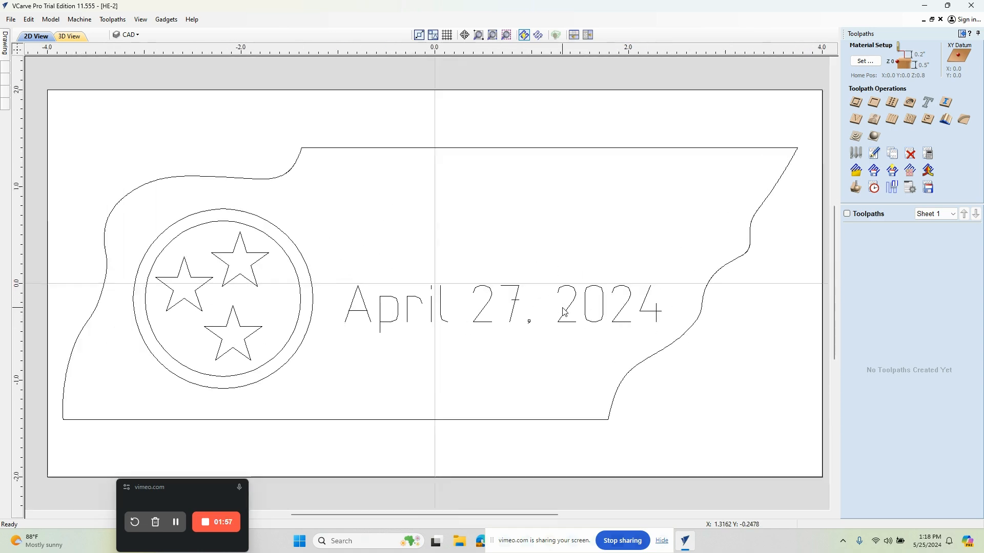
scroll(down, 3)
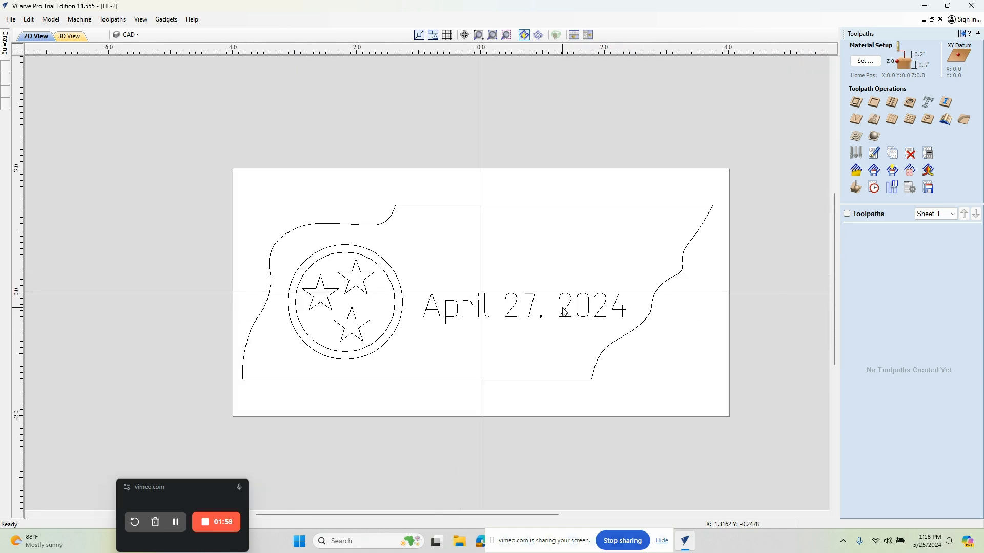
mouse_move(533, 279)
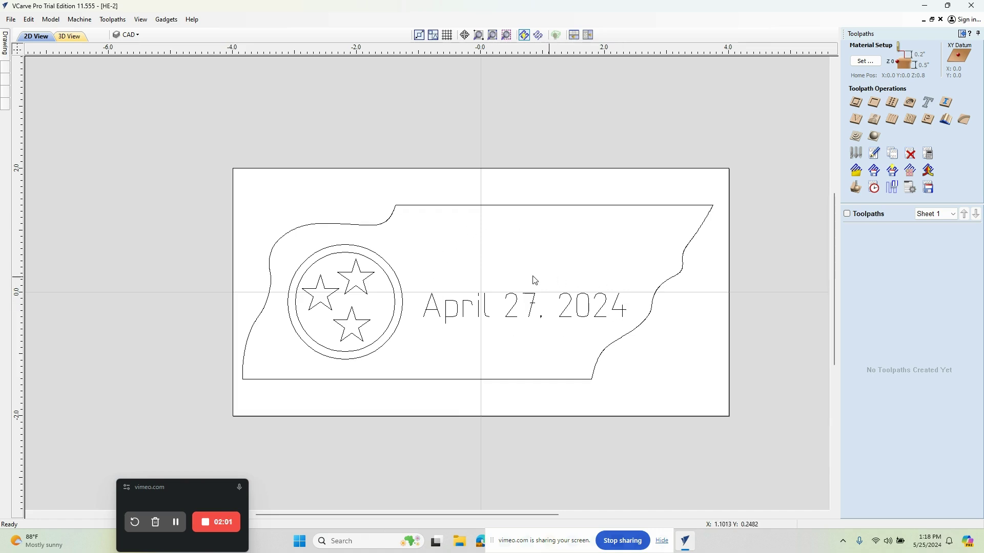
mouse_move(516, 339)
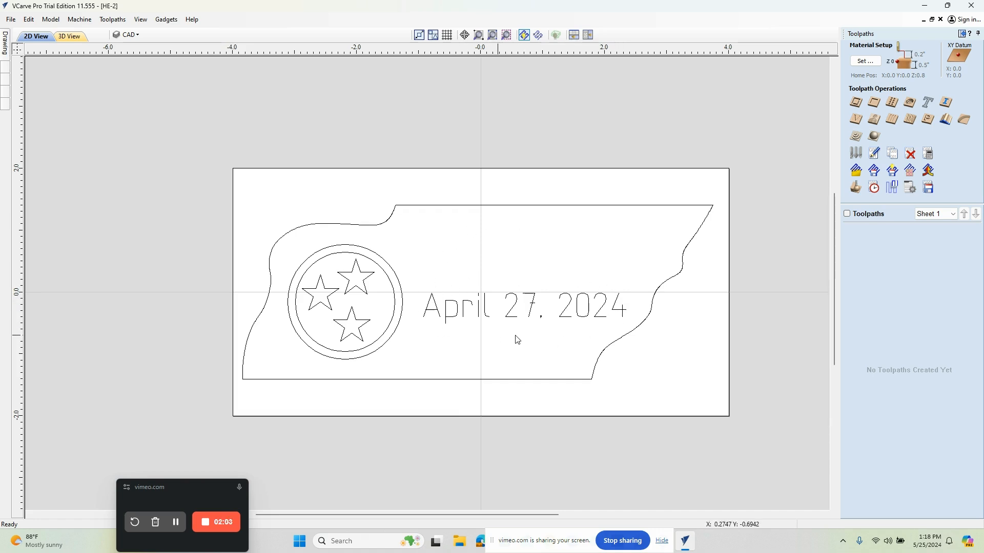
mouse_move(420, 316)
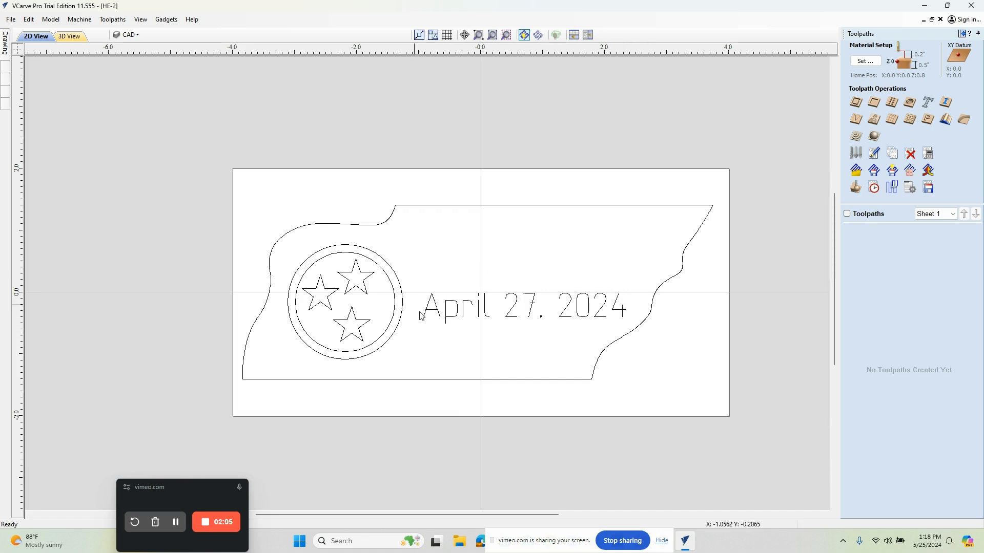
mouse_move(873, 120)
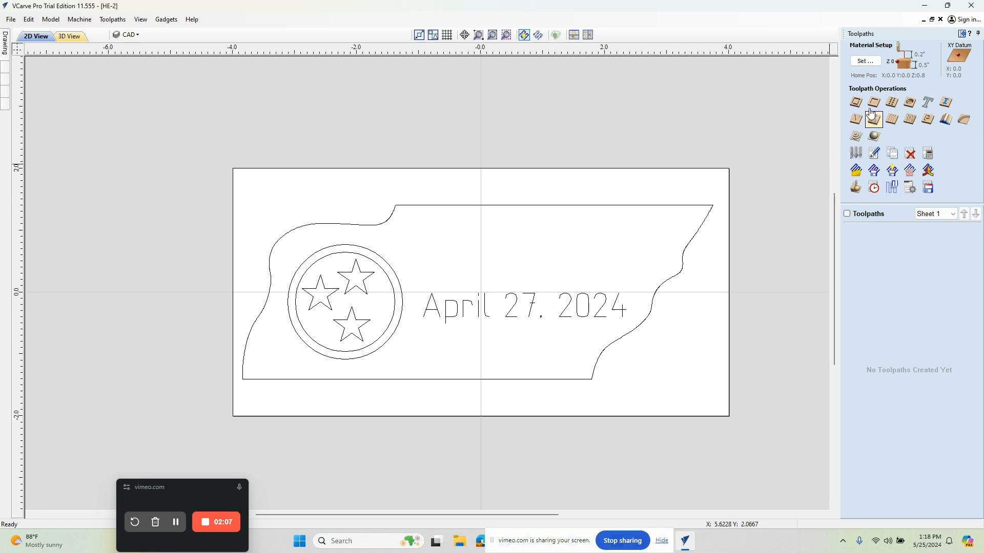
mouse_move(854, 102)
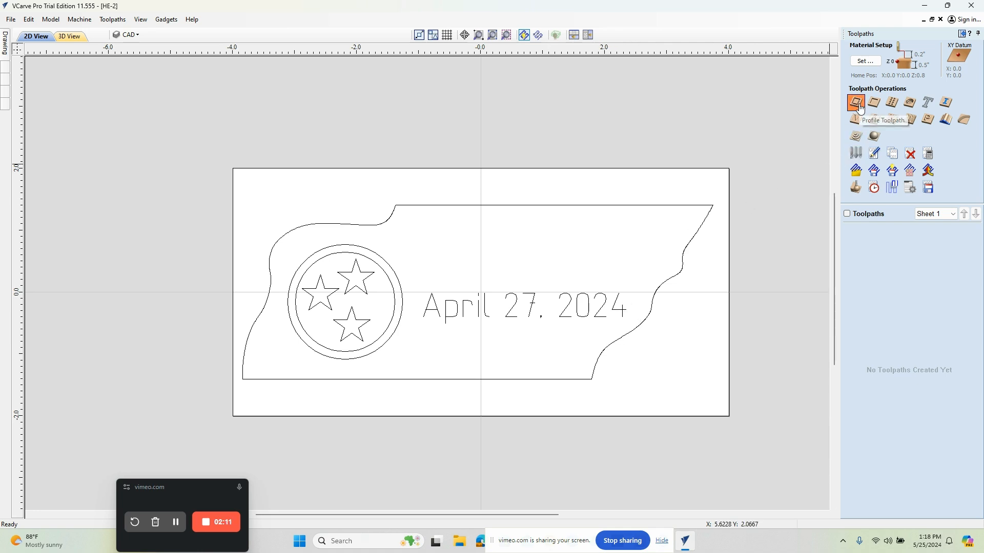
click(854, 103)
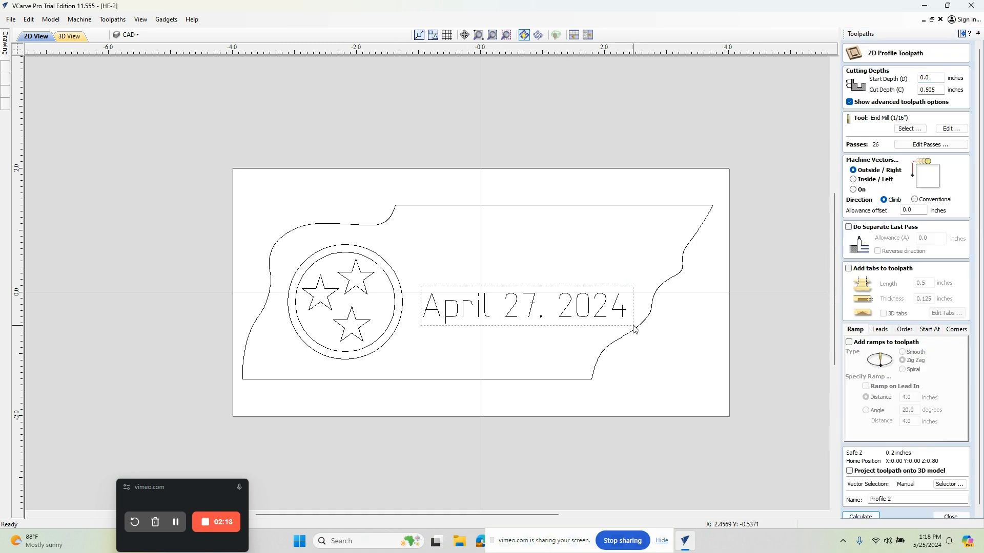
click(458, 307)
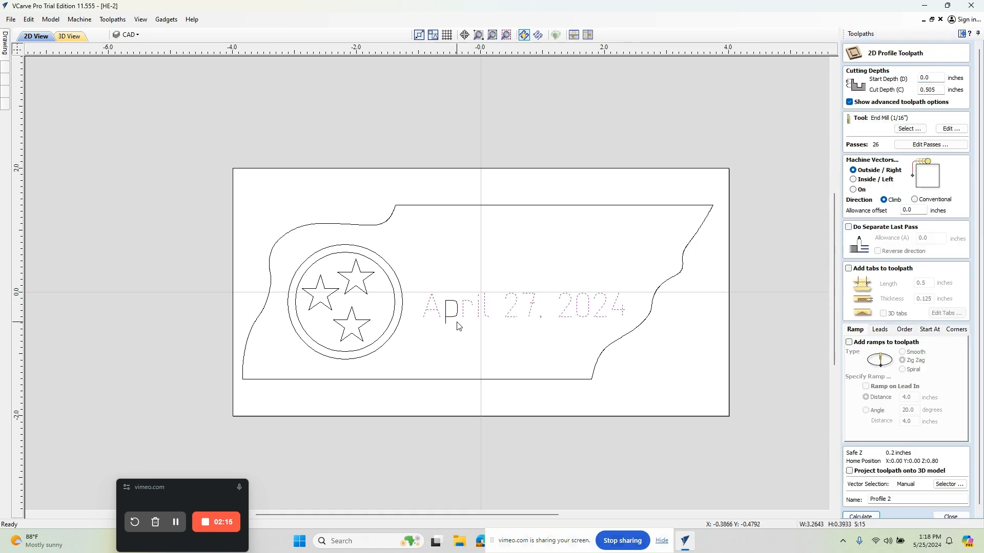
mouse_move(466, 332)
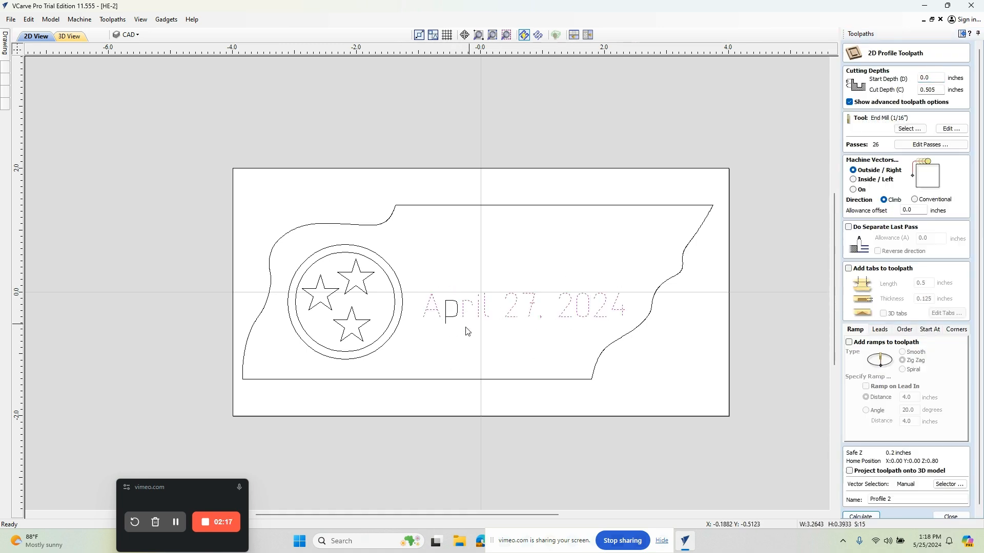
mouse_move(450, 329)
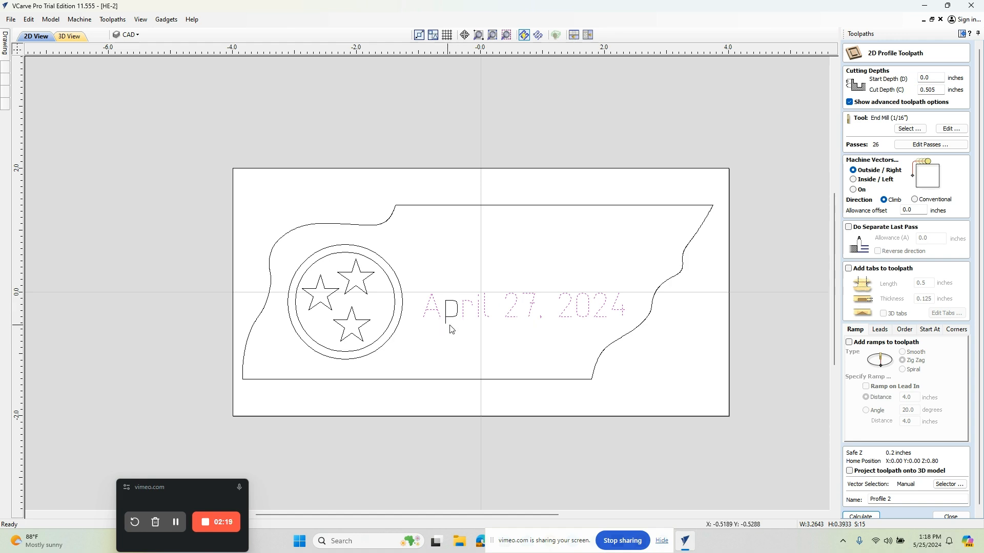
mouse_move(454, 326)
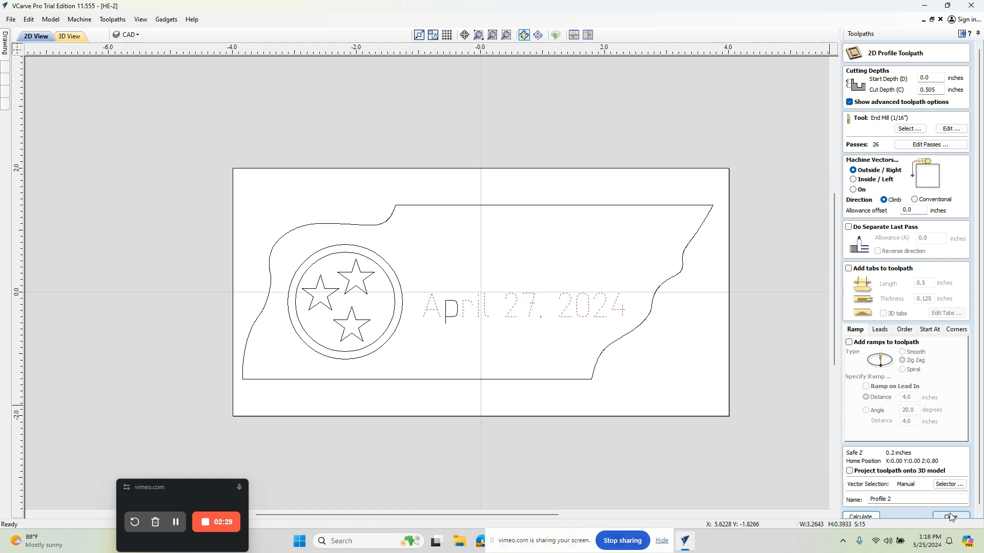
click(952, 516)
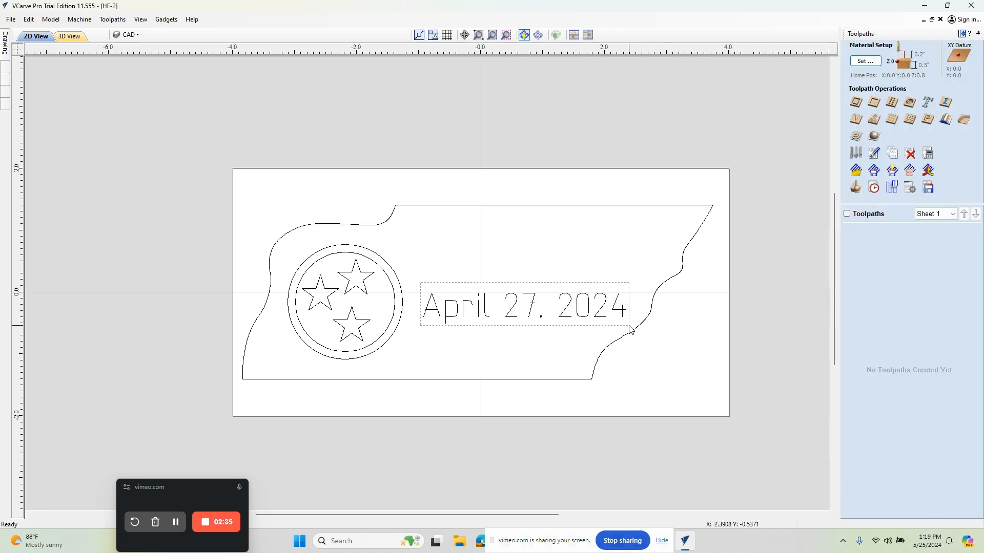
Select the 'April 27, 2024' text and start a Quick Engraving toolpath.
click(927, 103)
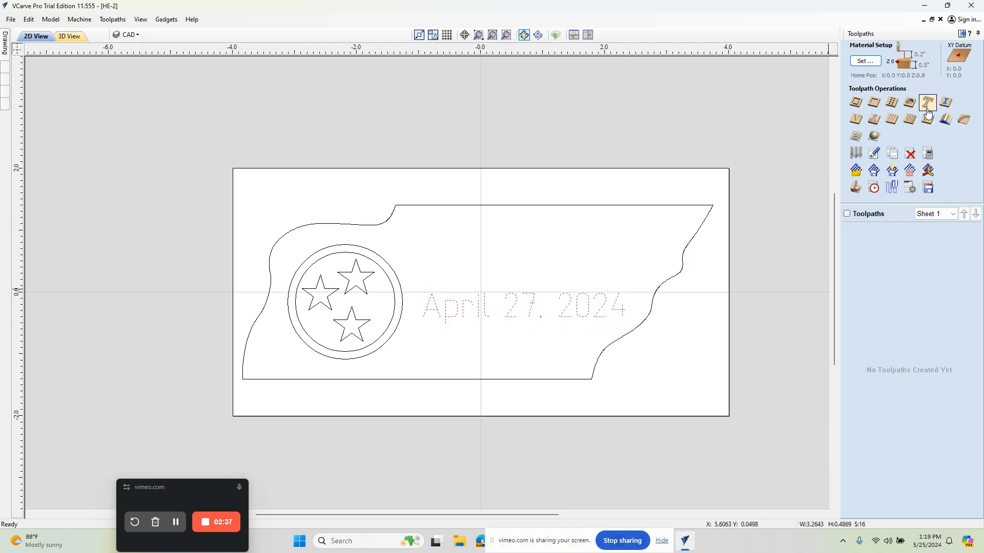
mouse_move(927, 118)
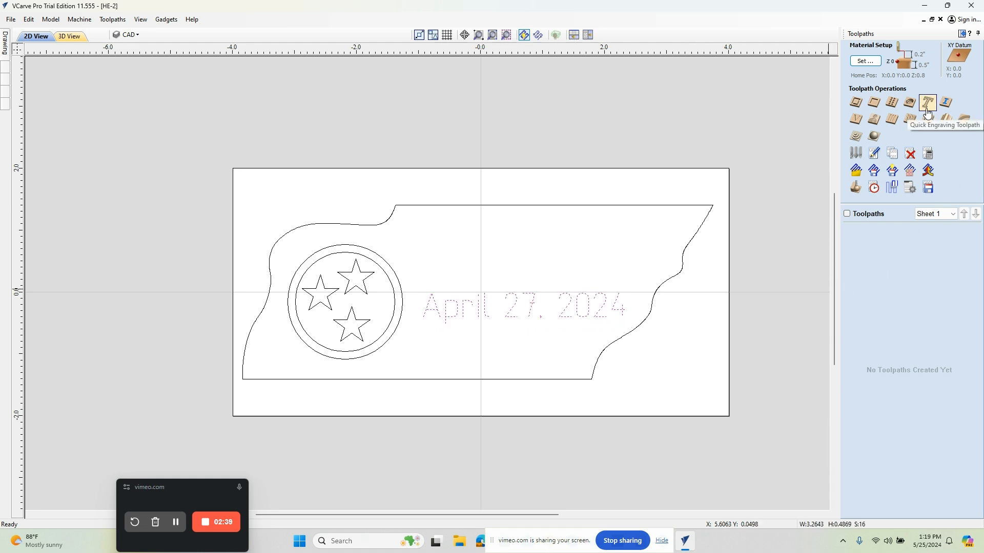
click(928, 102)
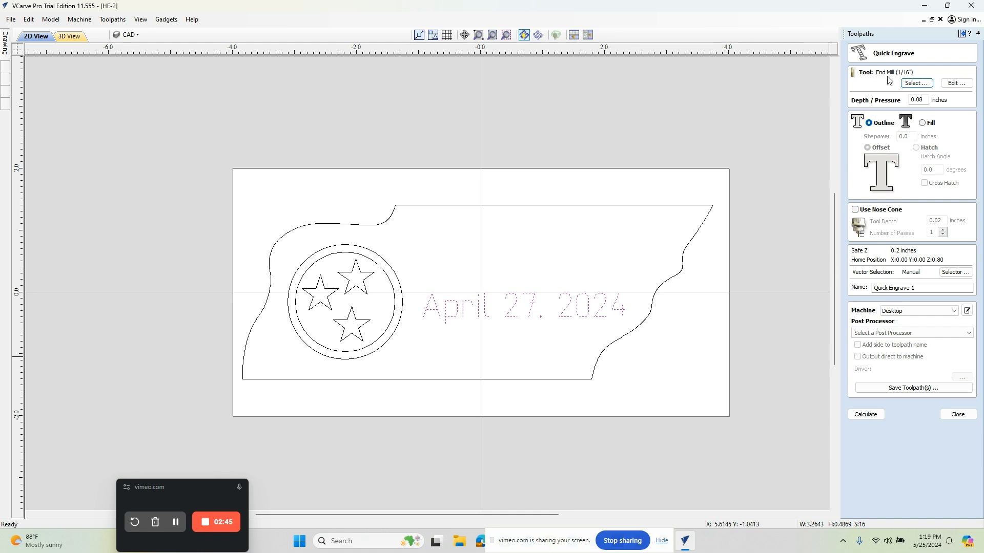
Choose the 1/16-inch end mill with feed rate 20 and pass depth 0.08.
click(915, 83)
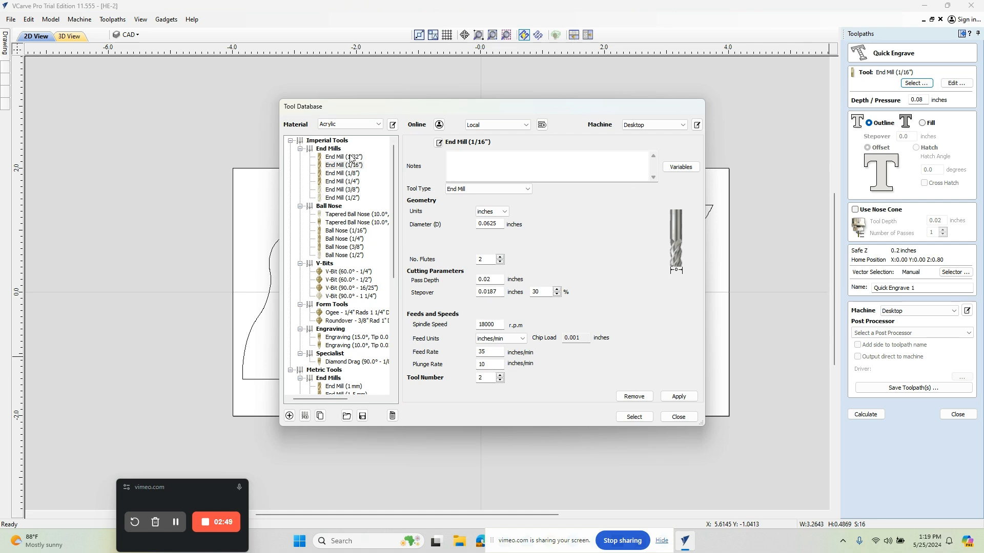
mouse_move(336, 243)
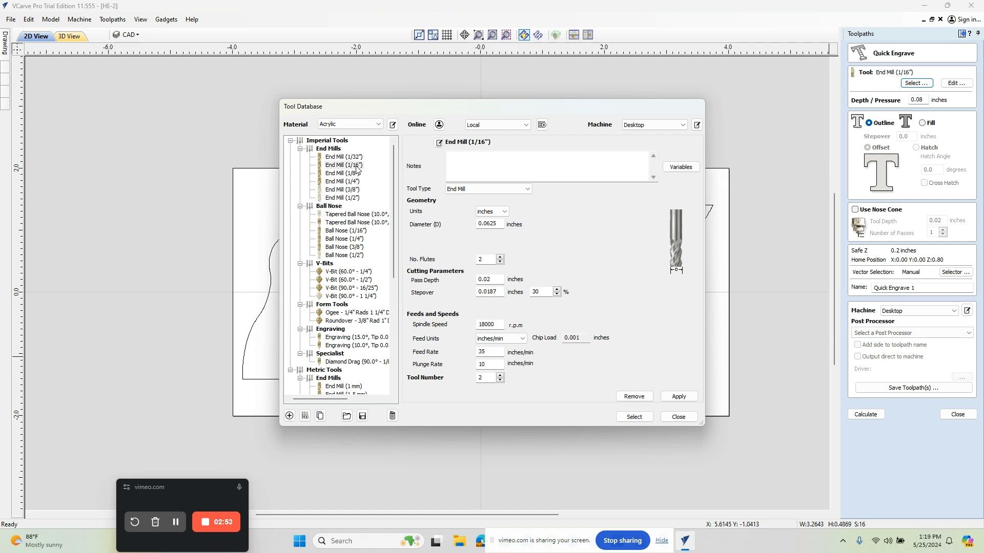
triple_click(489, 352)
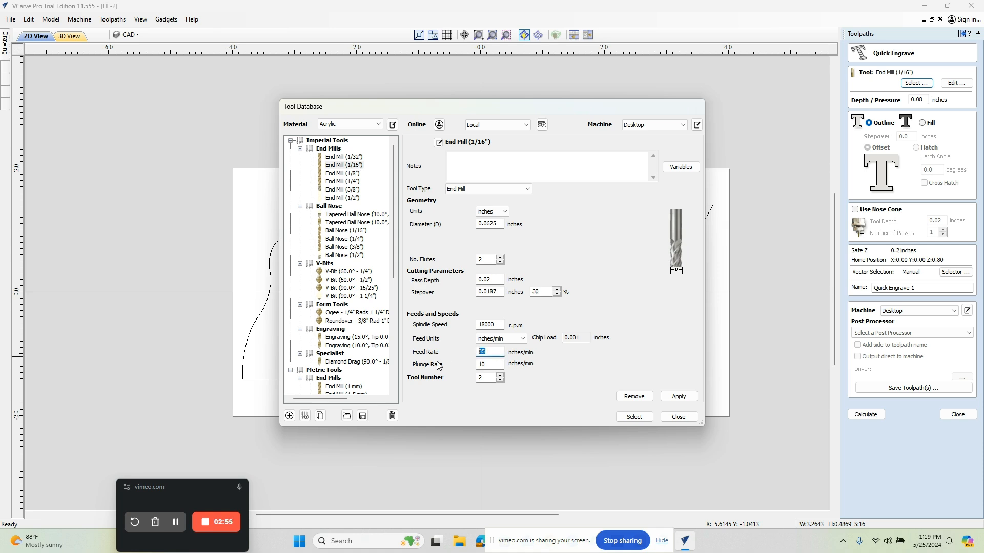
text(20)
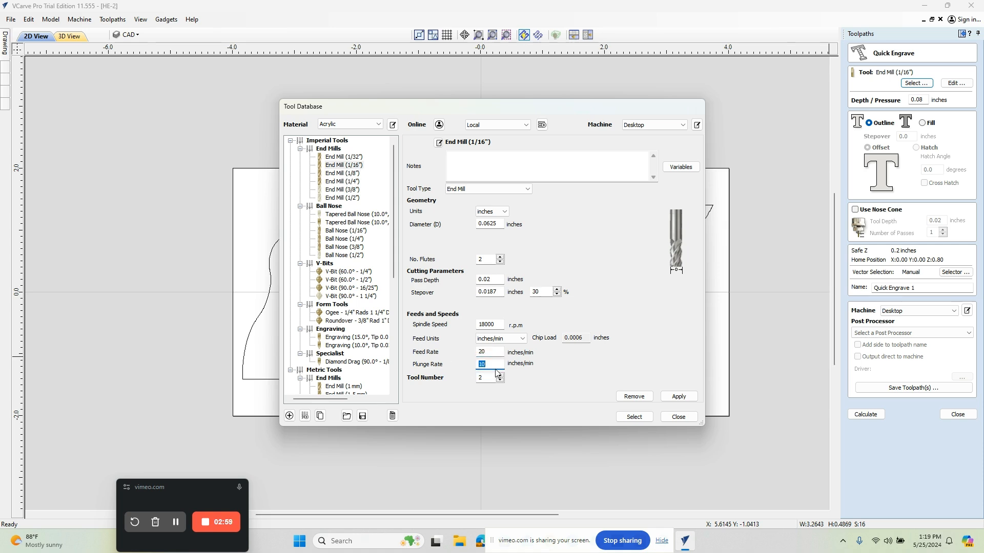
click(489, 279)
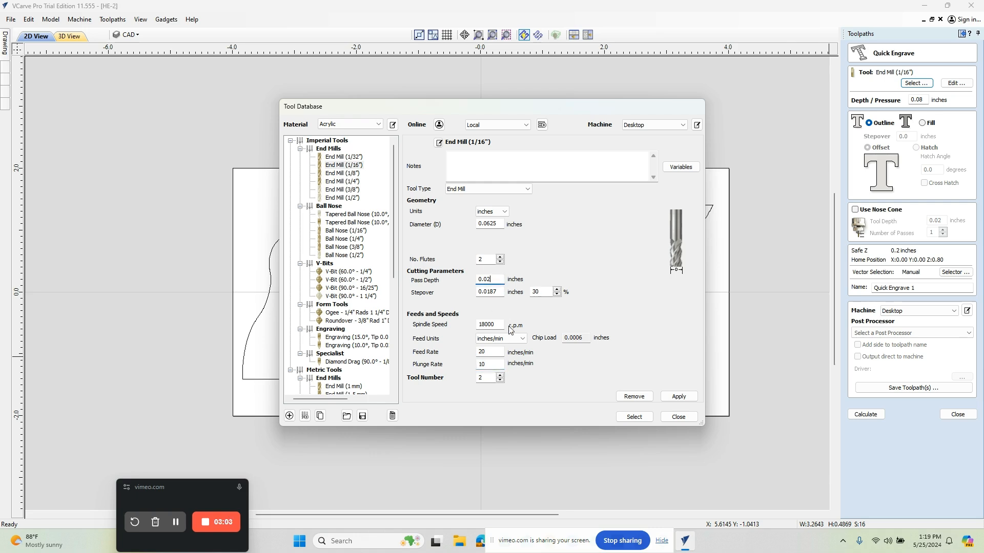
triple_click(485, 279)
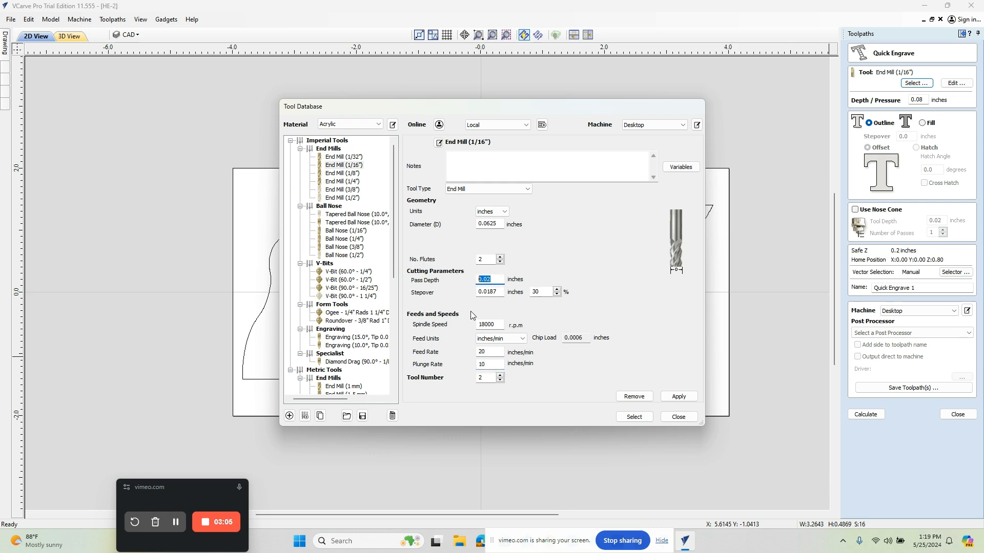
text(.08)
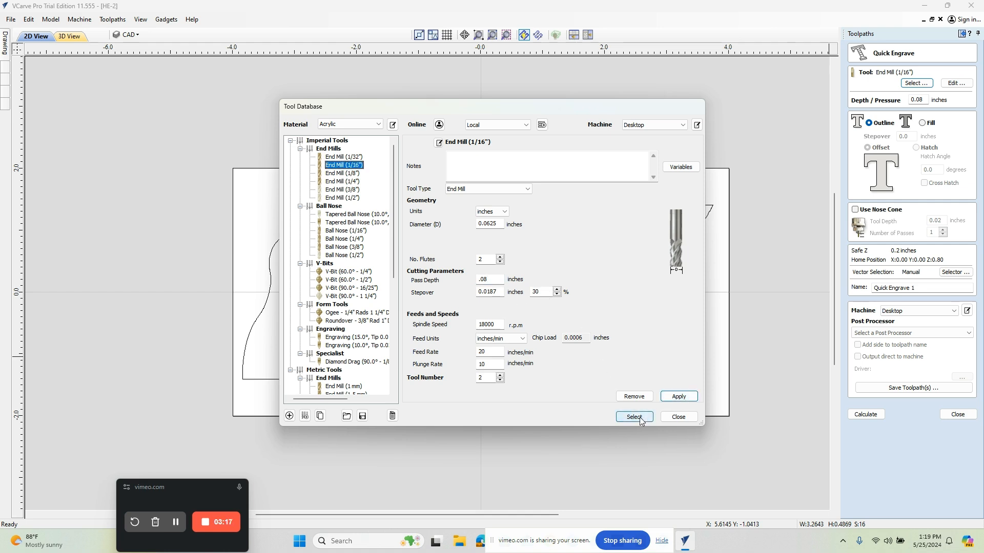
click(633, 417)
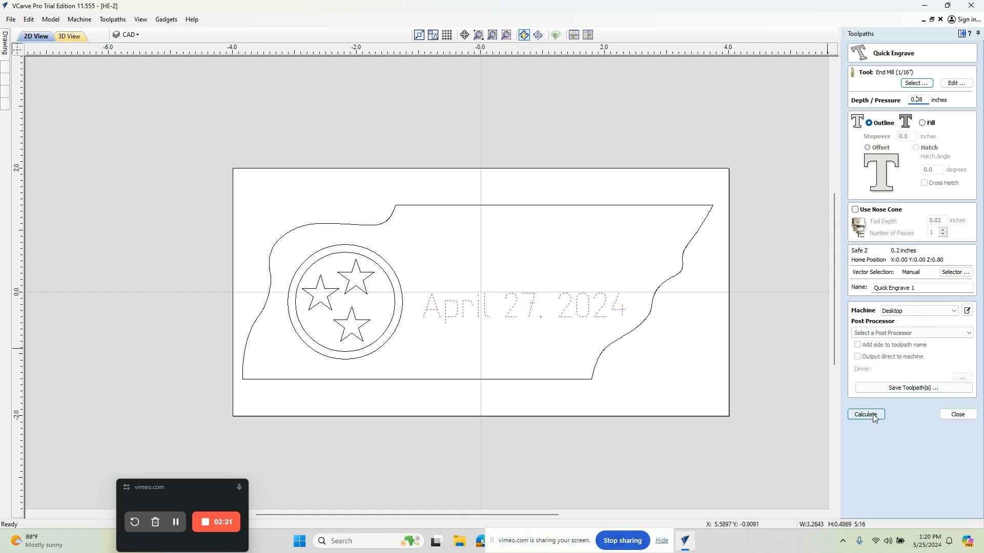
Calculate Quick Engrave 1, preview the engraved date in 3D, then close the preview.
click(866, 414)
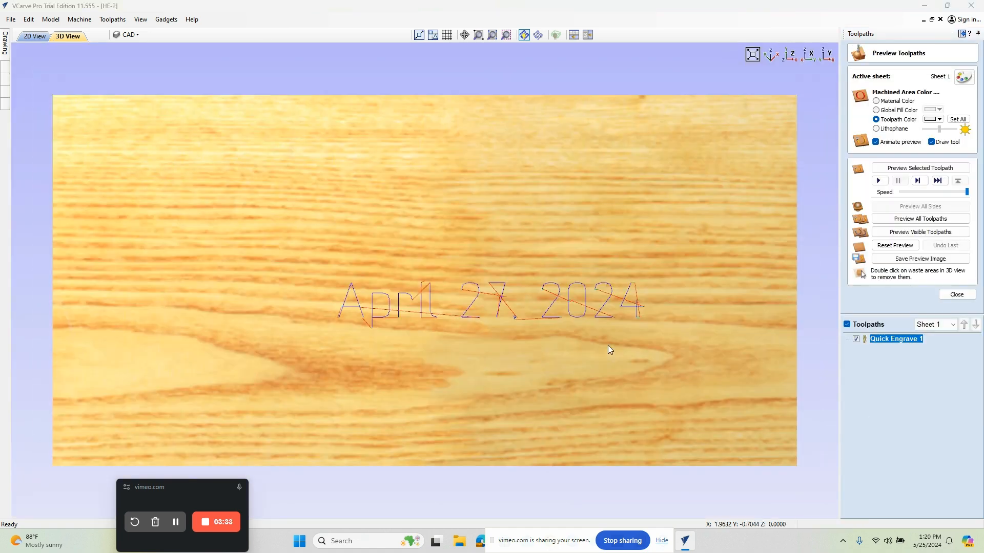
click(877, 180)
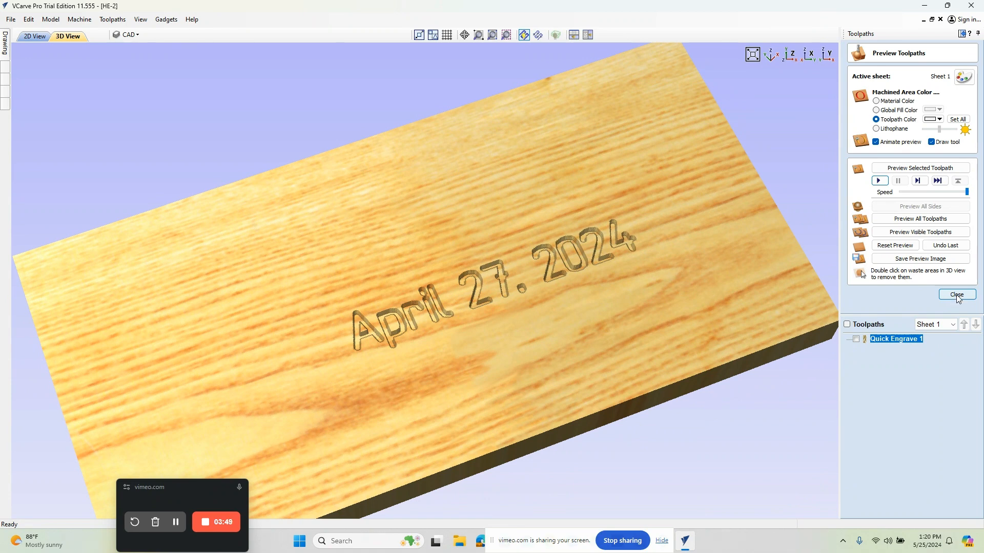
click(956, 296)
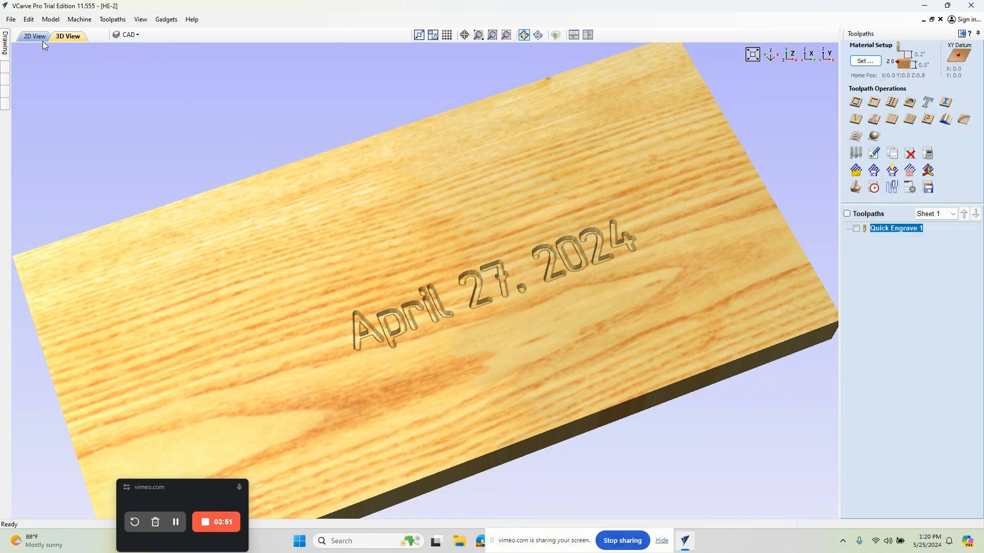
In the 2D view, select the two circles around the star emblem.
click(35, 37)
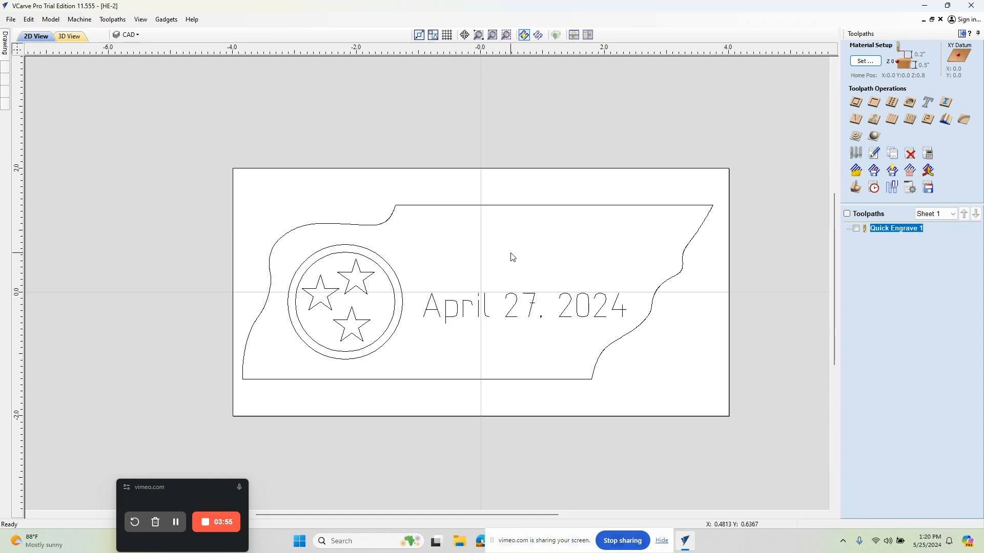
mouse_move(390, 270)
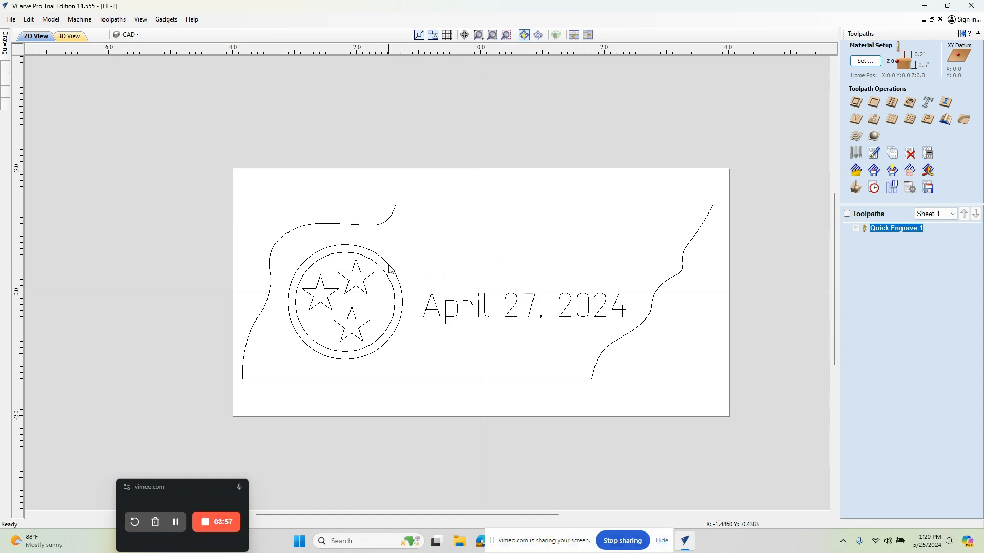
click(388, 270)
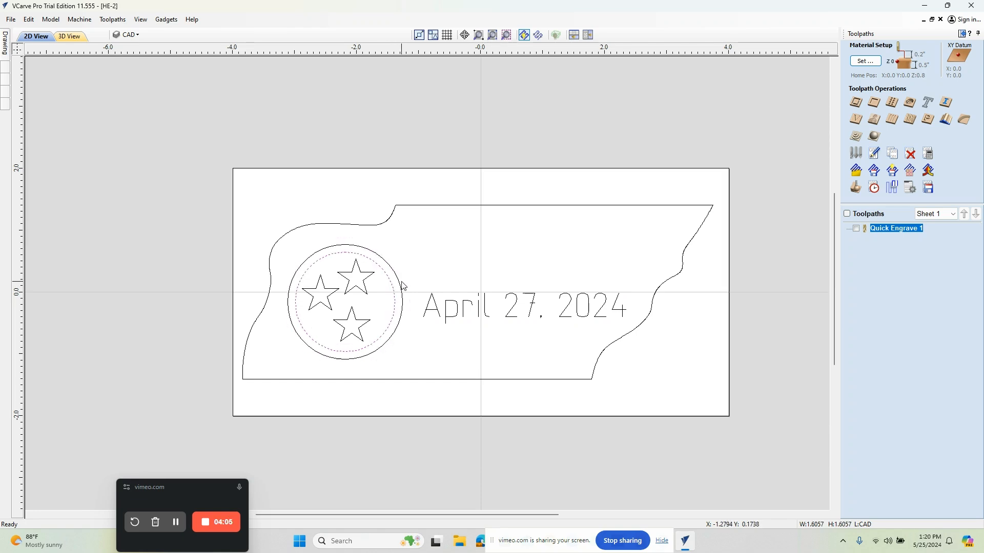
click(445, 248)
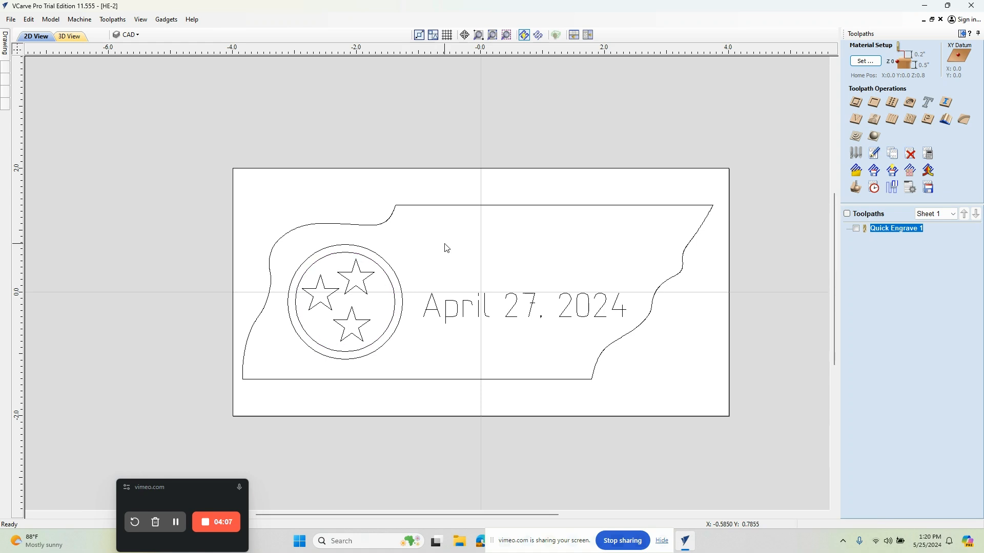
click(389, 285)
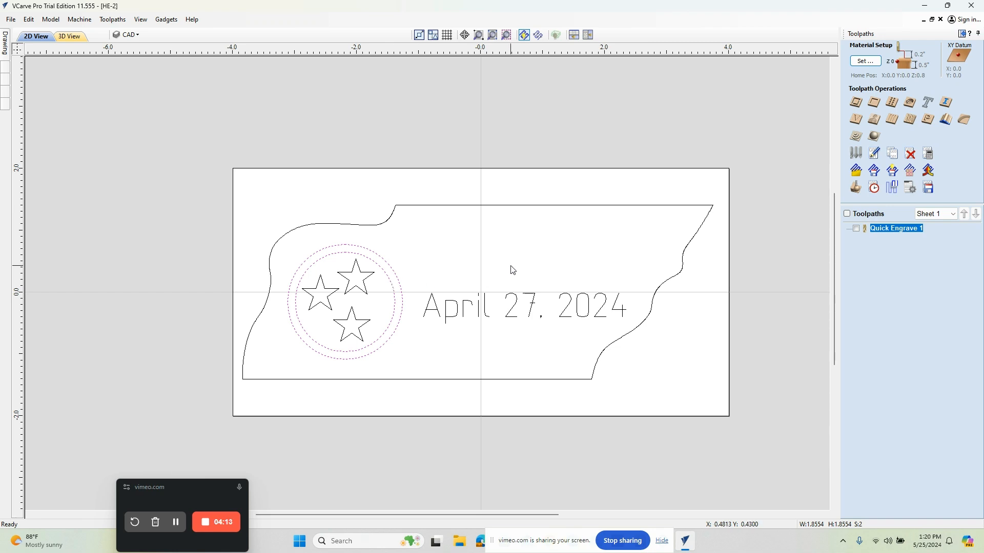
mouse_move(642, 240)
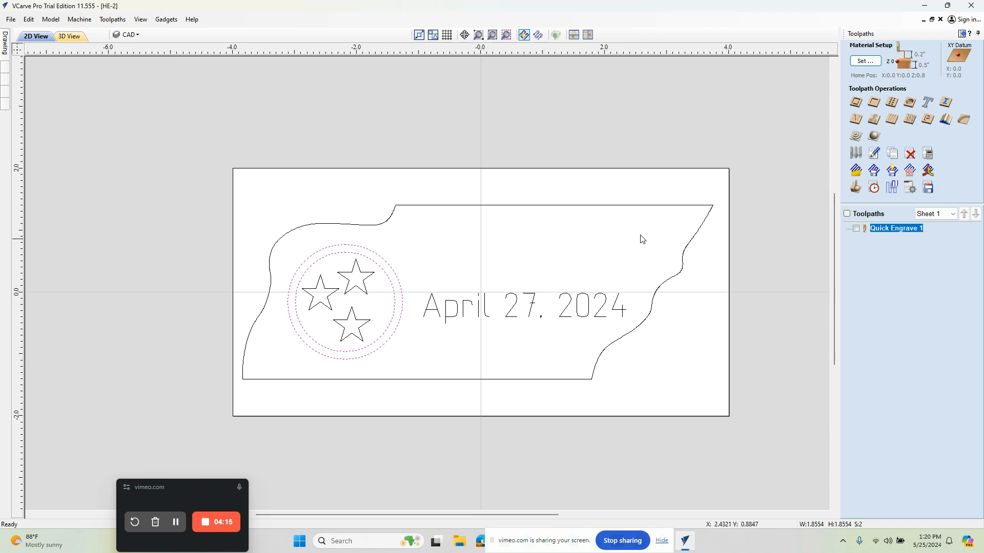
mouse_move(856, 102)
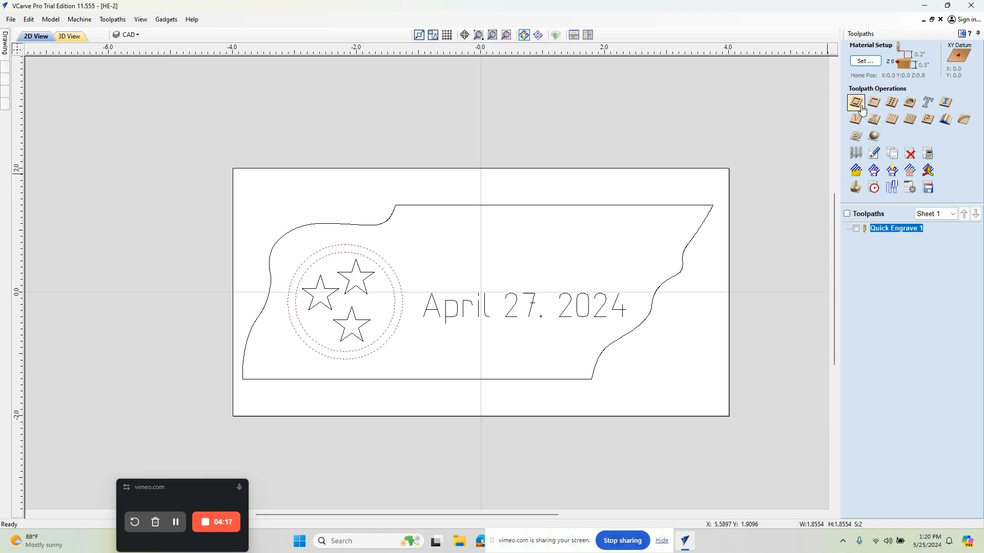
mouse_move(873, 102)
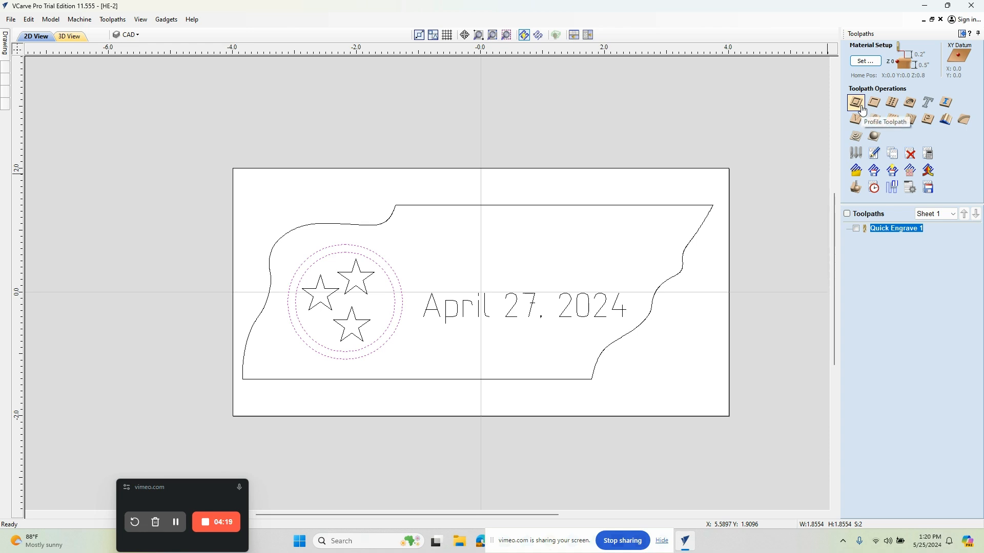
Start a profile toolpath on the circles, cutting on the line 0.08 inches deep.
click(855, 102)
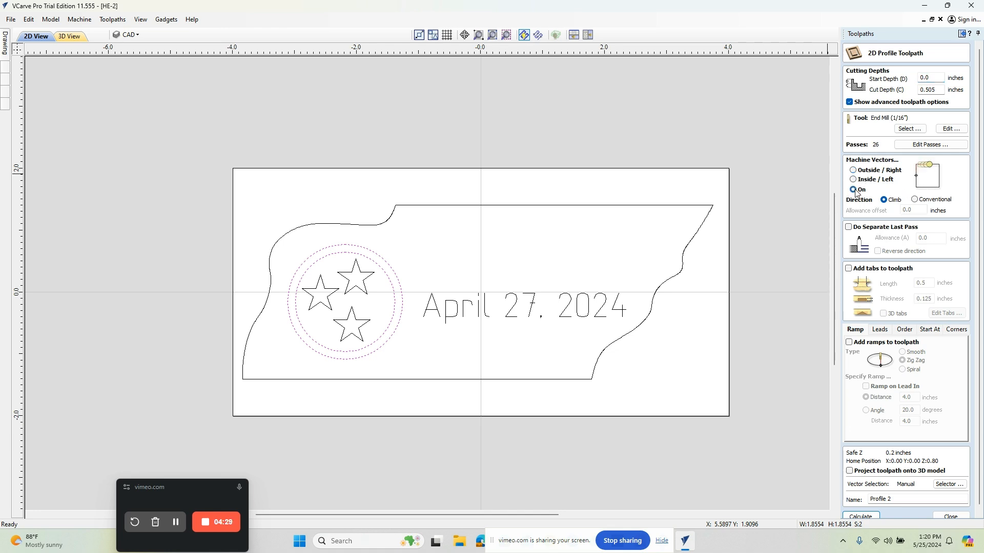
click(853, 189)
text(.08)
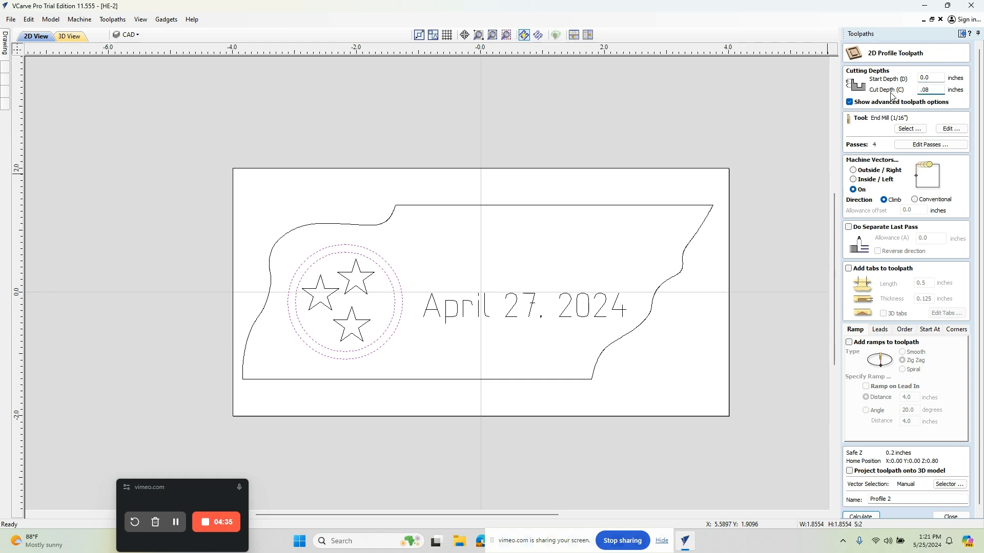
mouse_move(904, 123)
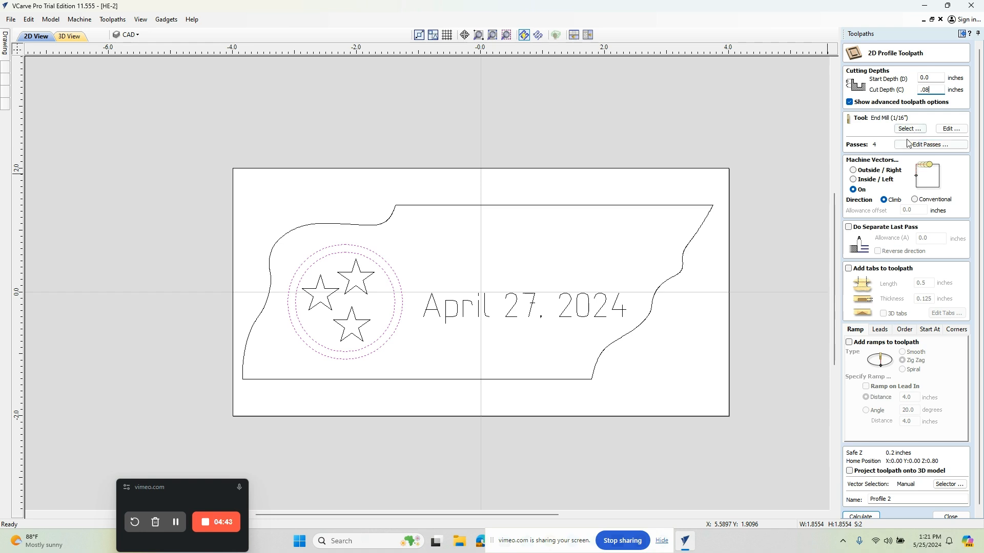
mouse_move(905, 158)
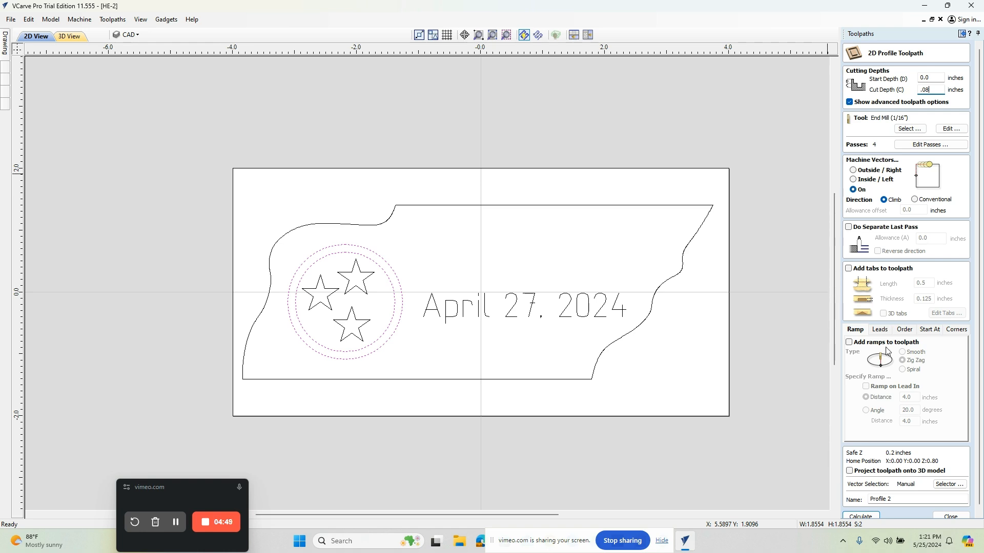
mouse_move(858, 220)
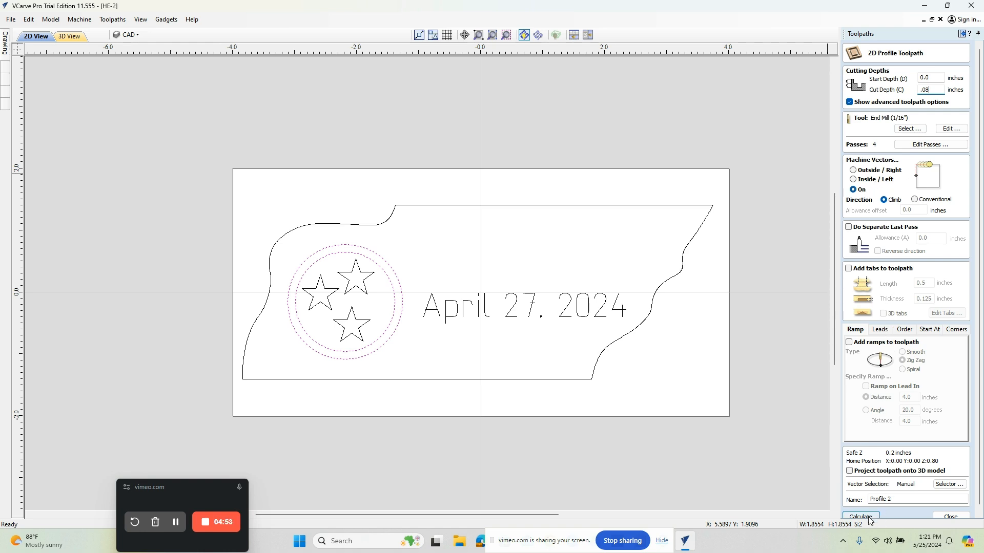
Calculate Profile 2 and preview the double ring grooved into the board in 3D.
click(860, 516)
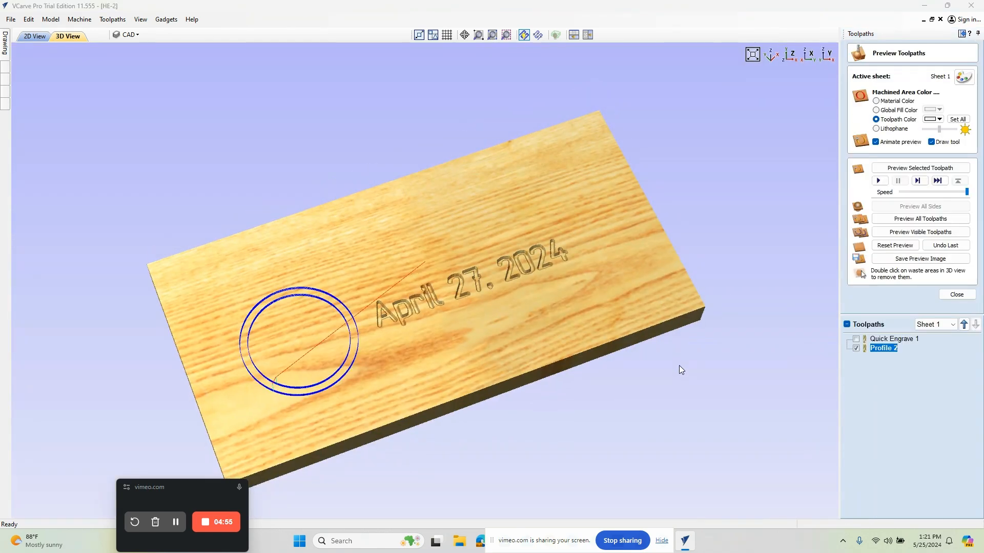
click(878, 180)
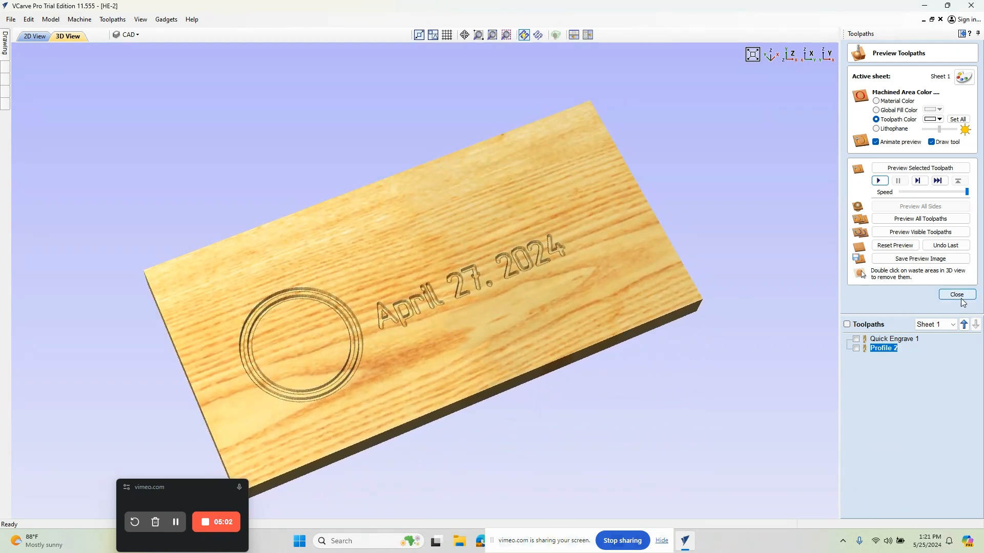
click(956, 294)
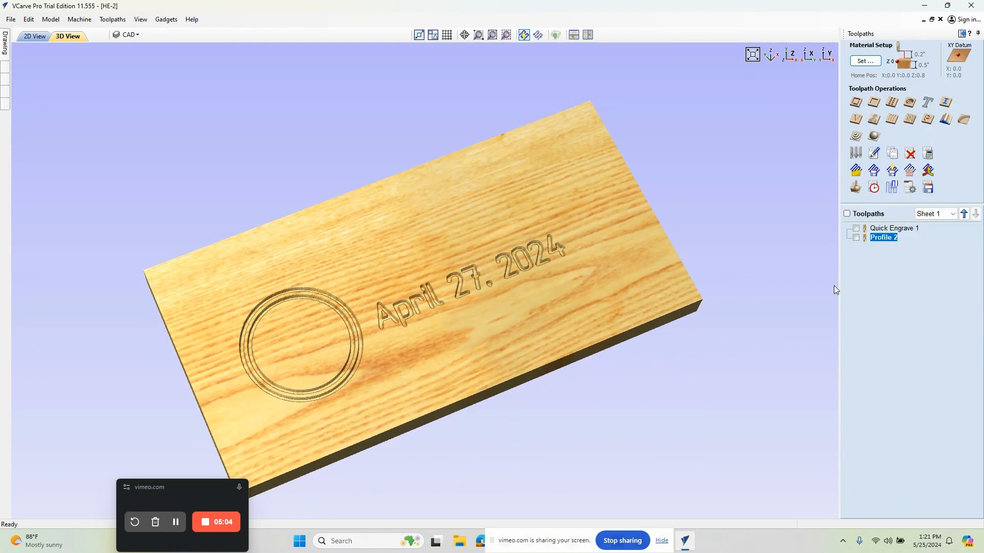
mouse_move(309, 312)
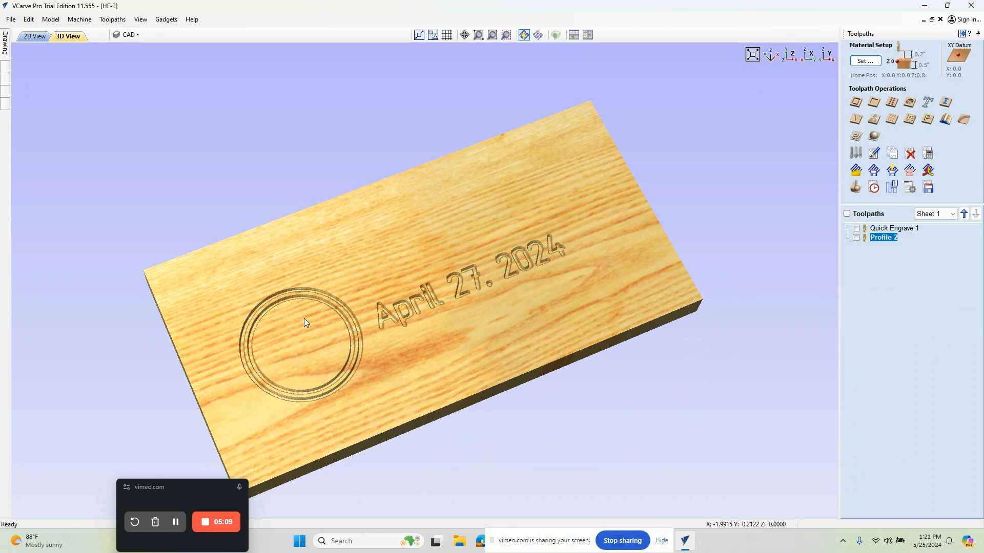
Create a pocket toolpath on the three emblem stars at 0.08-inch cut depth.
click(35, 37)
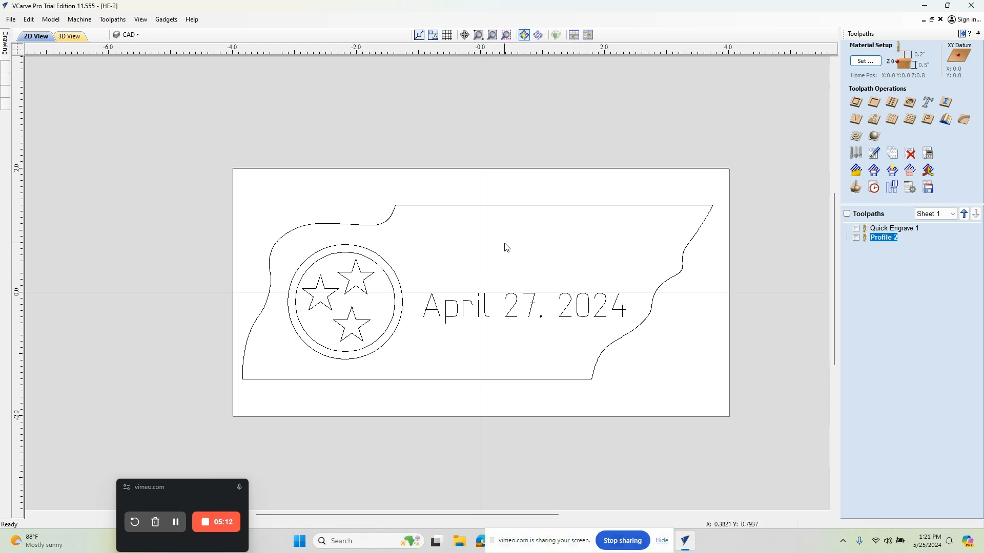
mouse_move(541, 255)
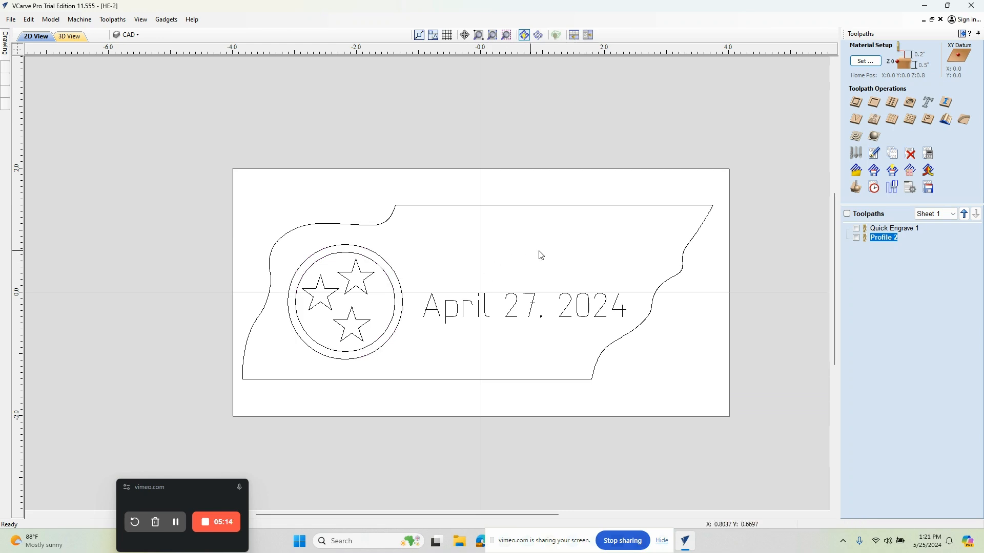
mouse_move(873, 103)
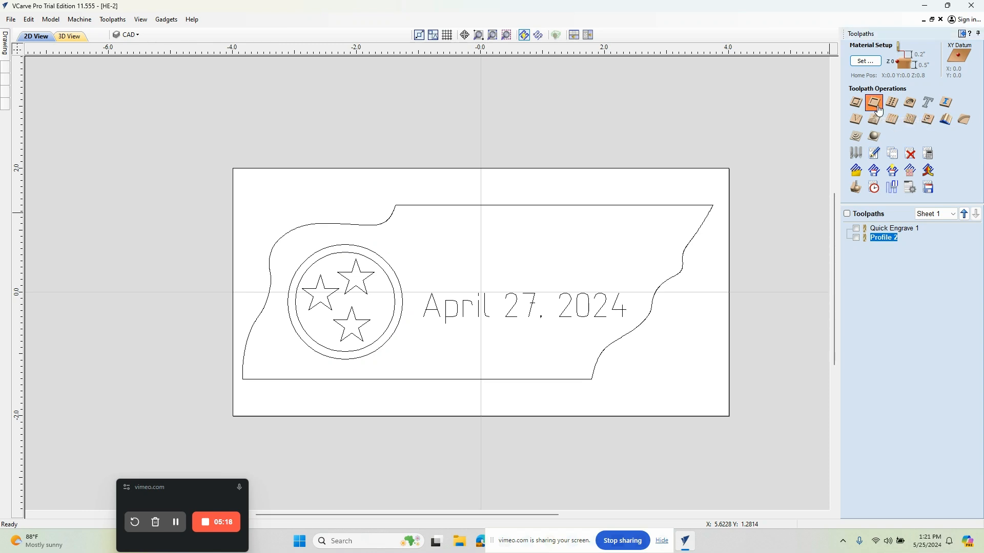
click(873, 103)
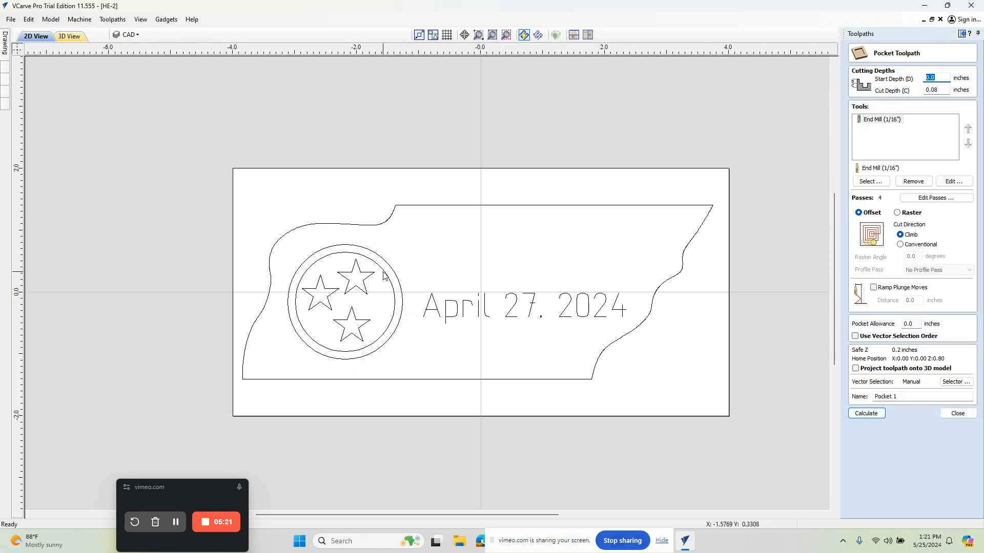
mouse_move(371, 281)
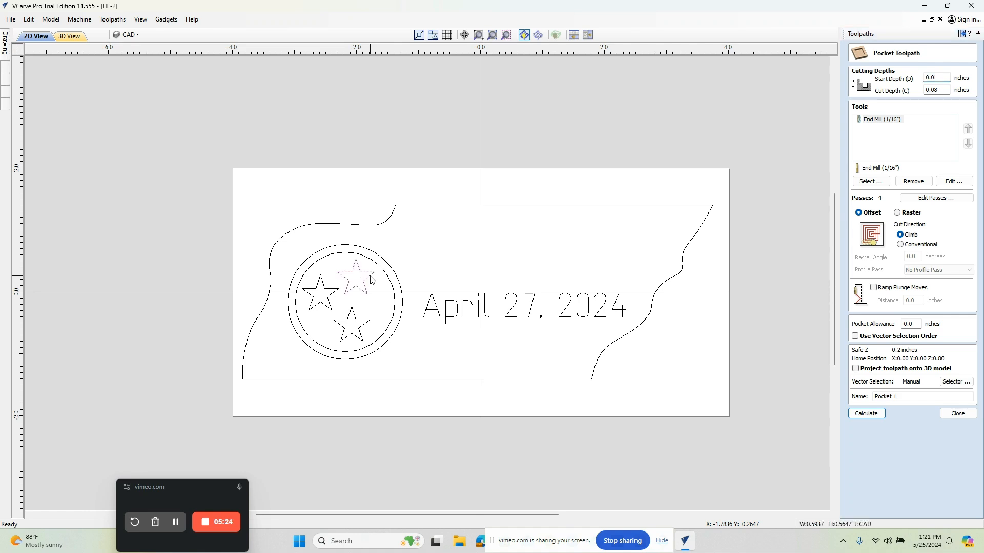
click(320, 294)
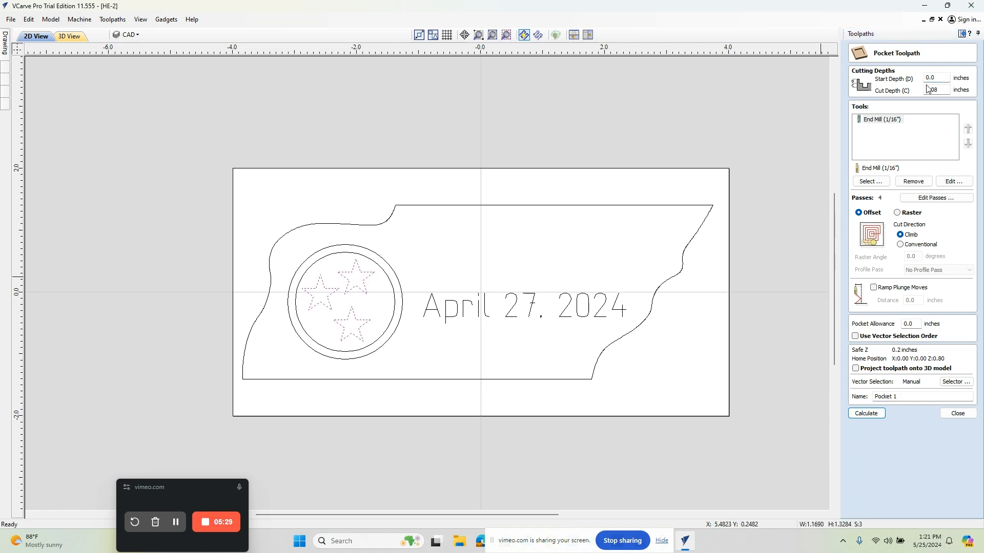
click(935, 90)
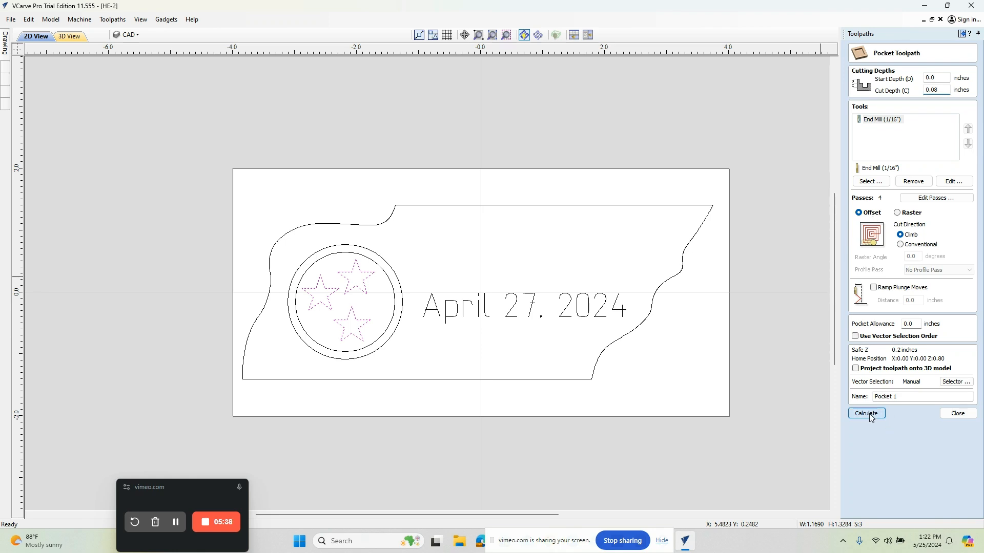
Calculate Pocket 1 and preview the three recessed stars inside the rings.
click(865, 413)
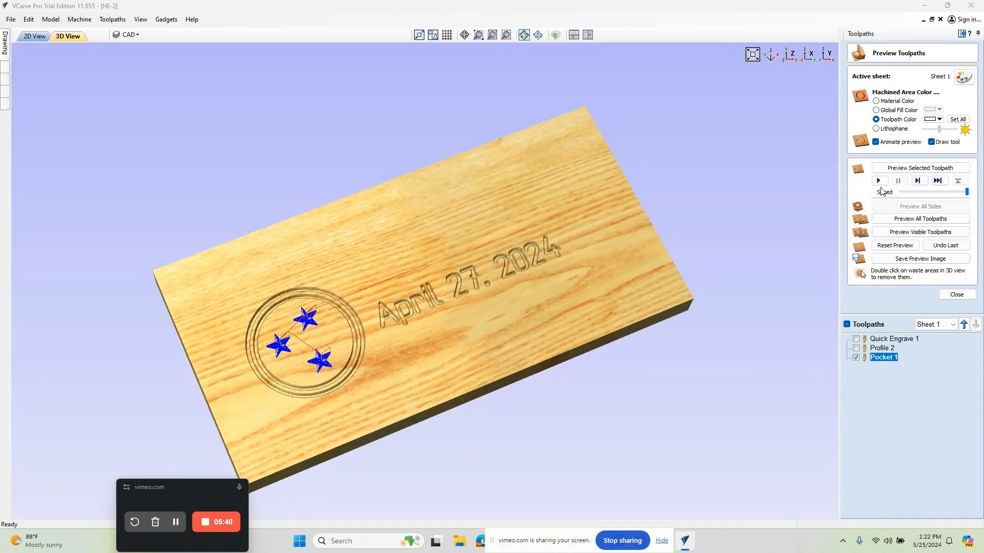
click(878, 181)
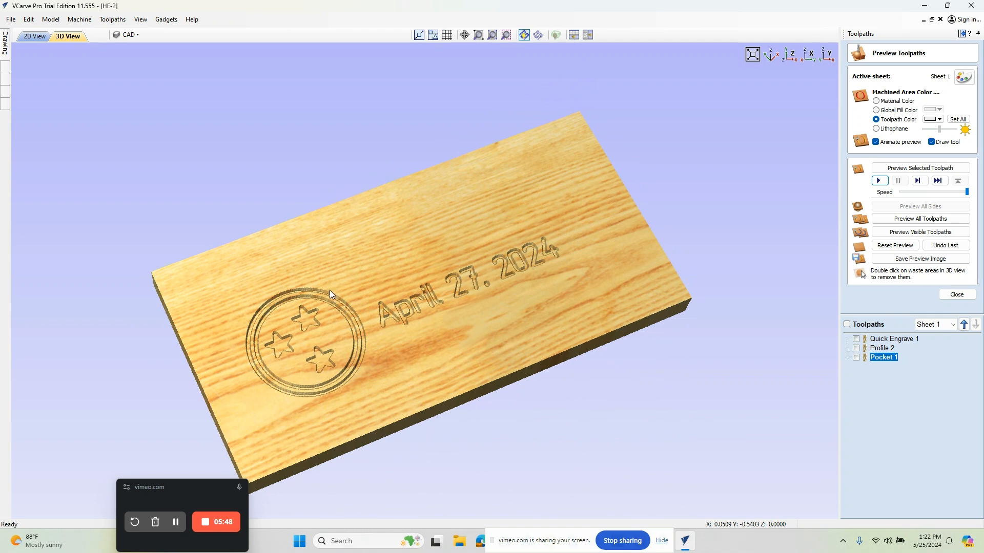
mouse_move(375, 412)
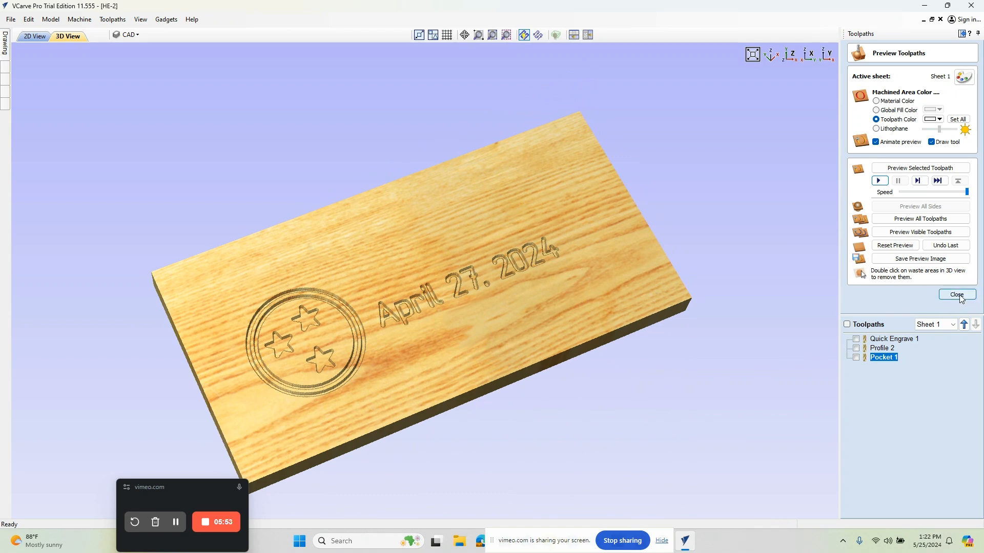
click(956, 296)
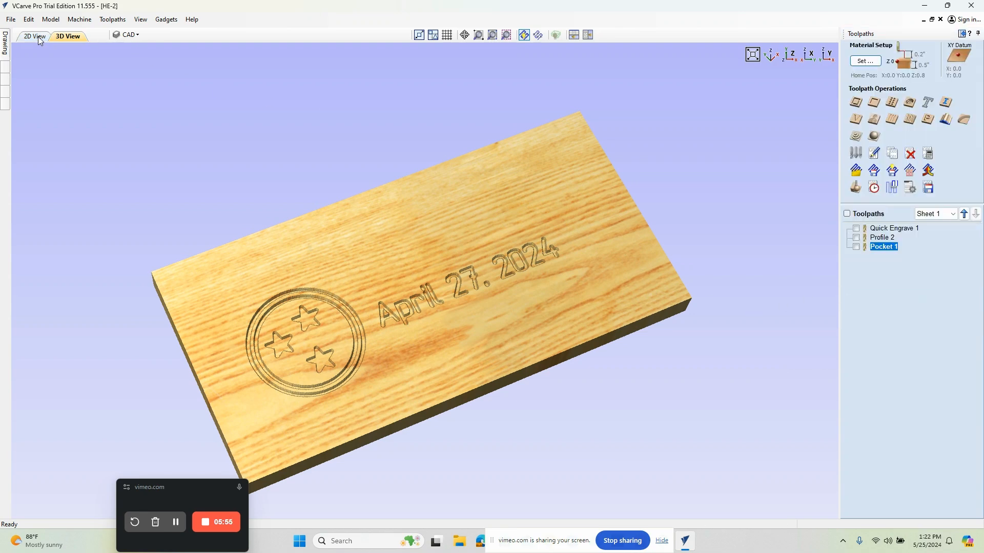
Start a profile toolpath on the Tennessee outline, cutting Outside at 0.505-inch depth.
click(34, 36)
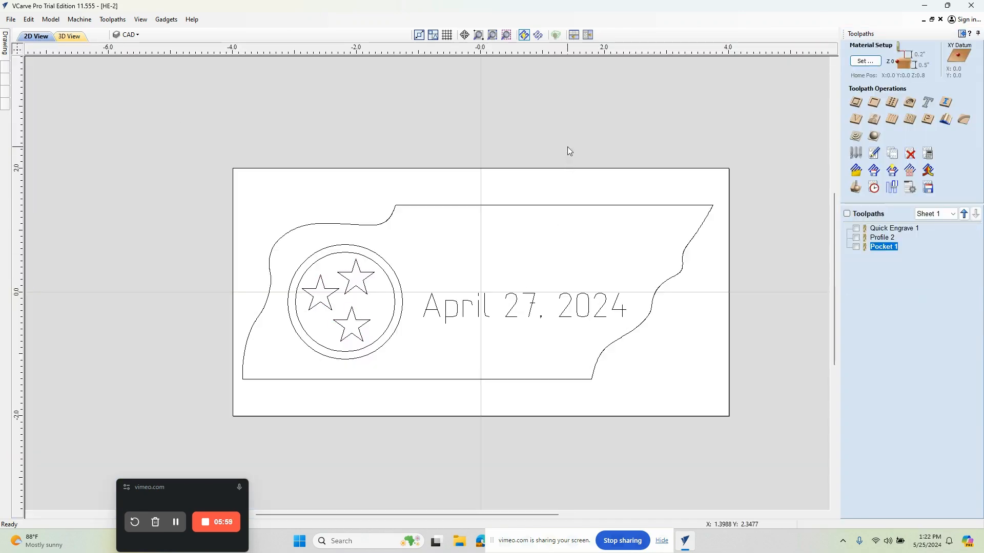
mouse_move(873, 101)
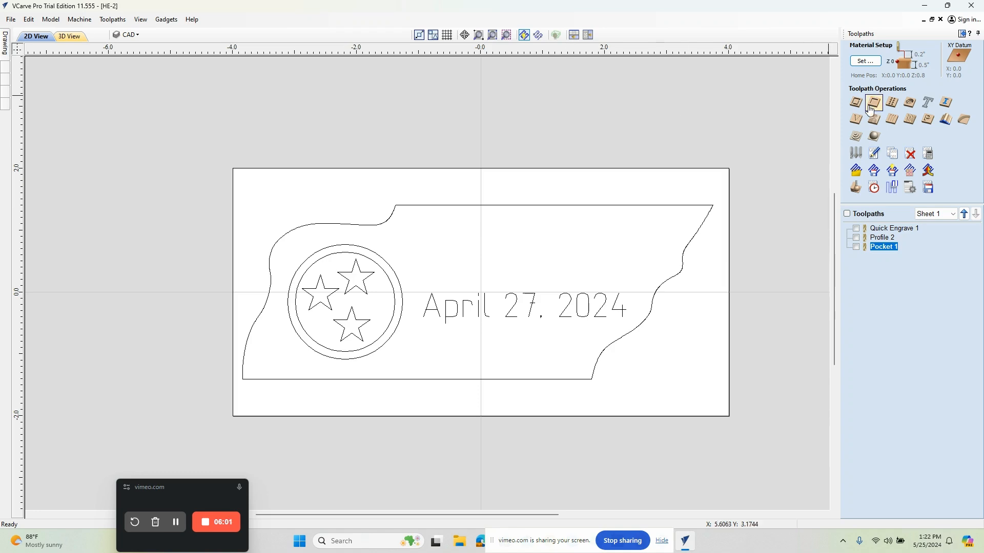
mouse_move(855, 103)
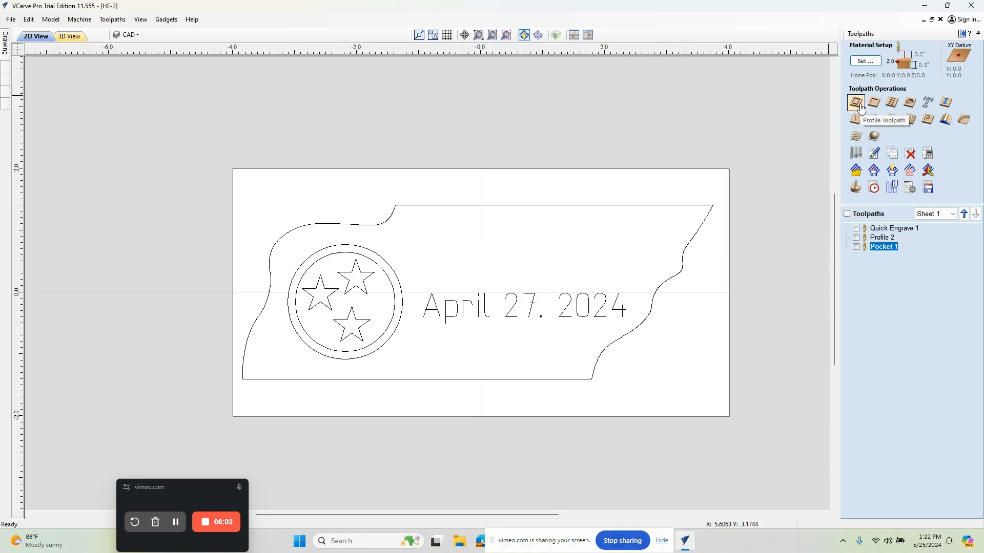
click(872, 102)
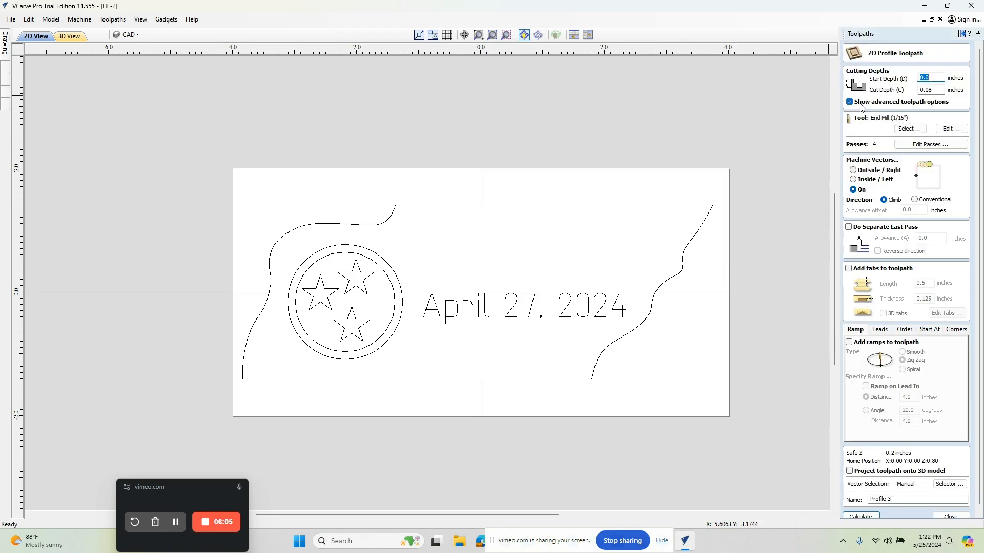
mouse_move(484, 205)
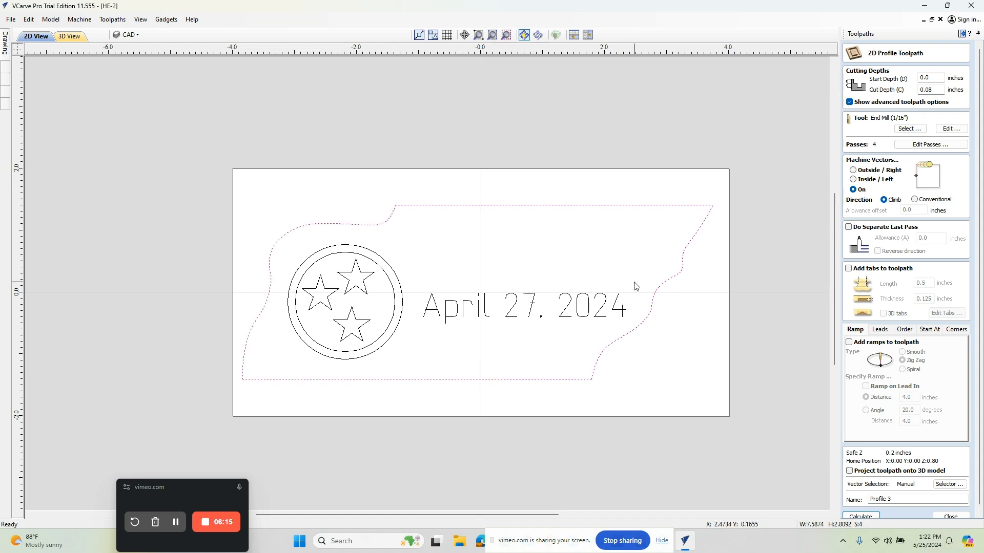
triple_click(930, 89)
text(.505)
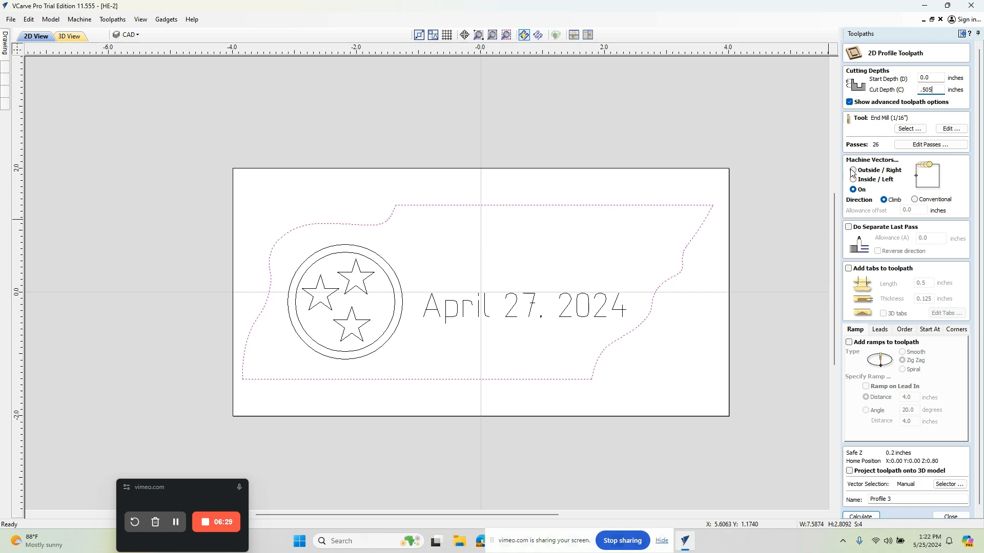
click(852, 170)
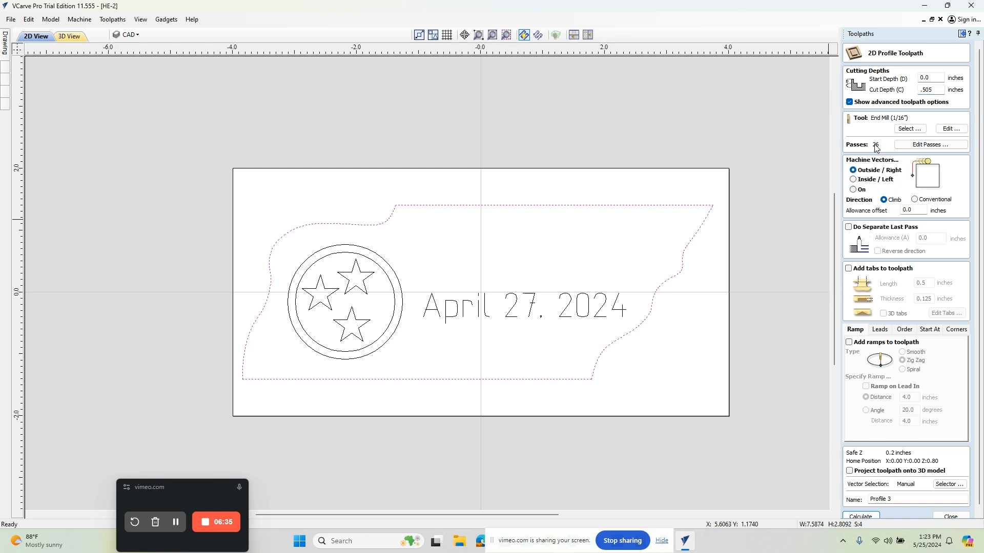
mouse_move(931, 145)
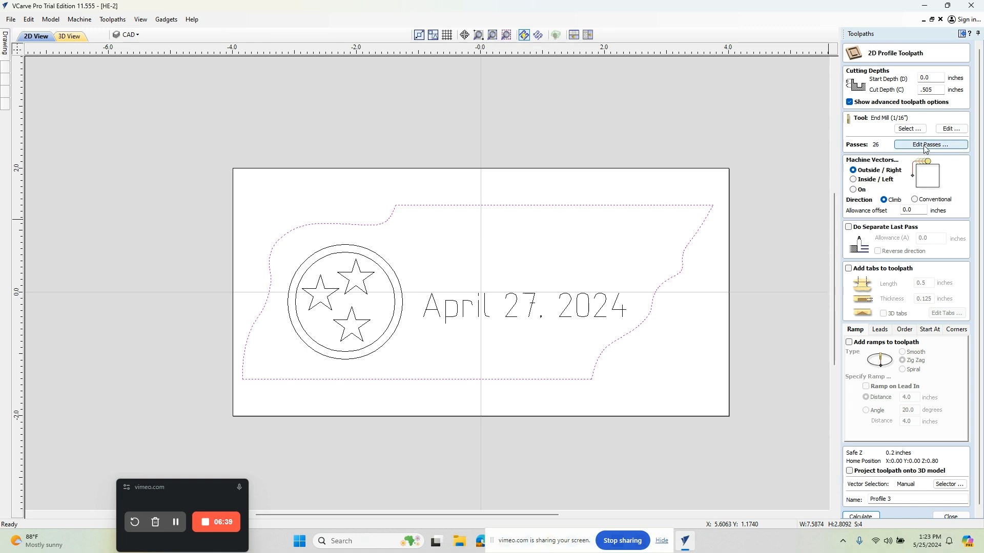
Lower the outline profile to 6 passes of about 0.084 inches each.
click(931, 144)
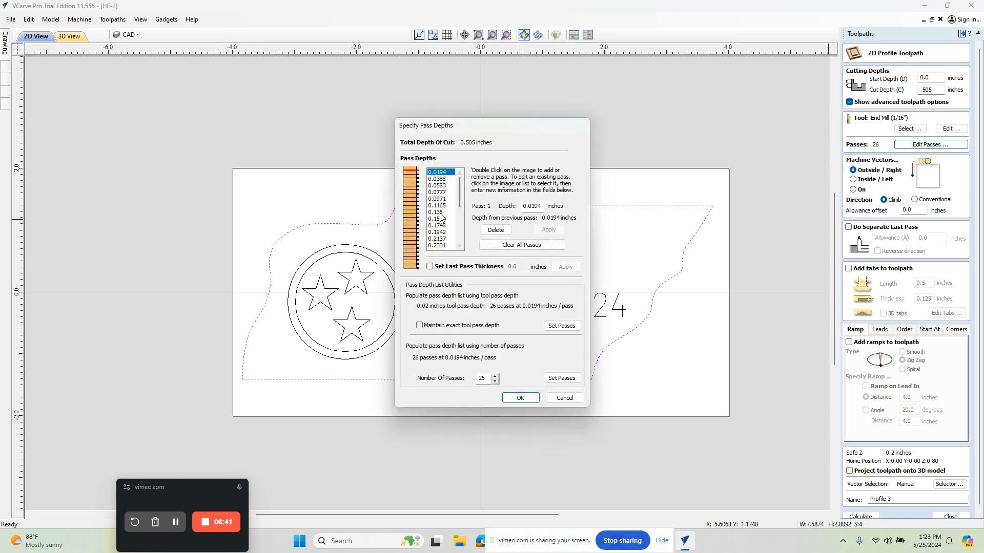
triple_click(531, 206)
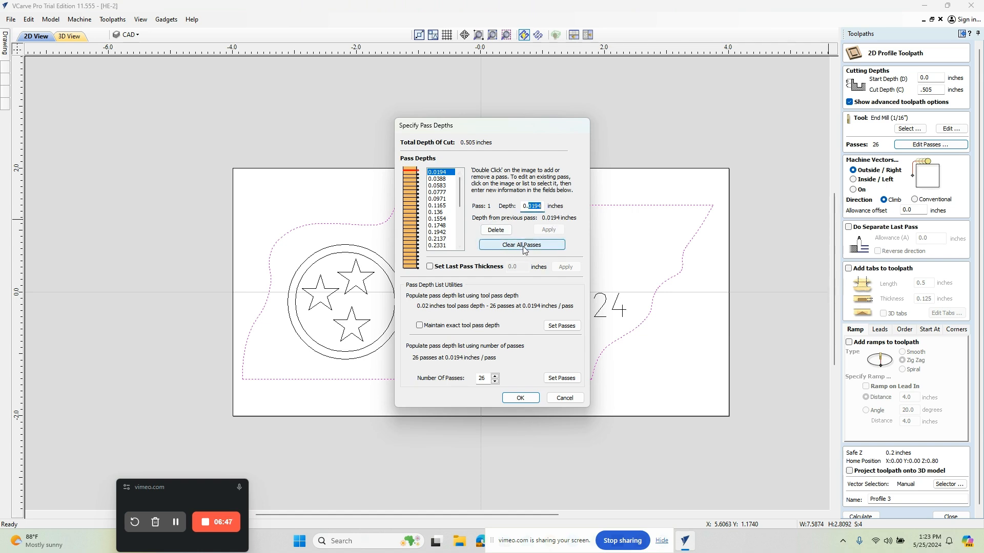
click(495, 380)
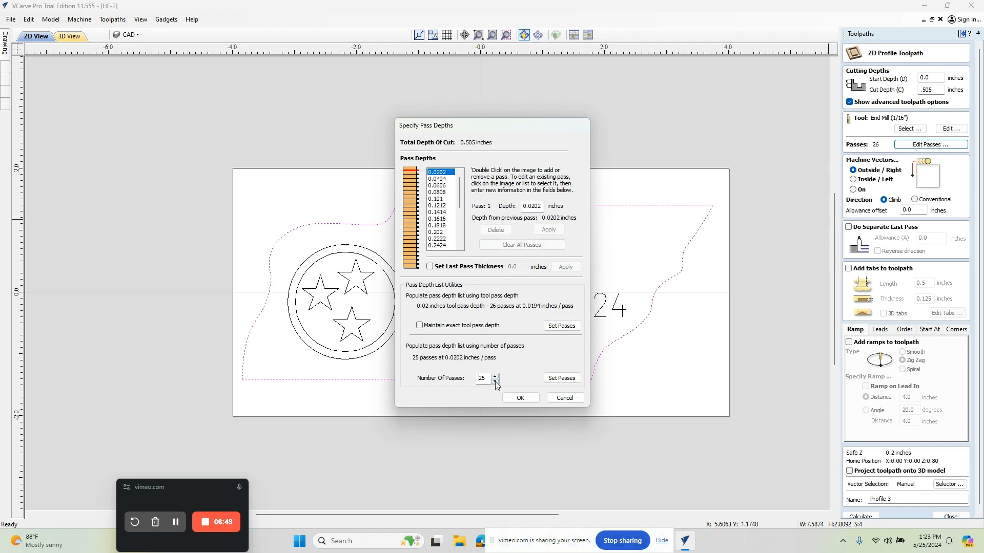
click(495, 380)
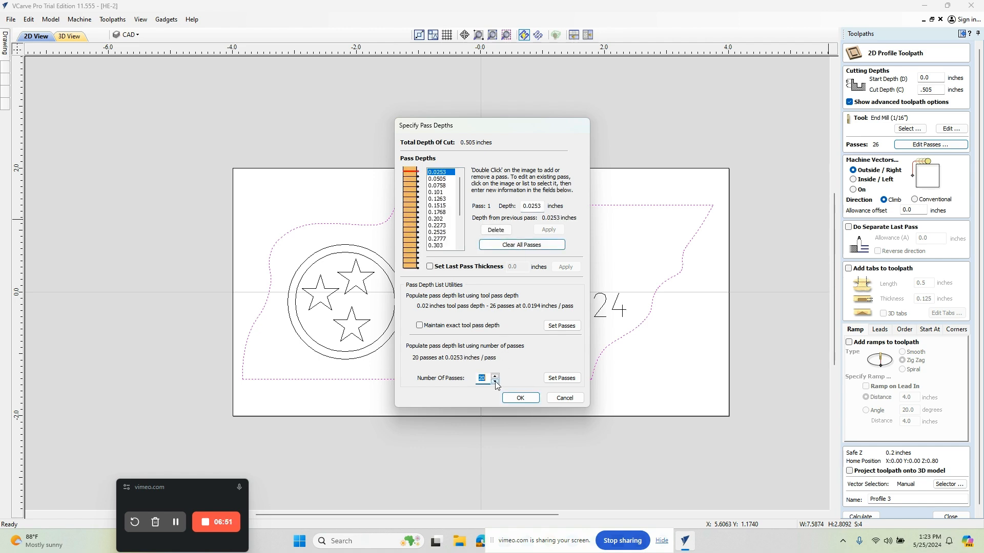
click(495, 381)
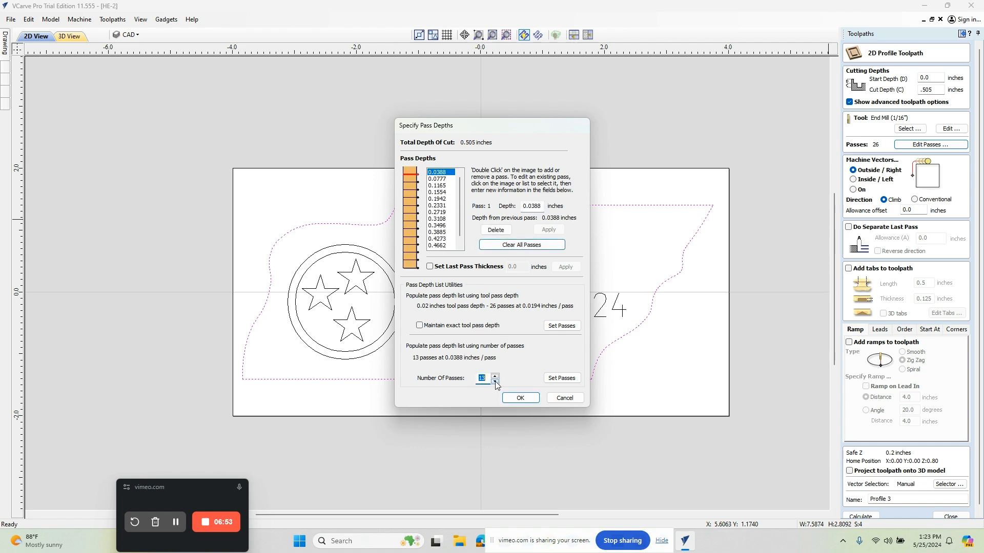
click(495, 380)
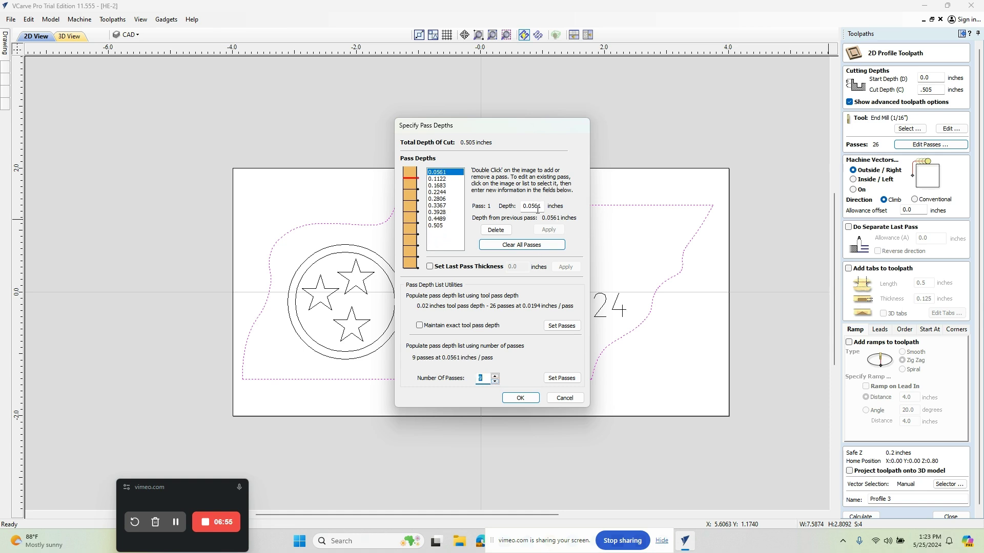
click(495, 381)
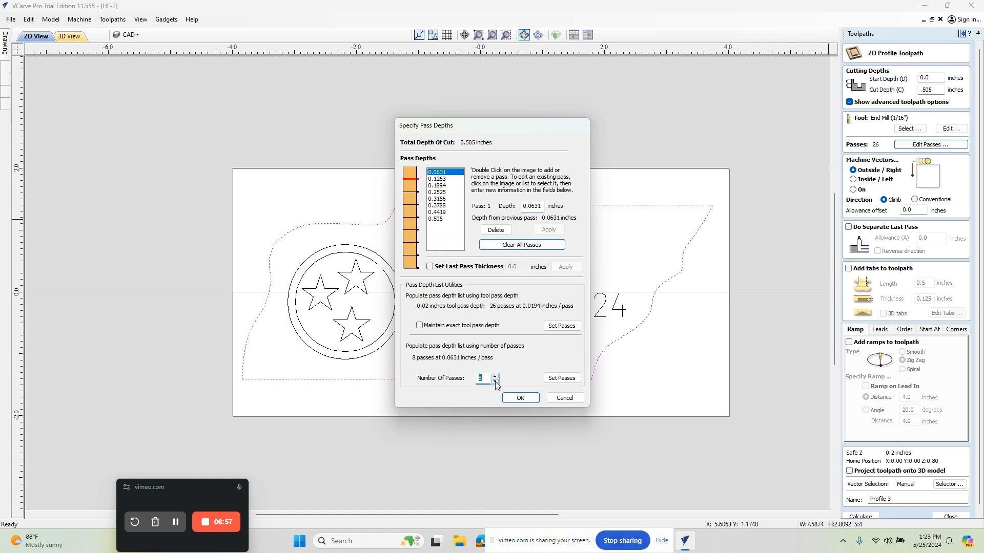
click(495, 381)
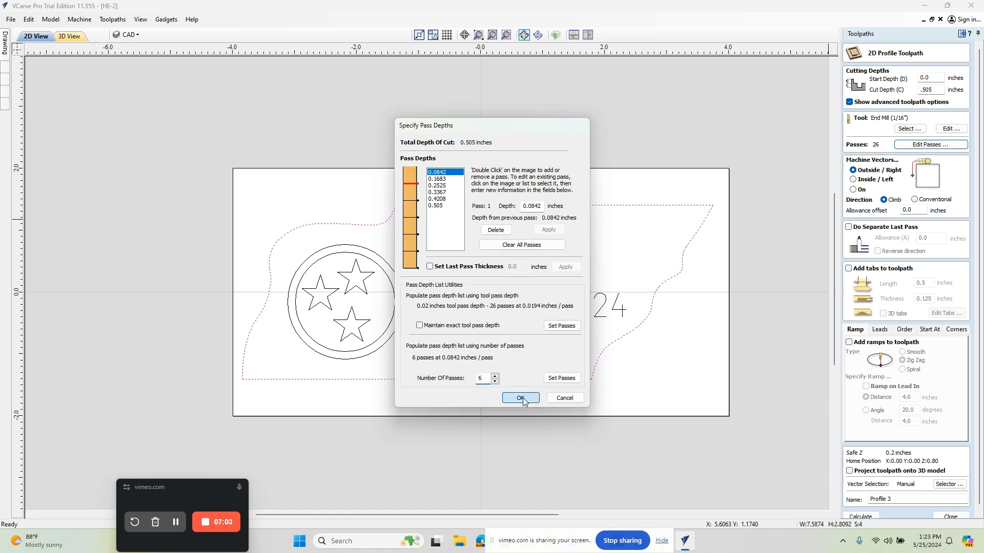
click(520, 398)
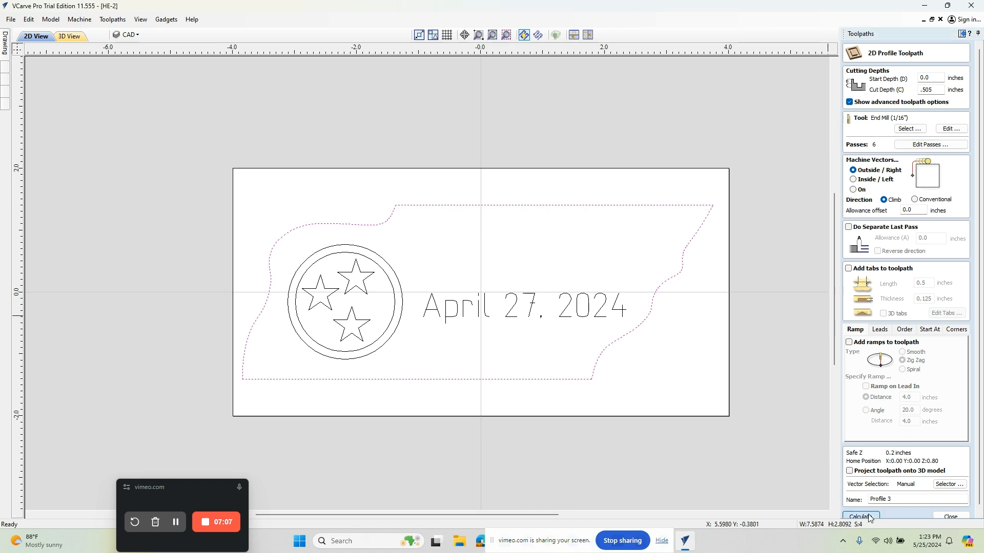
Calculate Profile 3 for the outline, accepting the open-contour and cut-through warnings.
click(861, 517)
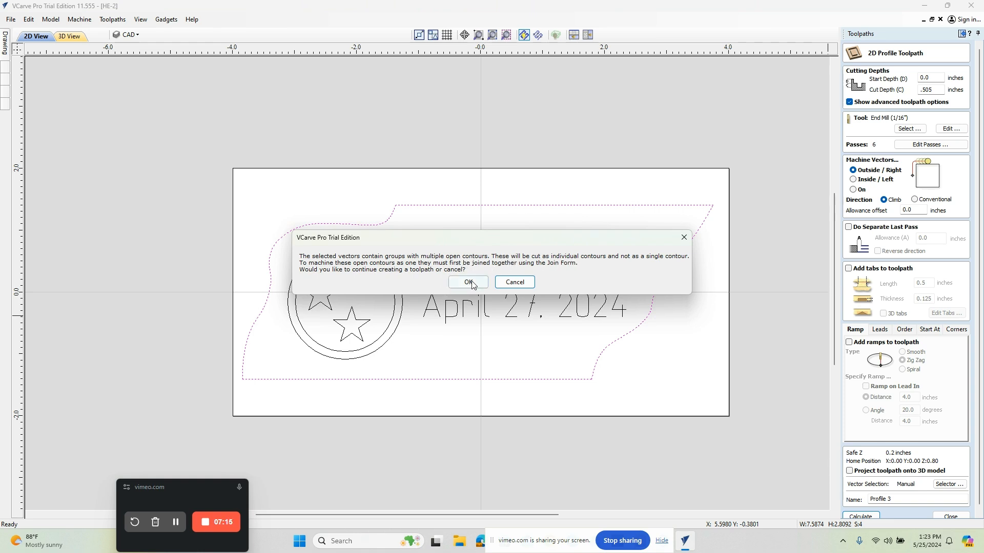
click(468, 282)
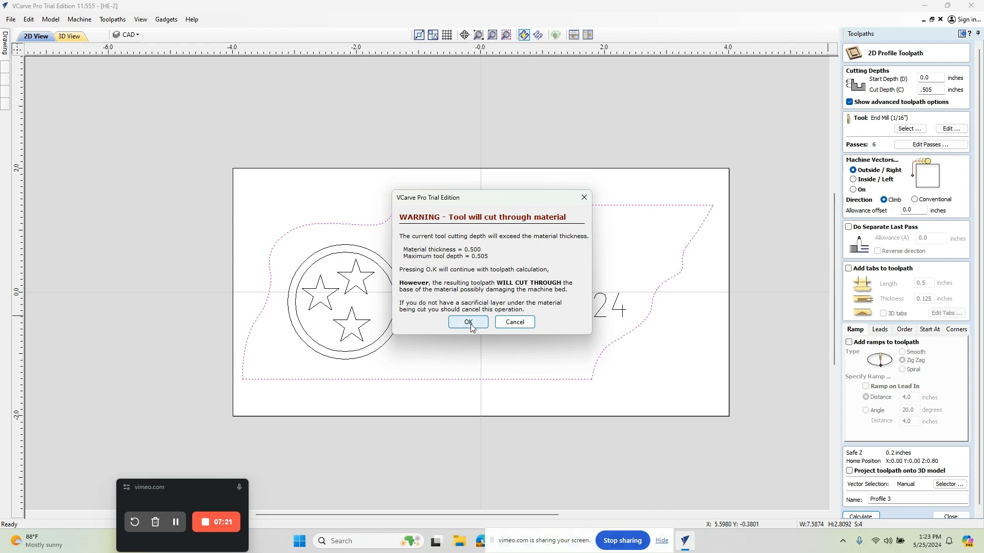
click(467, 322)
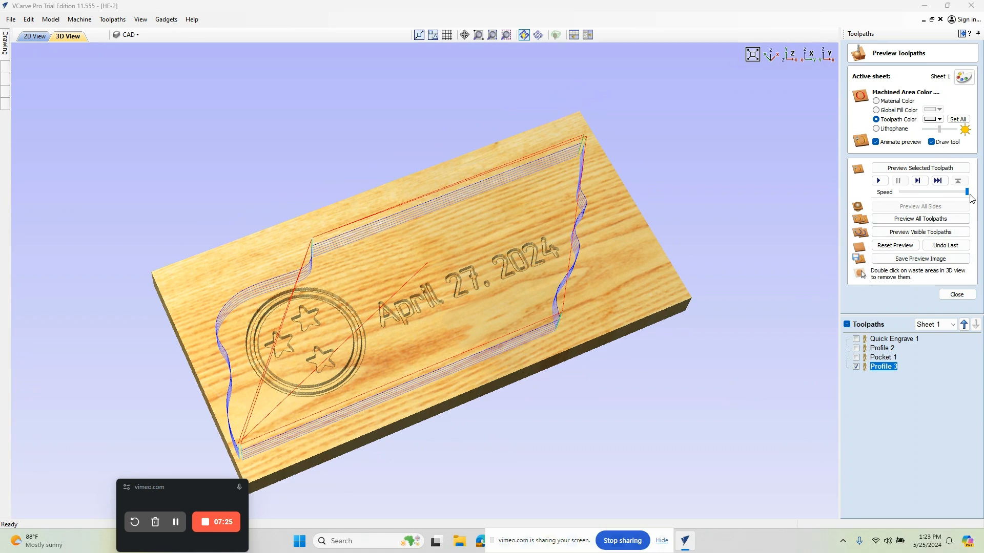
Play the Tennessee cutout animation, then close the toolpath preview.
click(879, 181)
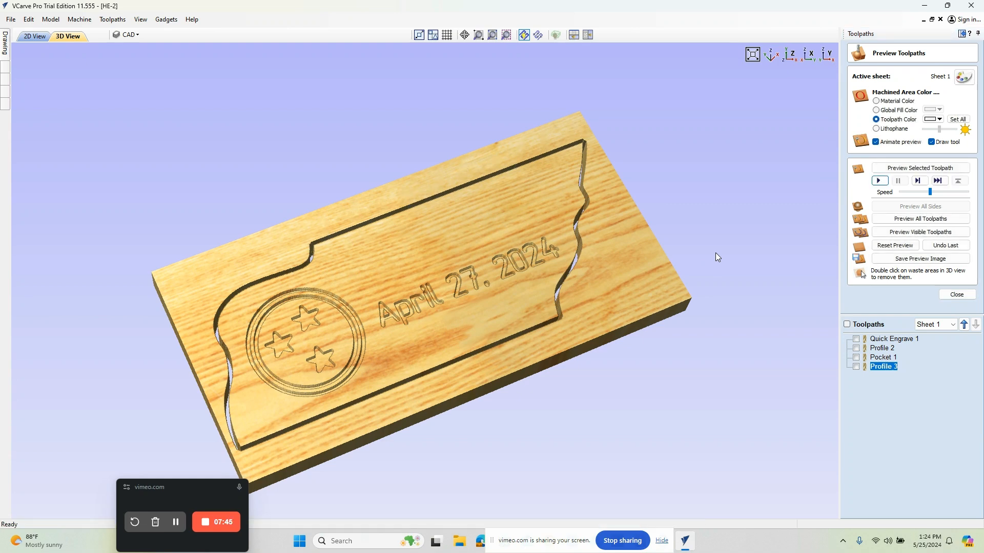
mouse_move(963, 305)
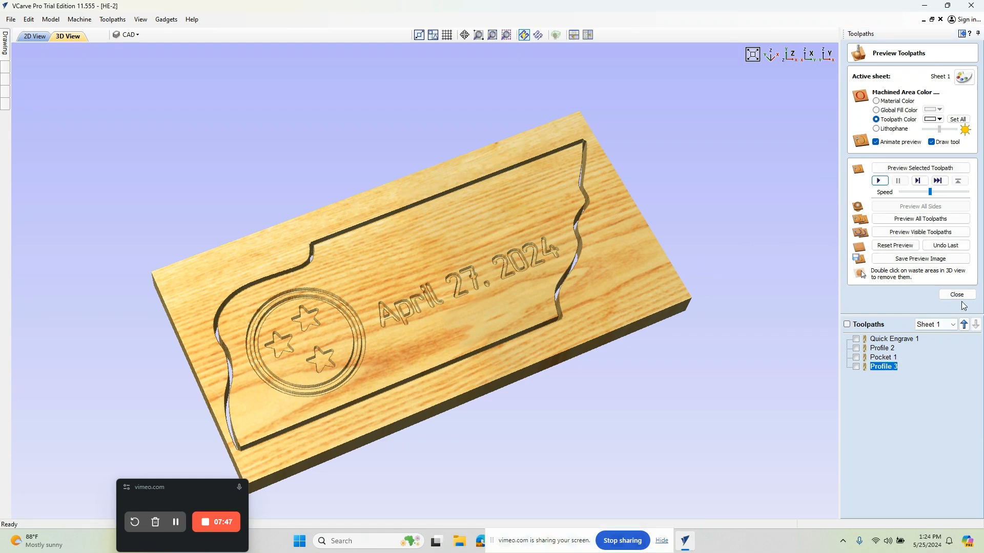
click(956, 295)
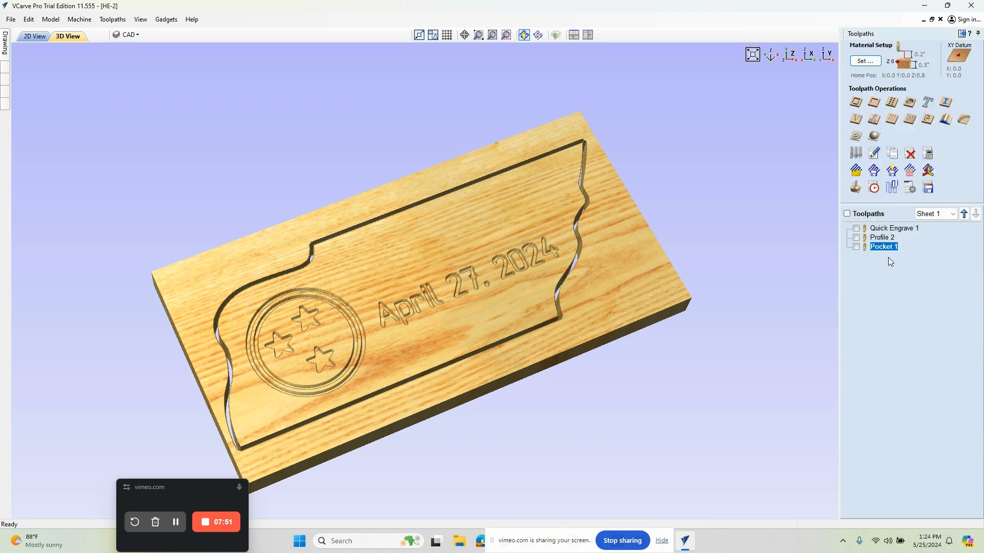
mouse_move(350, 167)
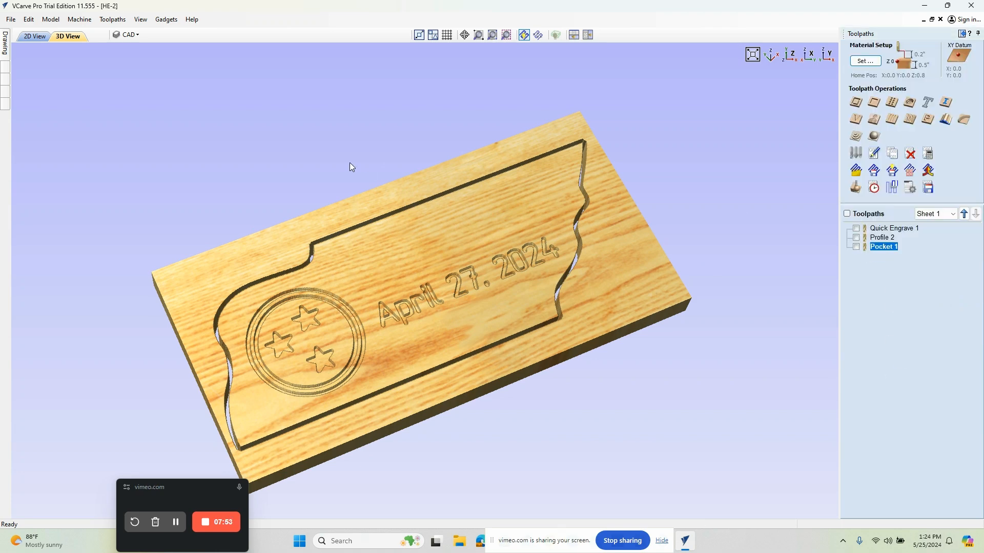
Use Join Vectors in 2D view to merge the outline's four open pieces.
click(35, 37)
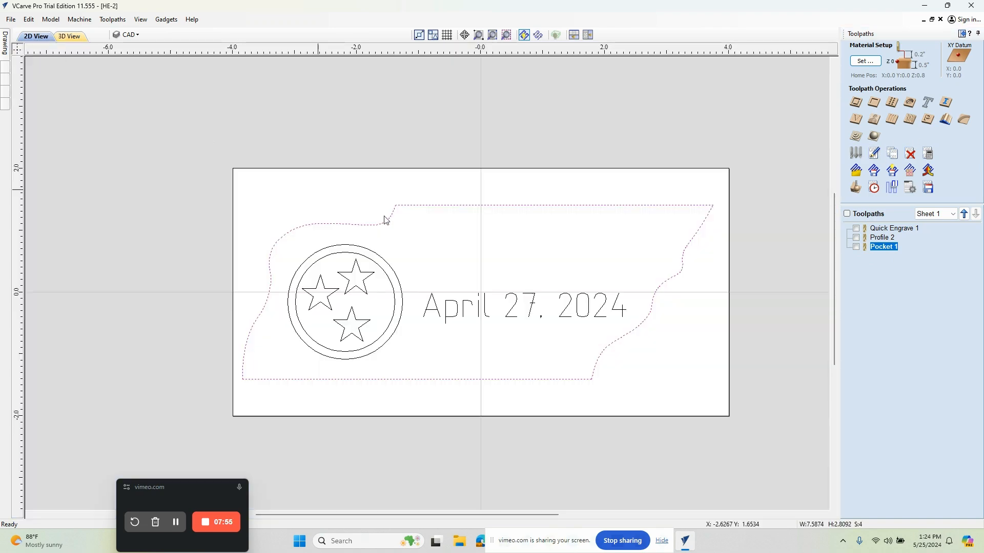
mouse_move(512, 195)
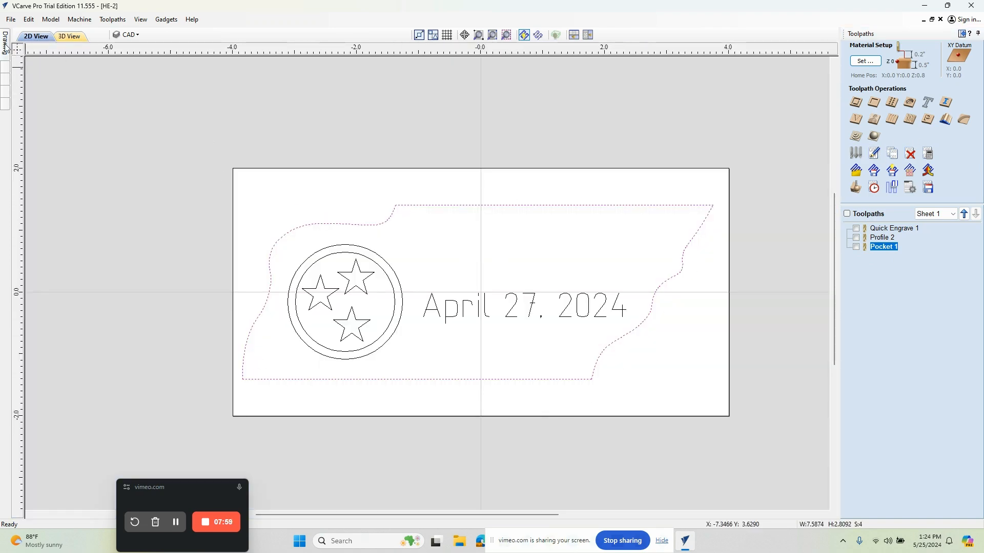
click(5, 45)
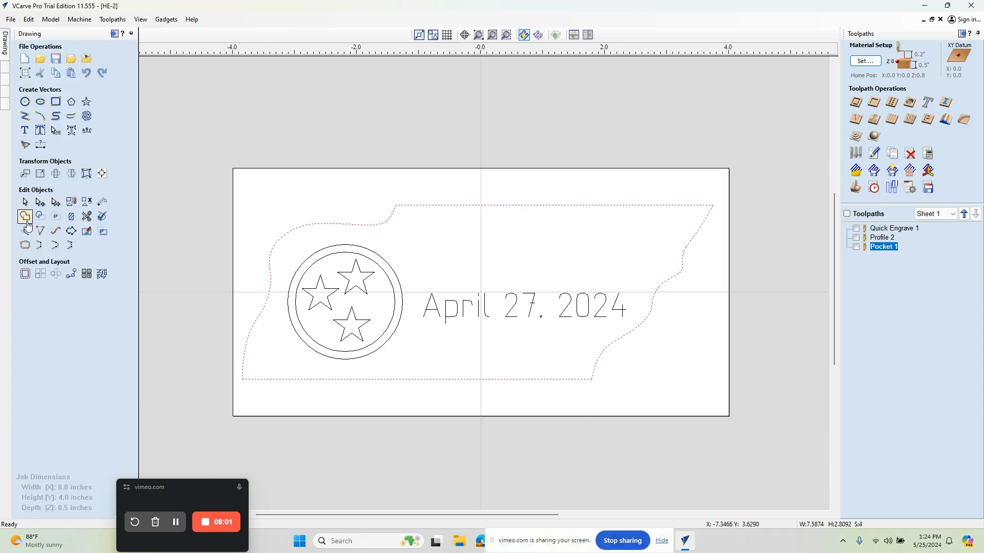
mouse_move(25, 245)
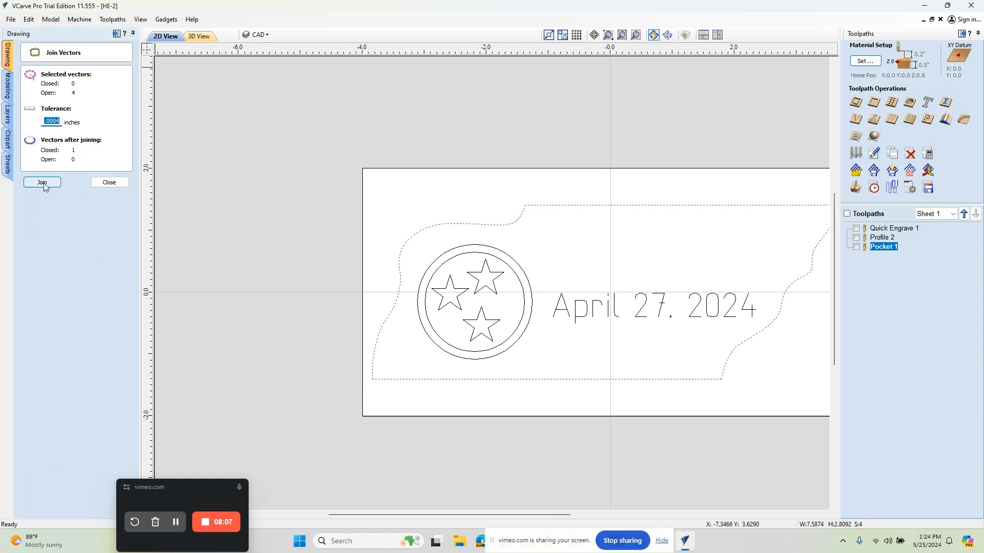
click(42, 182)
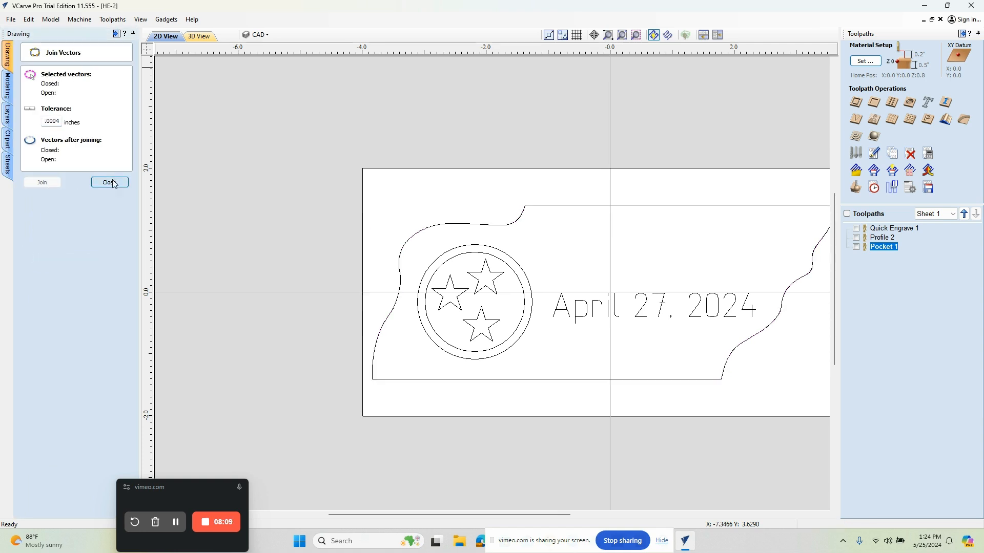
click(109, 181)
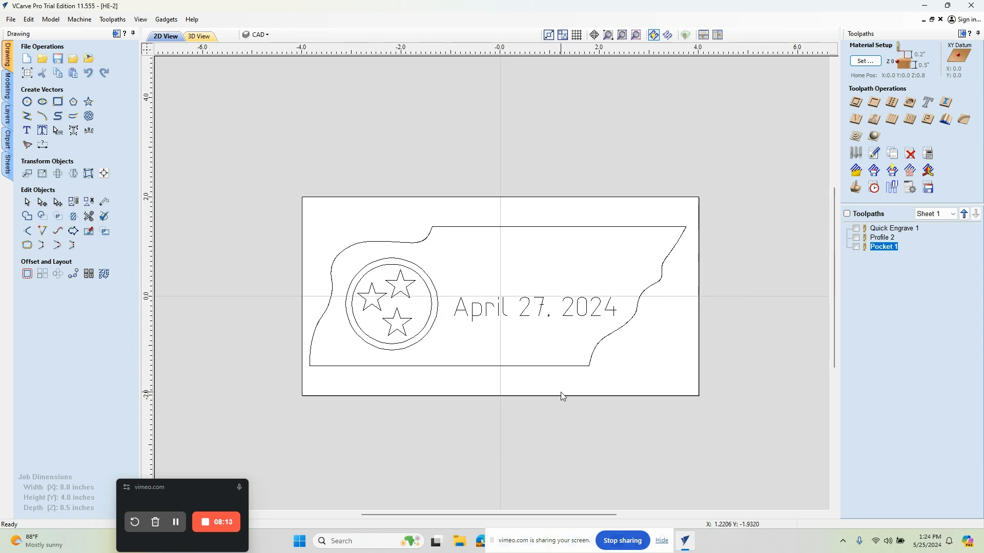
mouse_move(679, 320)
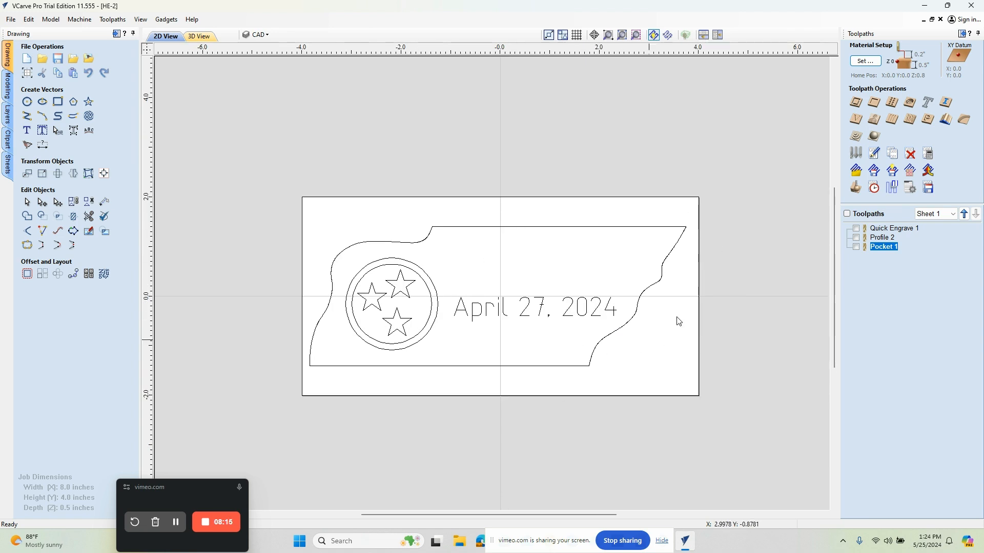
mouse_move(596, 208)
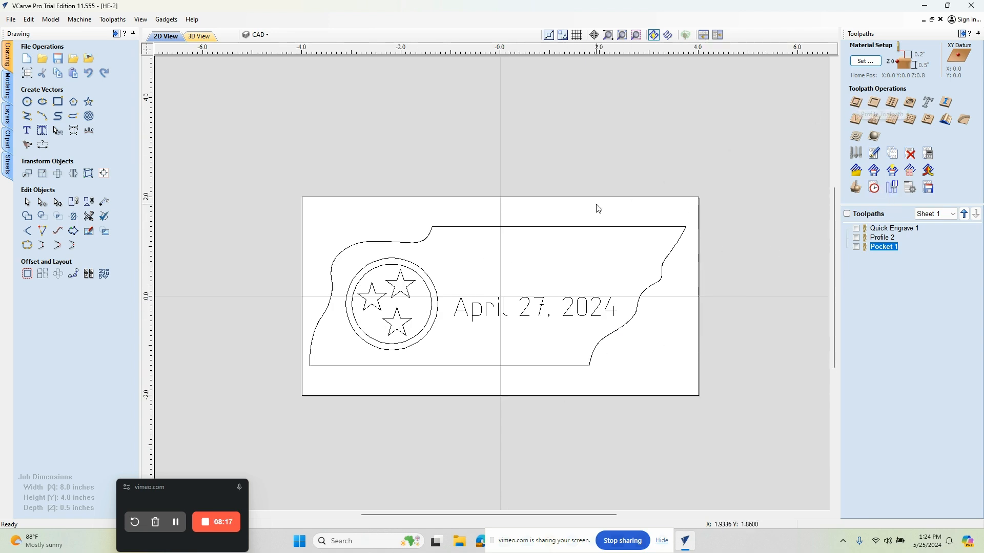
mouse_move(595, 232)
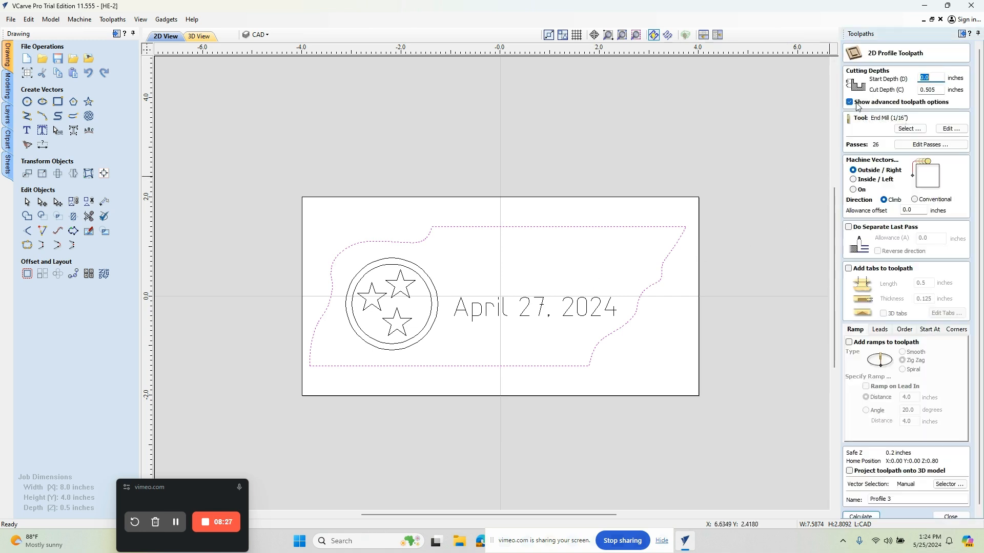
mouse_move(905, 196)
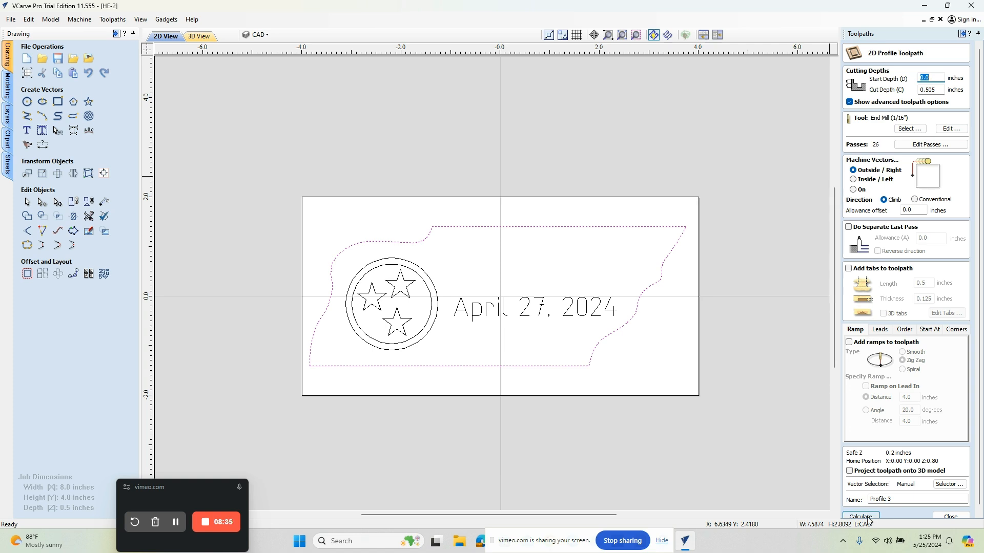
Recalculate Profile 3 on the joined outline, accepting the cut-through warning.
click(859, 516)
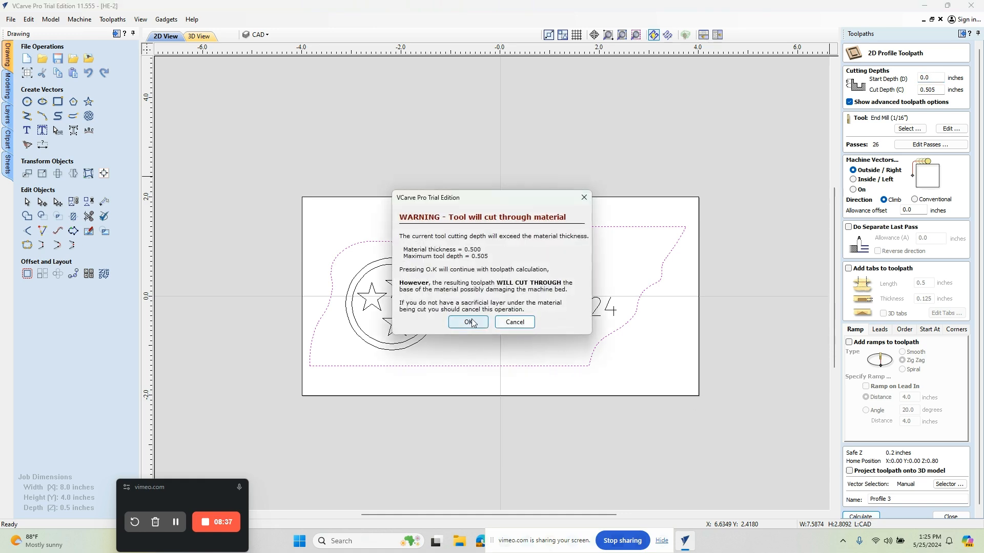
click(467, 322)
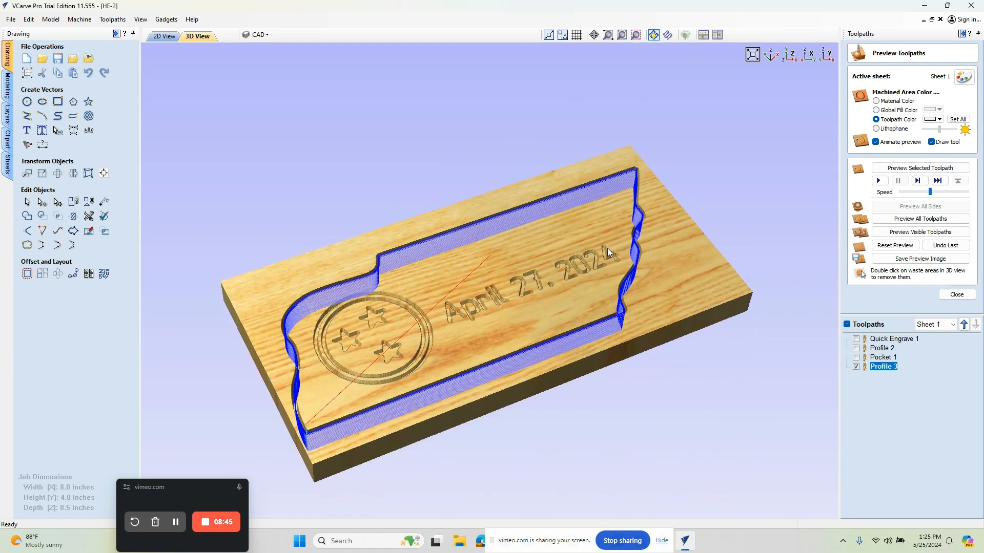
mouse_move(884, 367)
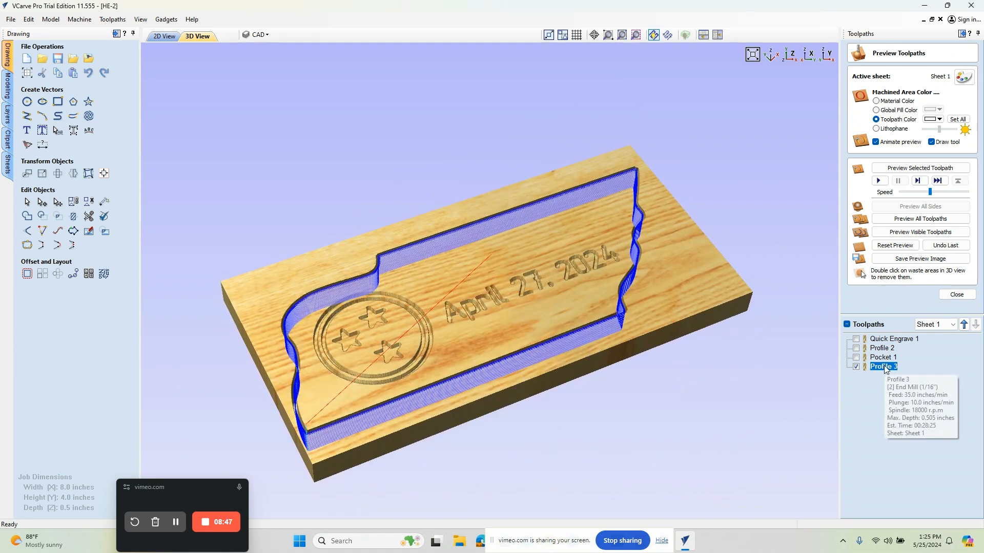
Edit Profile 3 to 7 passes and recalculate, accepting the cut-through warning.
double_click(883, 366)
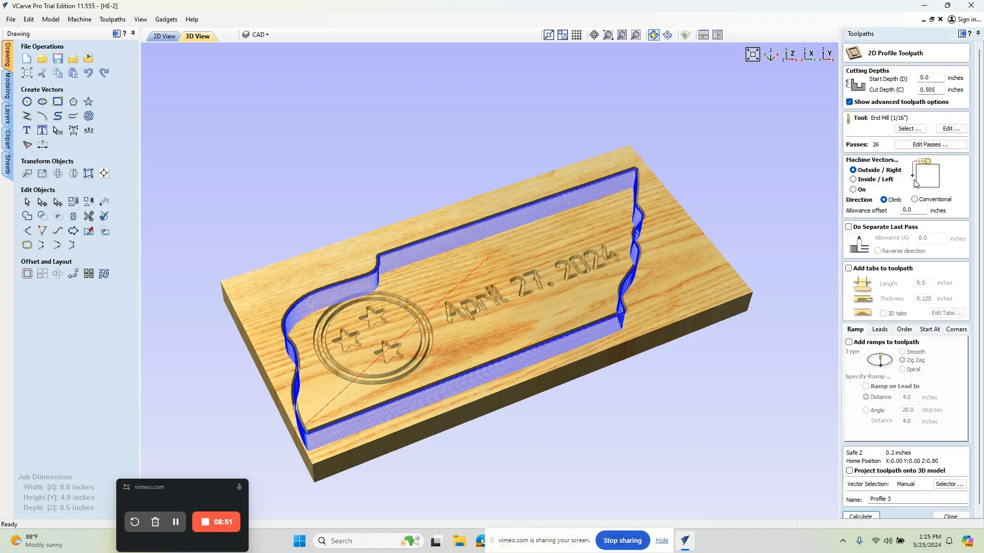
click(930, 145)
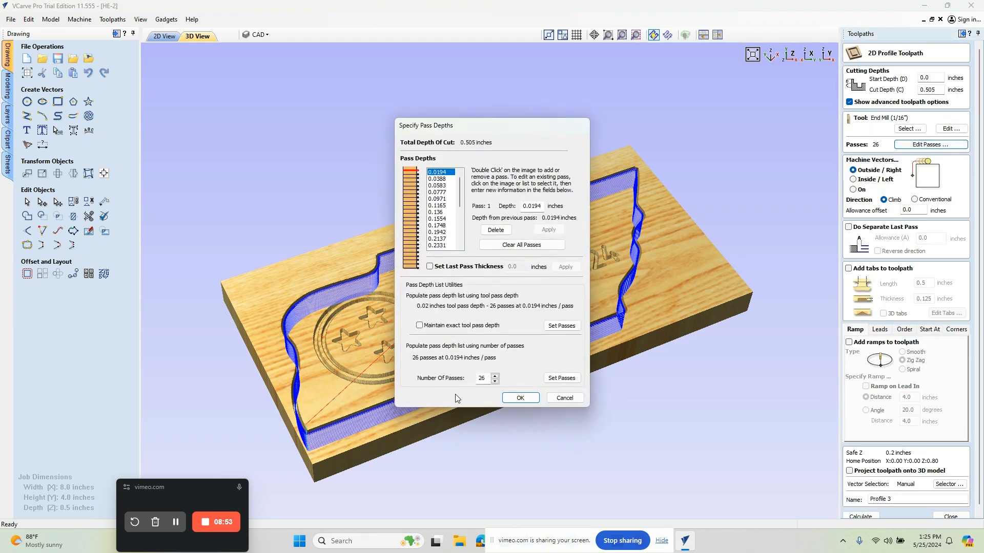
click(494, 381)
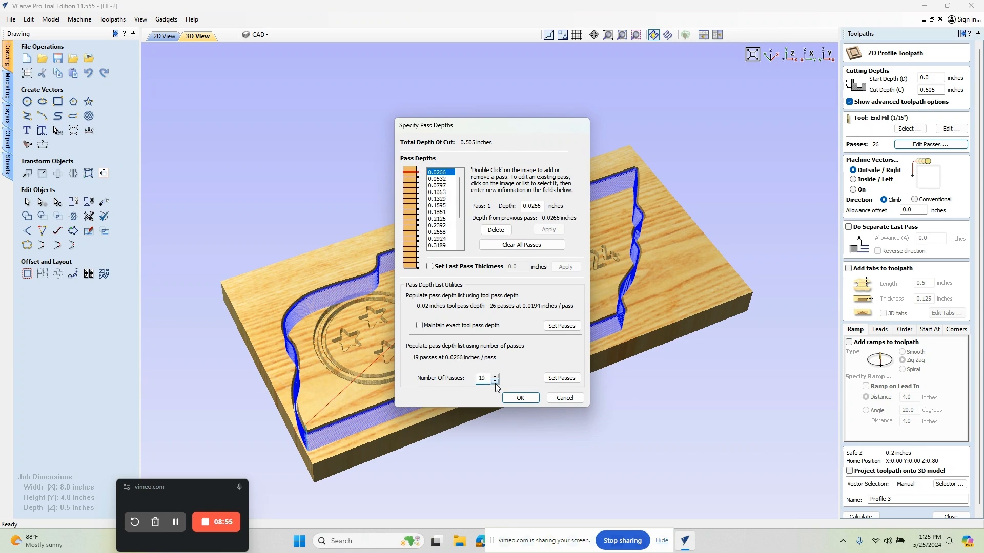
click(494, 381)
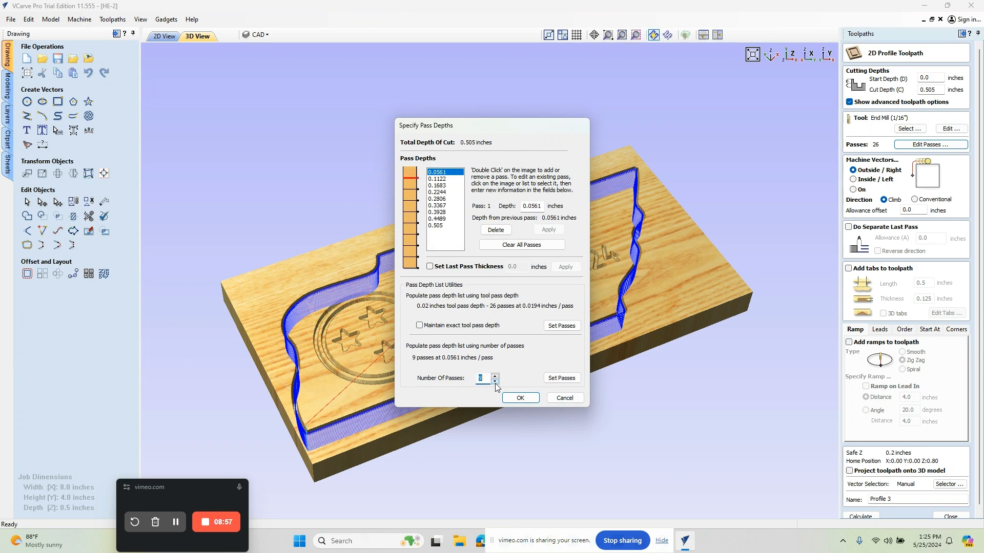
click(495, 381)
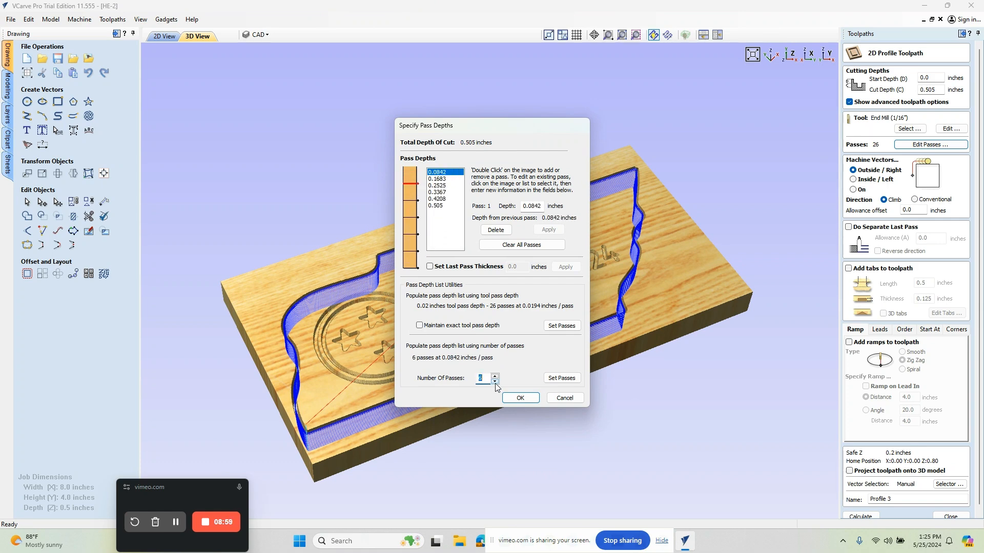
click(495, 381)
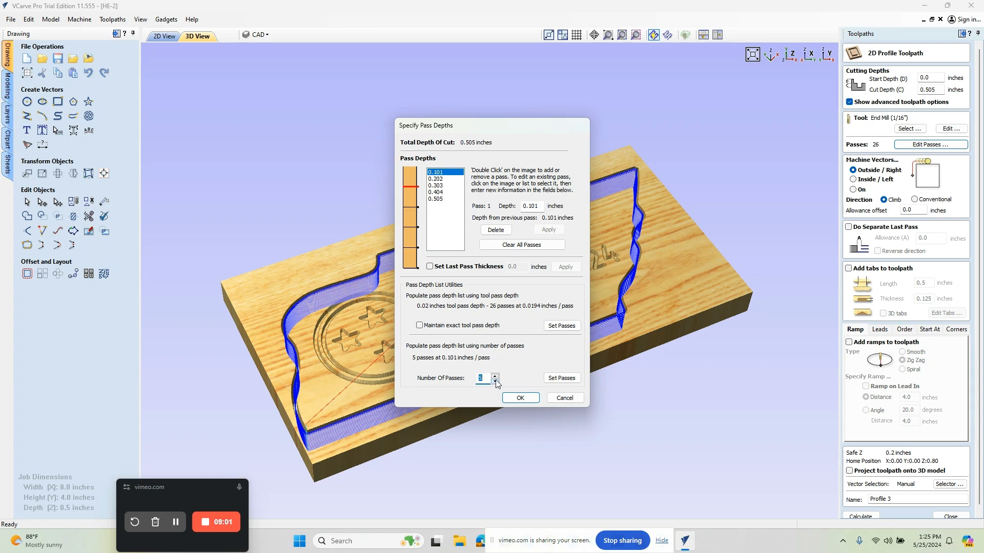
click(495, 375)
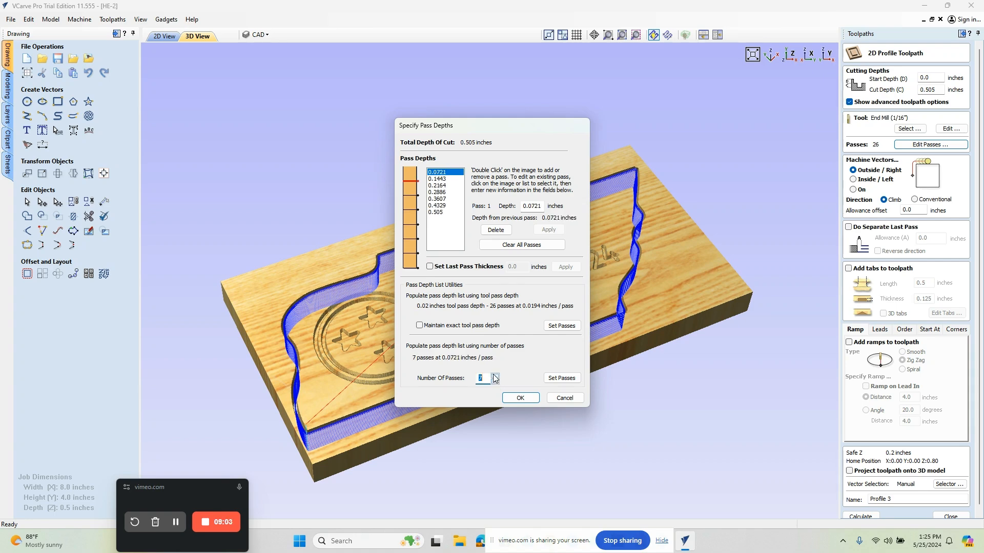
mouse_move(520, 398)
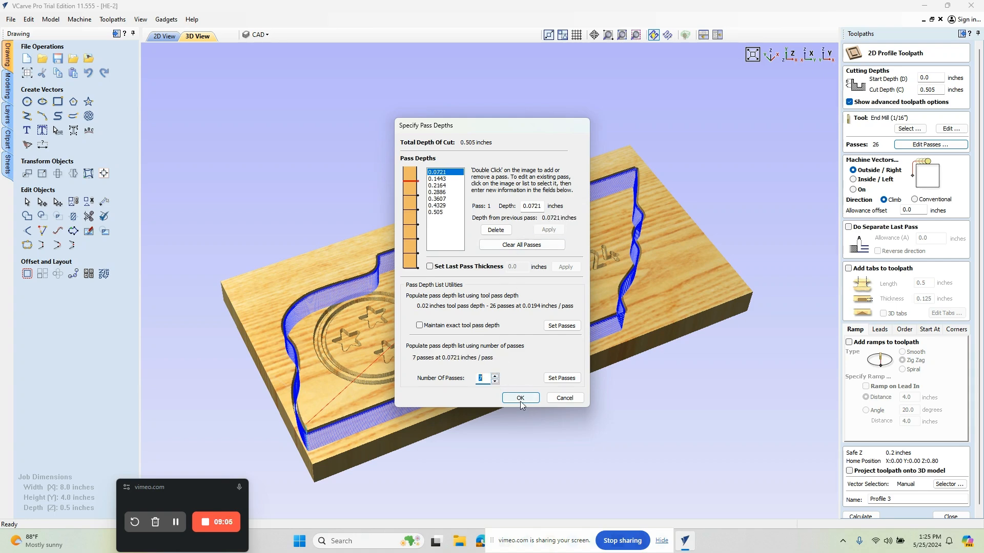
click(520, 398)
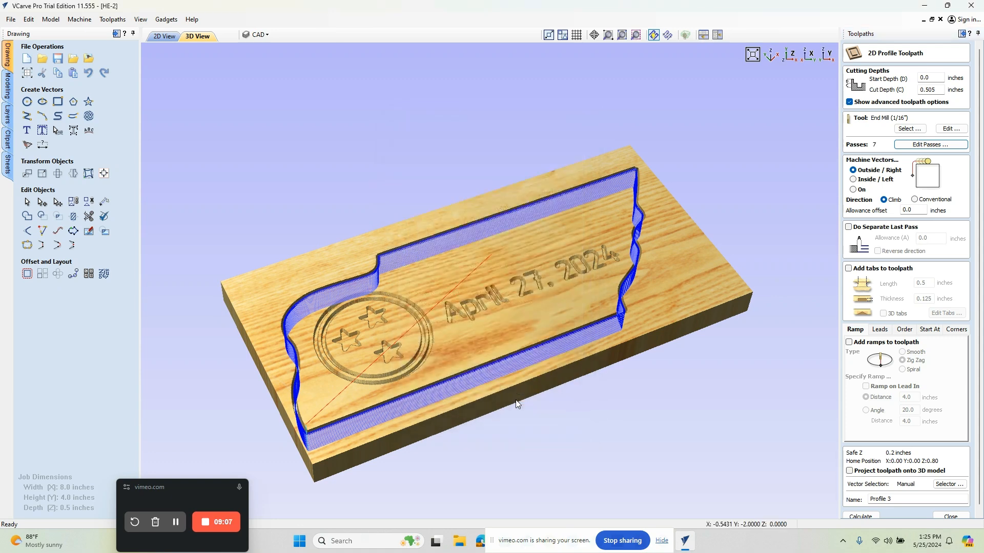
click(860, 516)
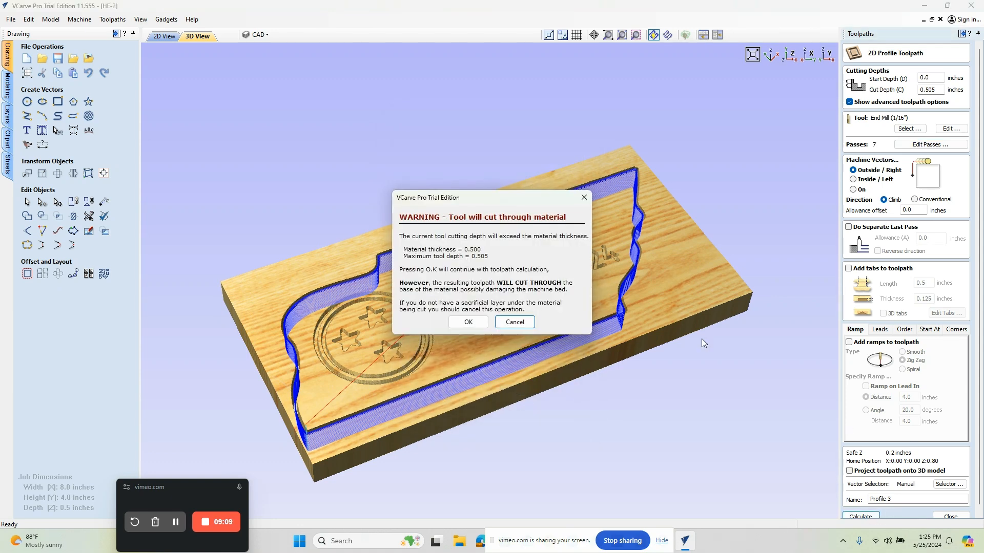
click(468, 322)
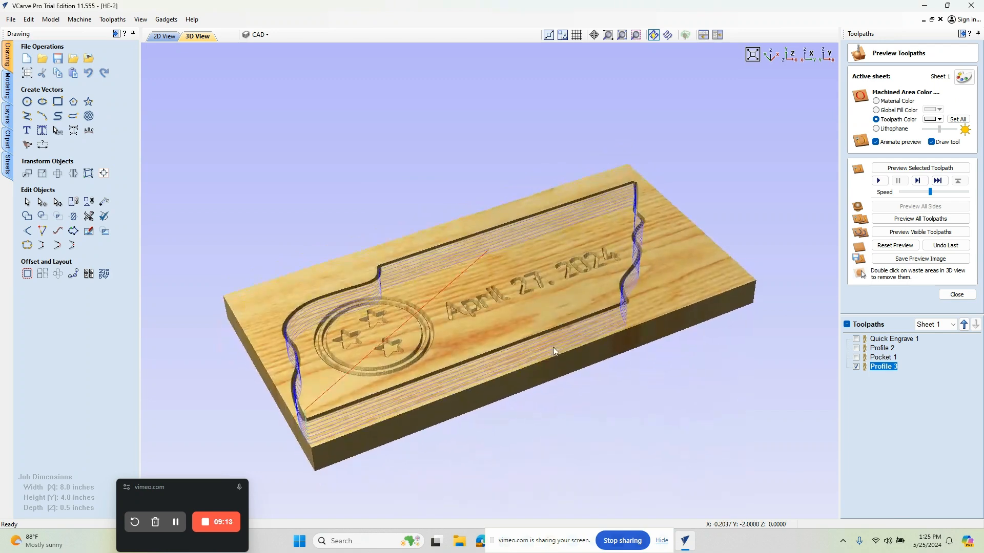
Run the animated cutout preview of the Tennessee plaque to completion, then close the preview.
click(878, 180)
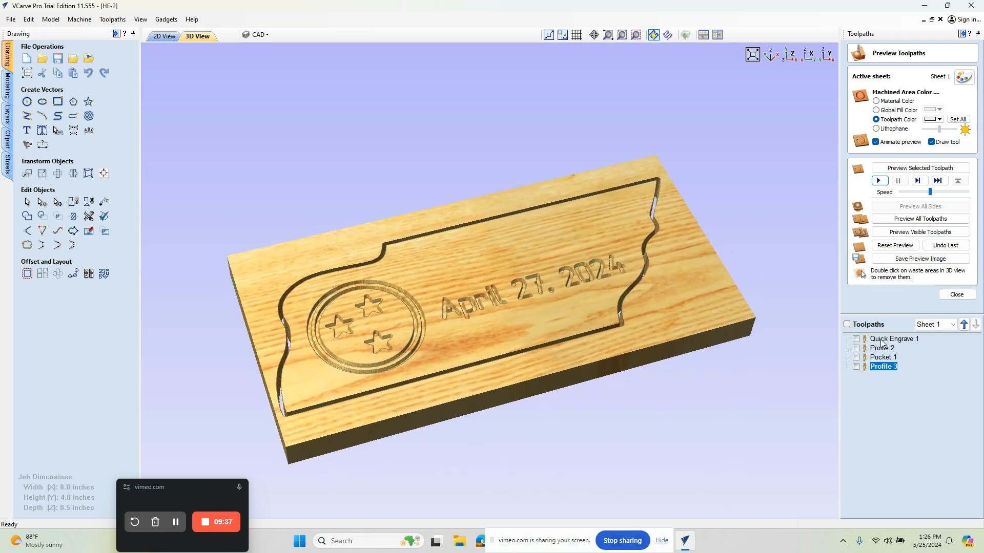
click(956, 294)
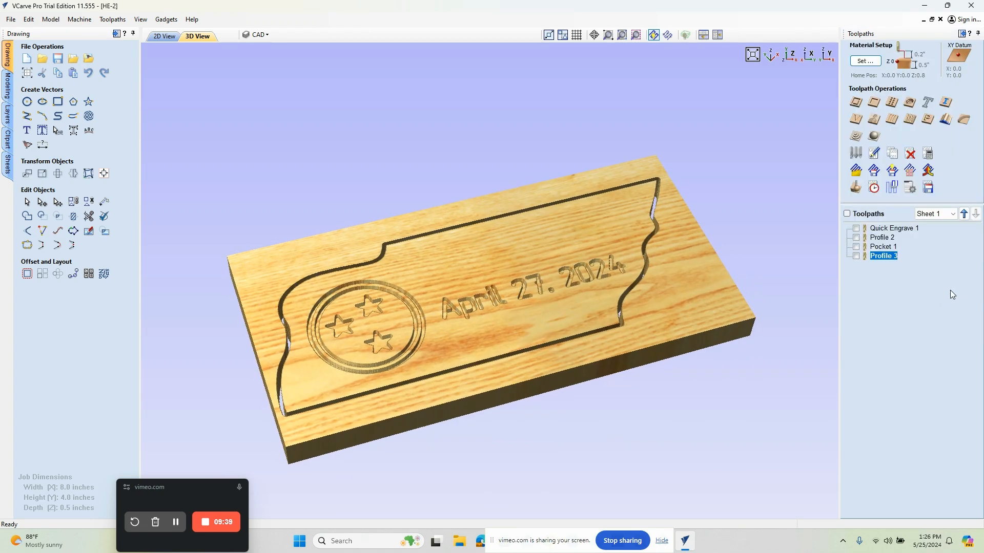
mouse_move(928, 187)
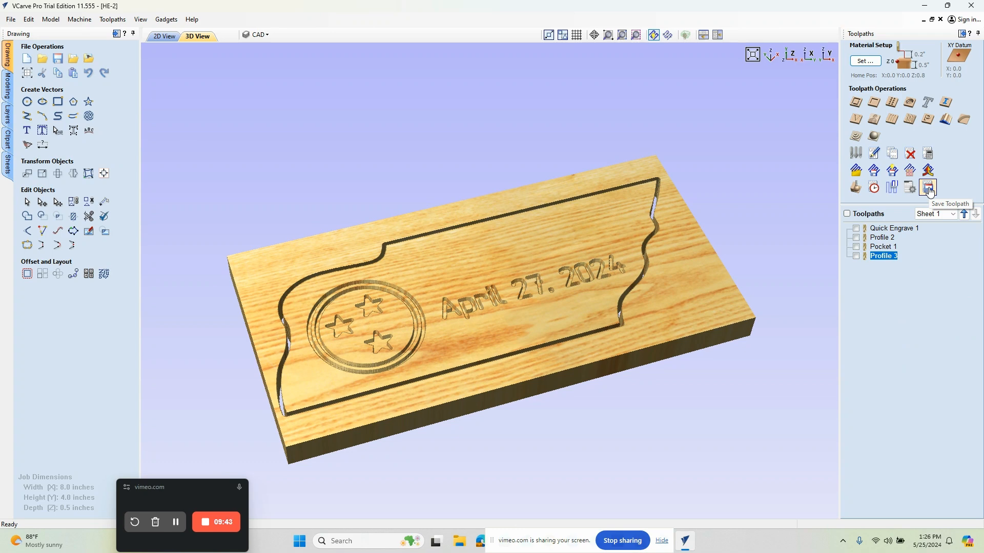
Open Save Toolpath settings and show Quick Engrave 1, Profile 2 and Pocket 1 on the plaque.
click(927, 187)
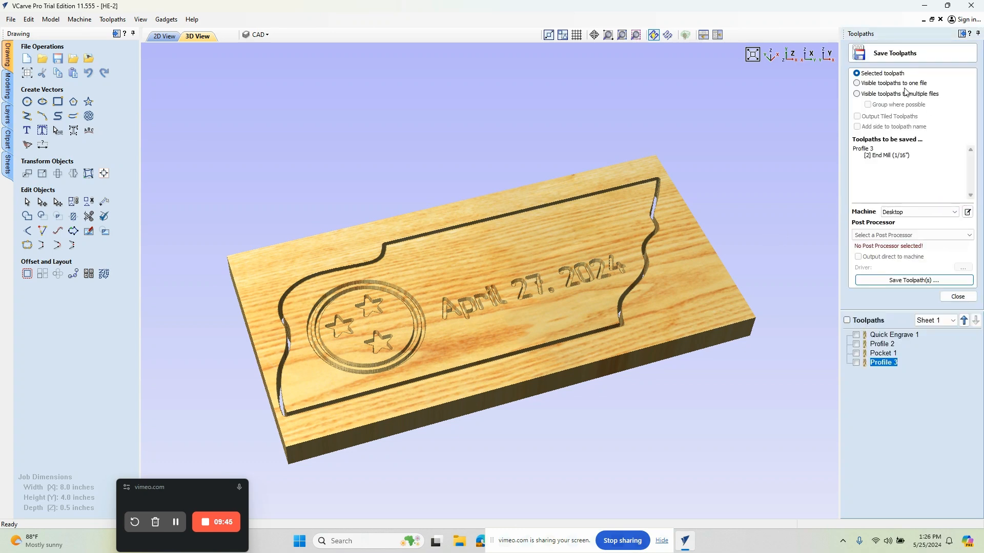
mouse_move(855, 93)
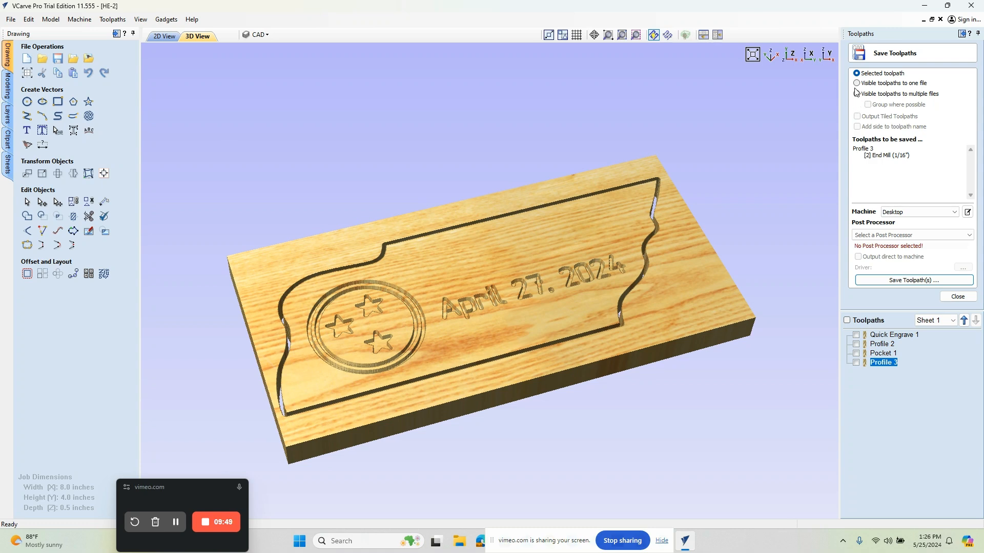
mouse_move(902, 152)
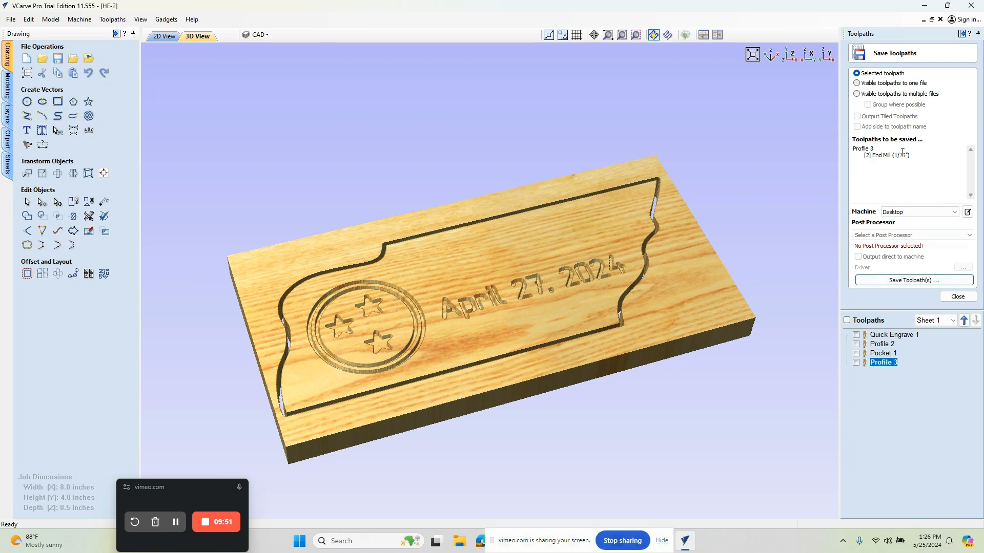
click(855, 334)
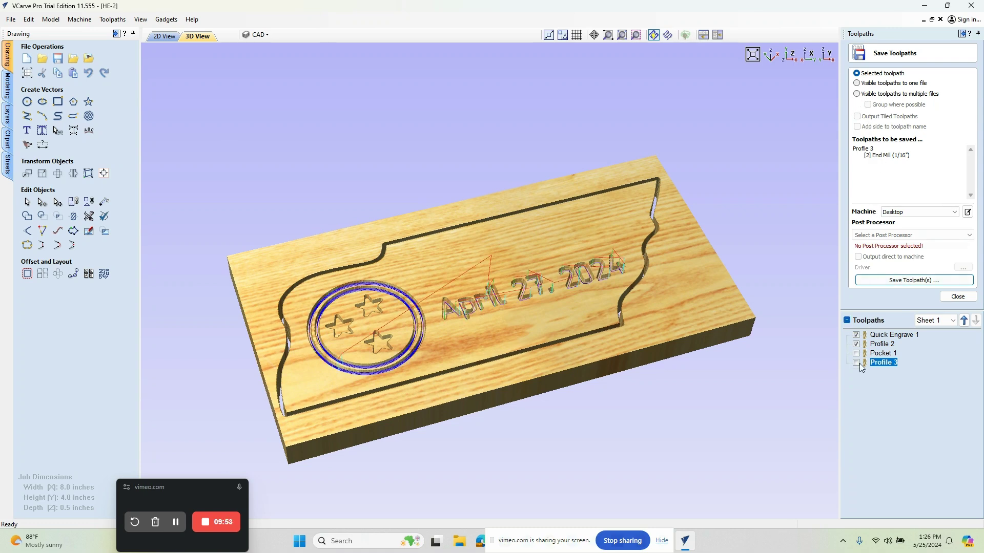
click(856, 353)
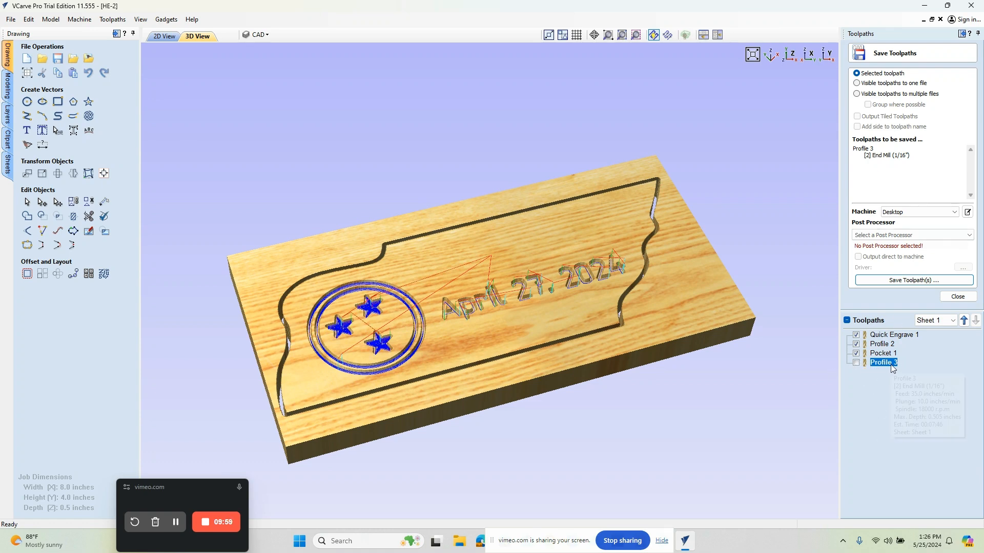
mouse_move(623, 215)
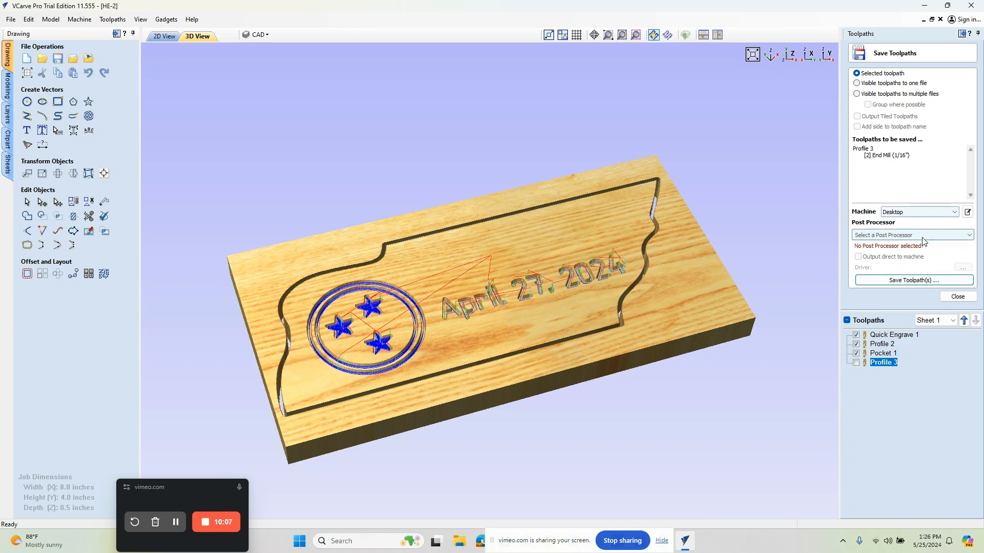
mouse_move(934, 280)
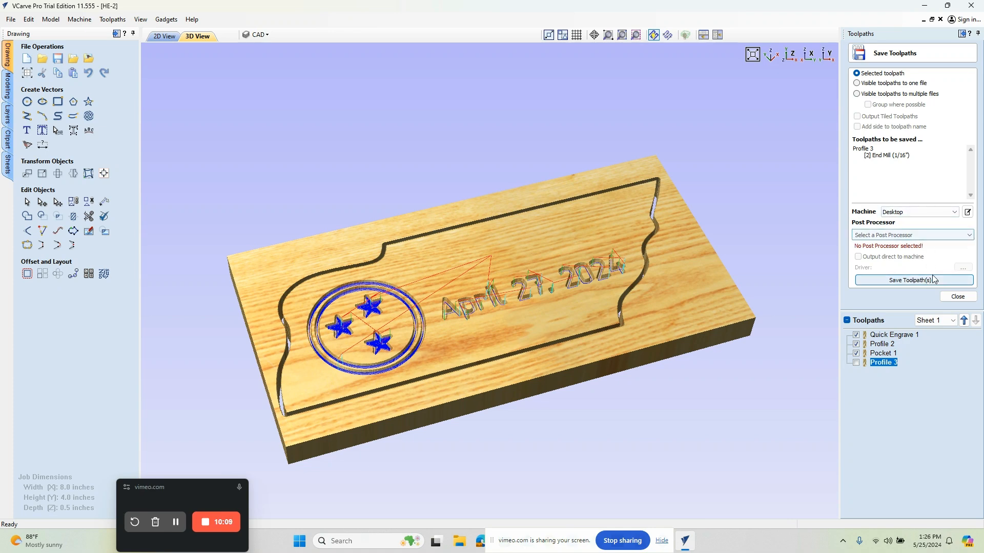